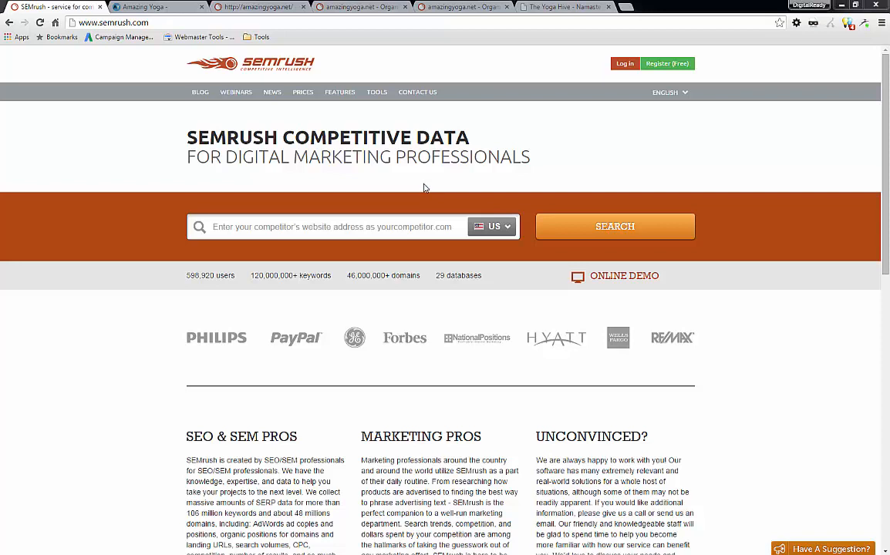
pyautogui.moveTo(327, 105)
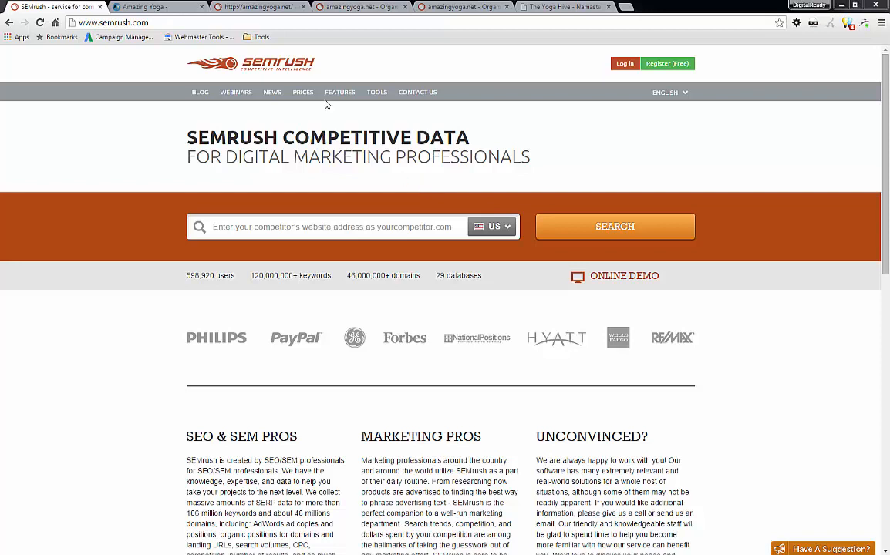
pyautogui.moveTo(321, 80)
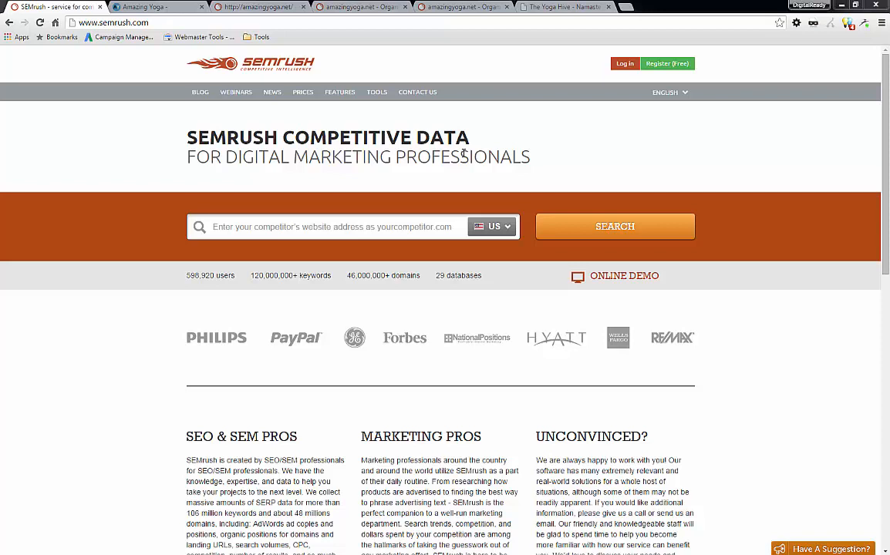
# Step: Switch to the Amazing Yoga browser tab showing amazingyoga.net
pyautogui.click(146, 6)
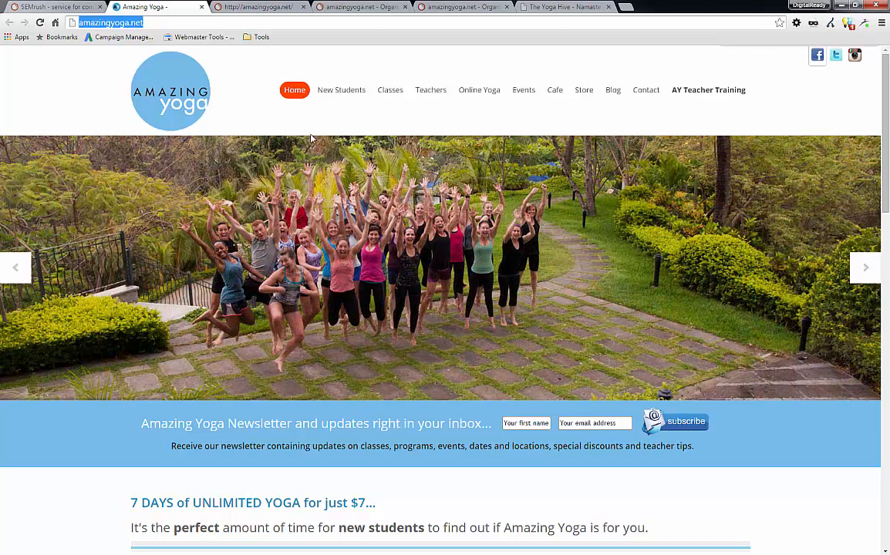
pyautogui.moveTo(293, 127)
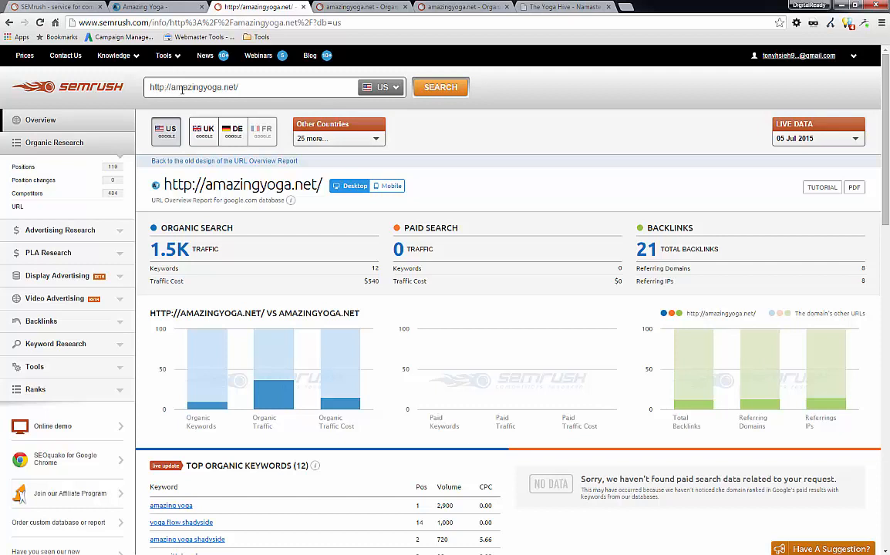
pyautogui.moveTo(325, 120)
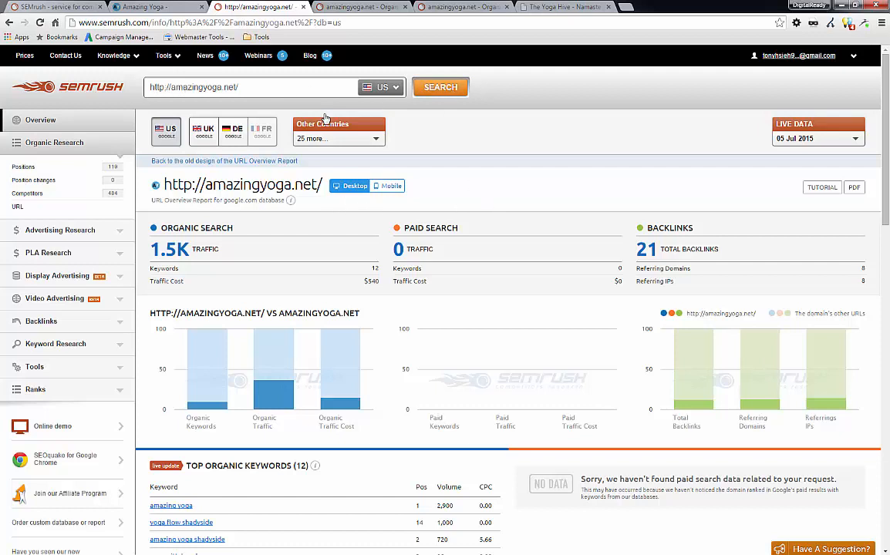
pyautogui.moveTo(501, 185)
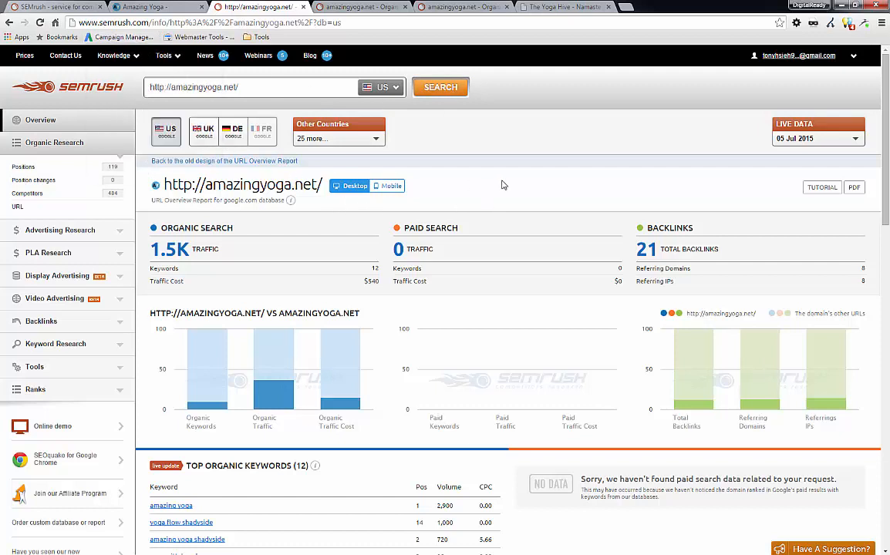
pyautogui.moveTo(515, 191)
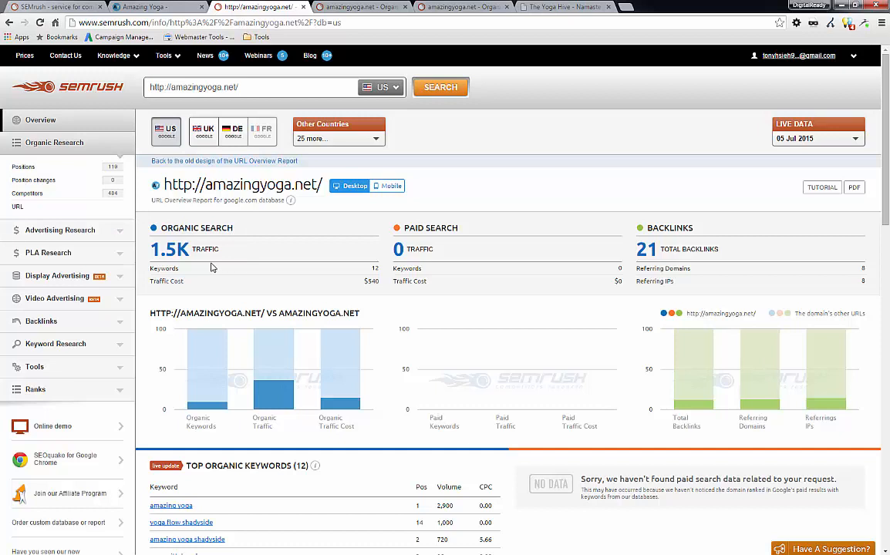
pyautogui.moveTo(169, 250)
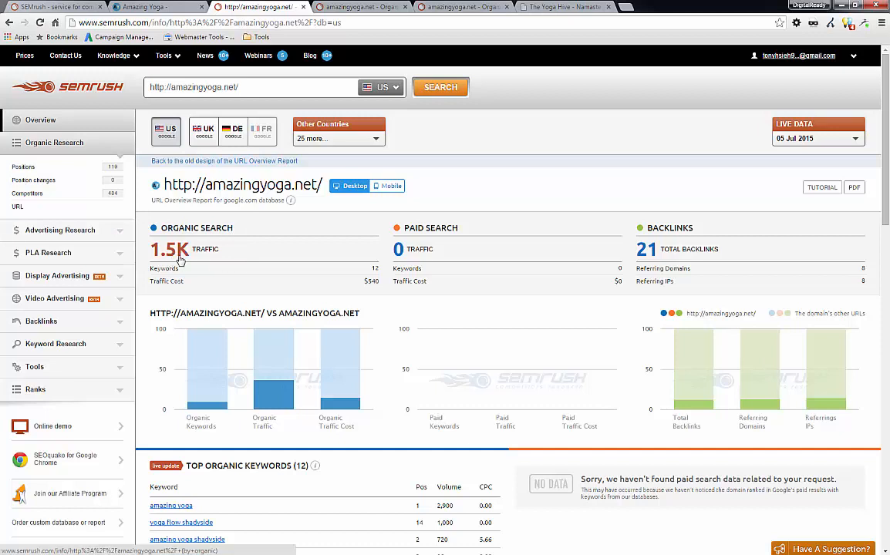
pyautogui.moveTo(197, 264)
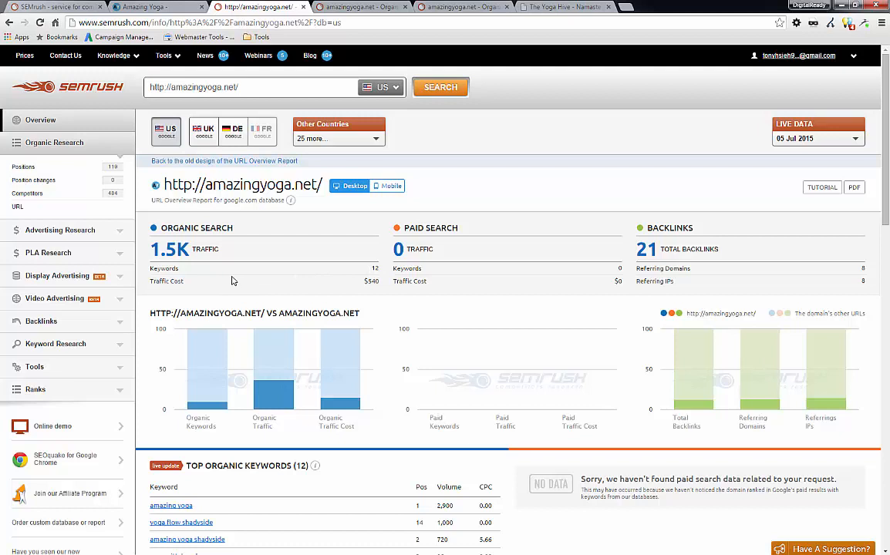
pyautogui.moveTo(199, 290)
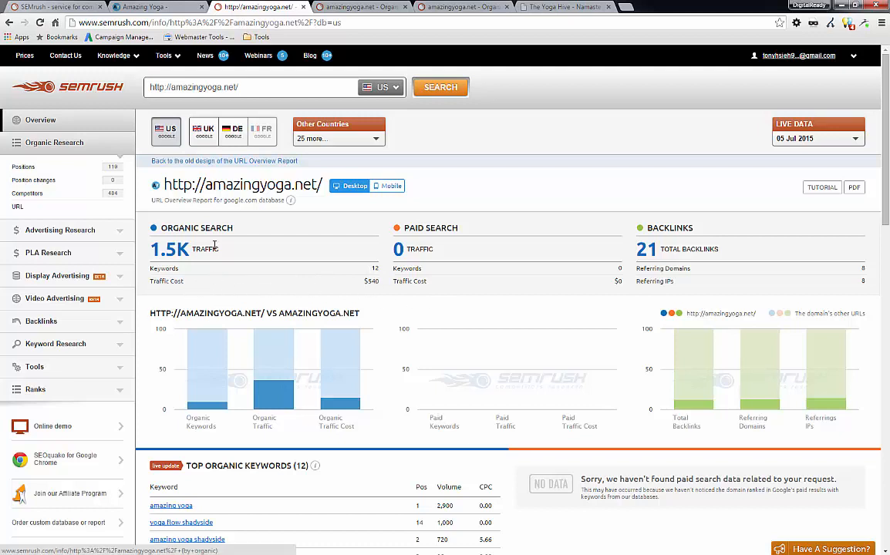
pyautogui.moveTo(358, 289)
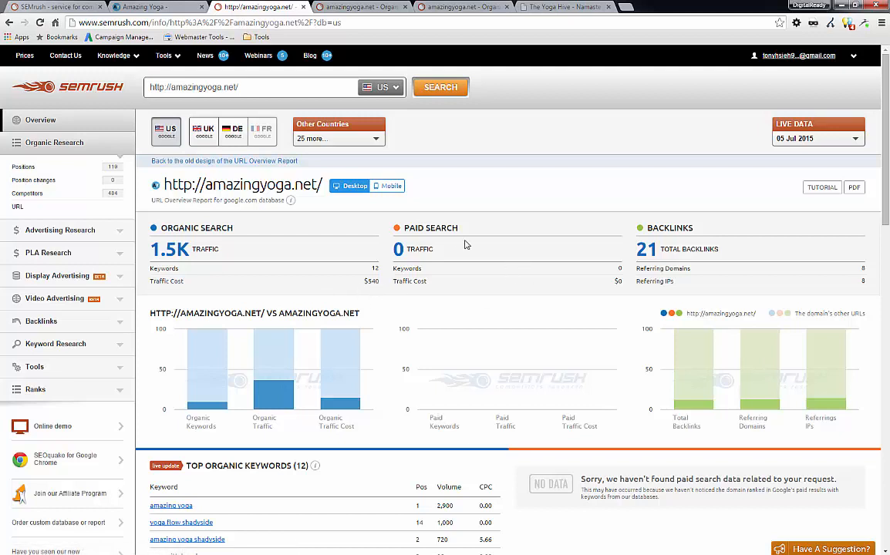
pyautogui.moveTo(510, 275)
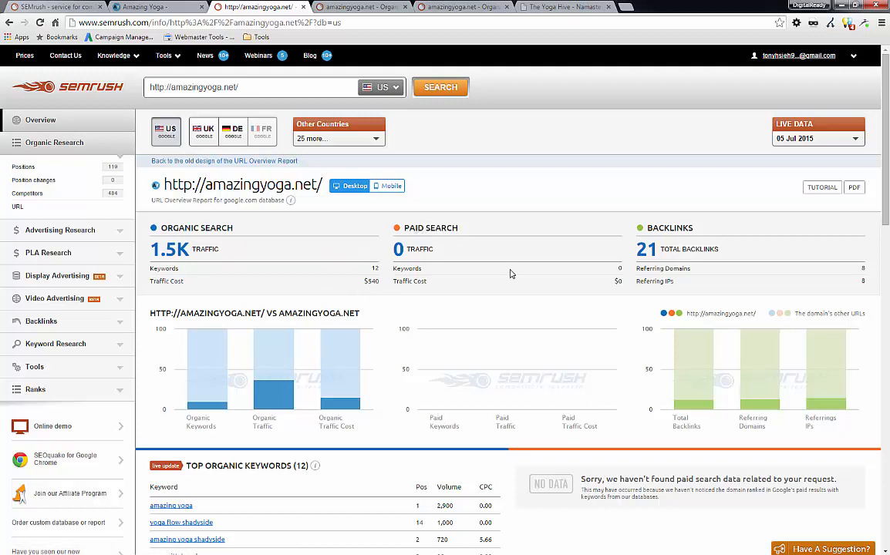
pyautogui.moveTo(459, 250)
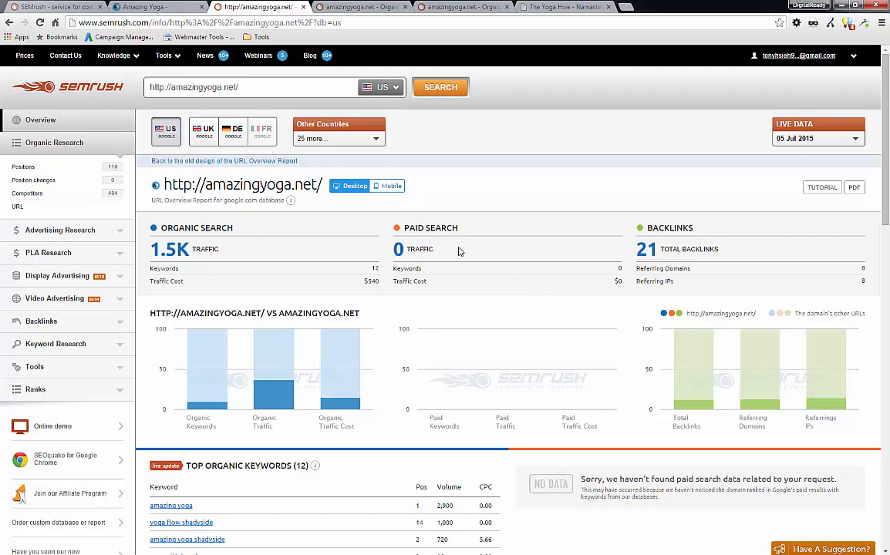
pyautogui.moveTo(537, 292)
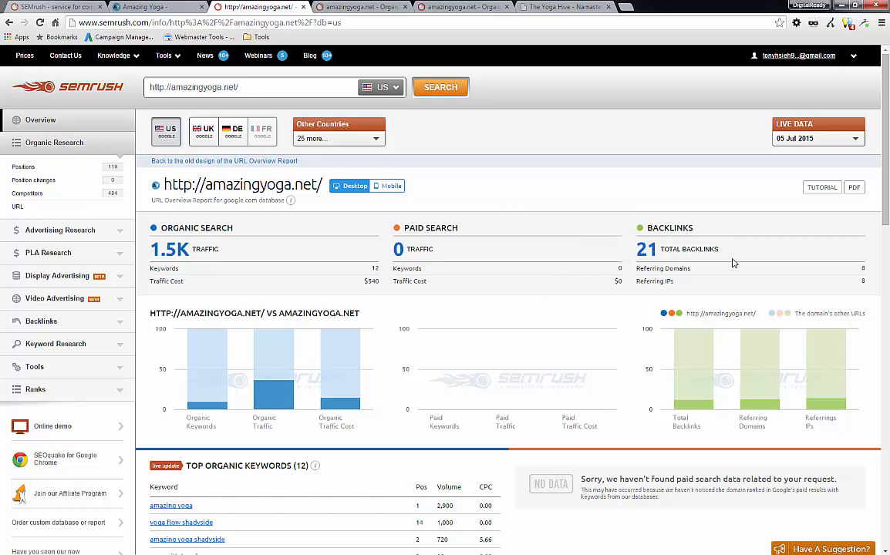
# Step: Scroll through amazingyoga.net's overview of keywords, backlinks, anchors and indexed pages, then return to the top
pyautogui.scroll(-3)
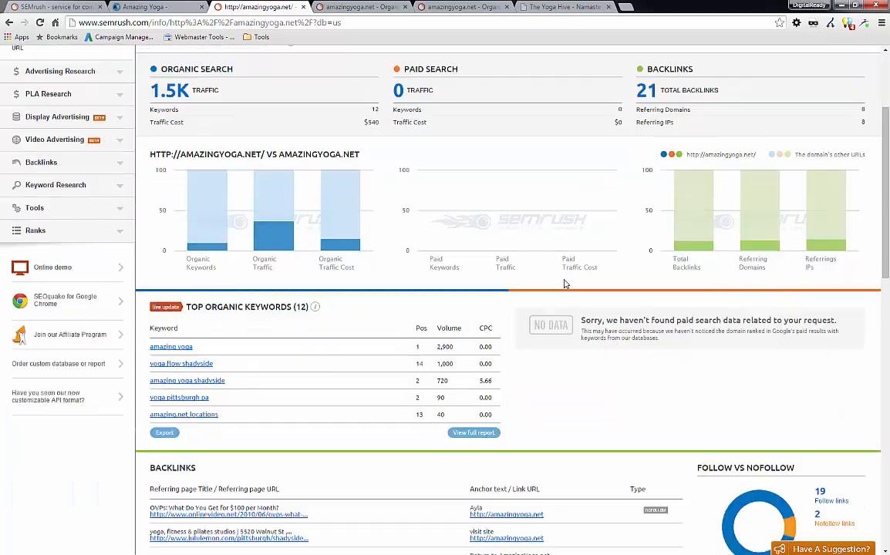
pyautogui.scroll(-3)
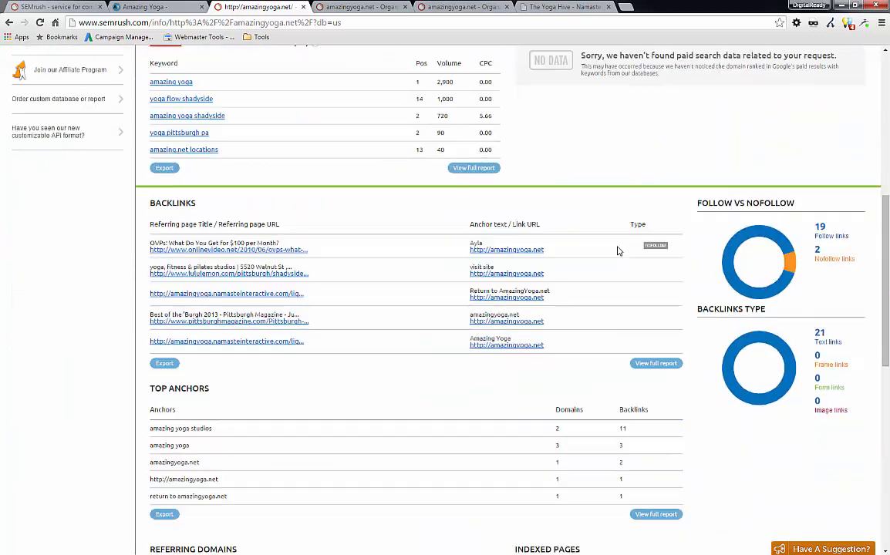
pyautogui.scroll(-3)
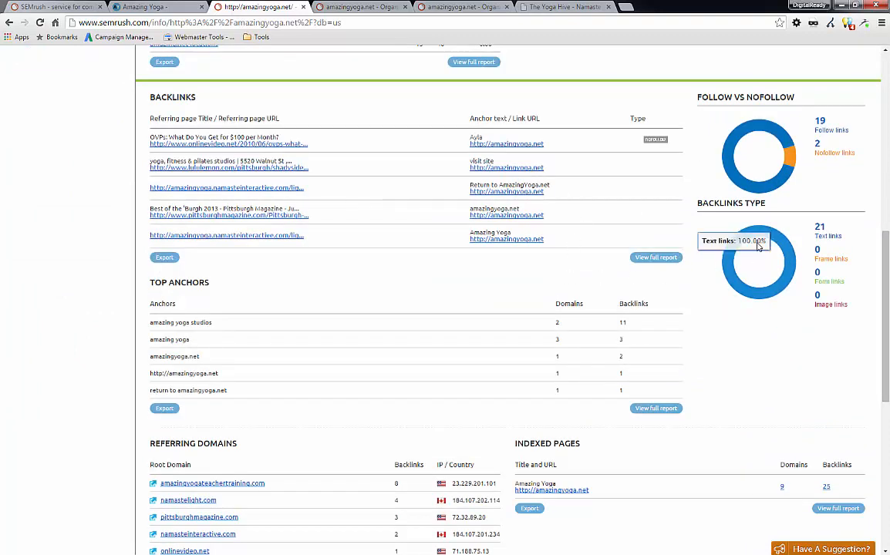
pyautogui.scroll(-3)
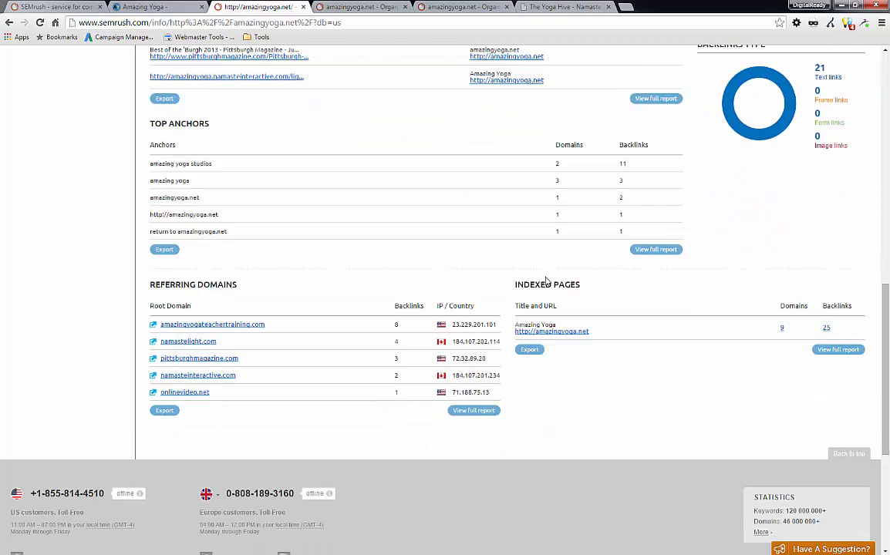
pyautogui.scroll(3)
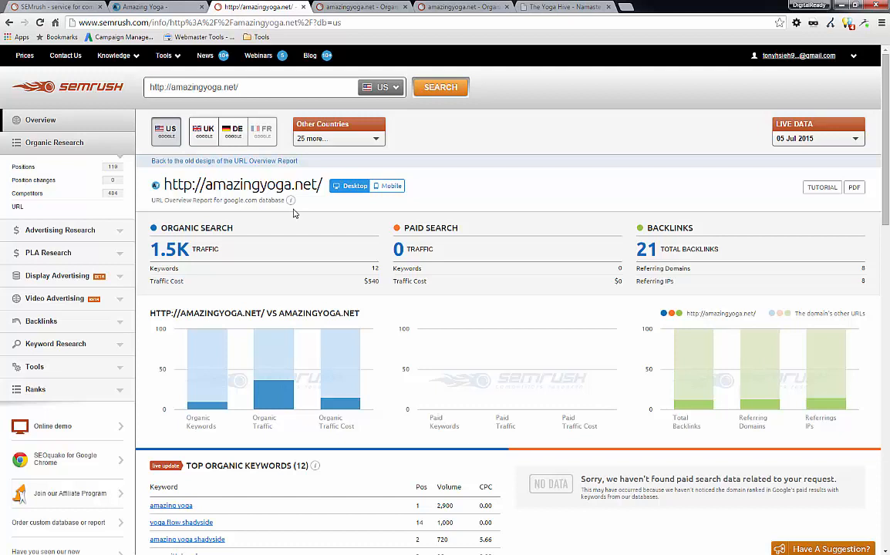
pyautogui.moveTo(23, 166)
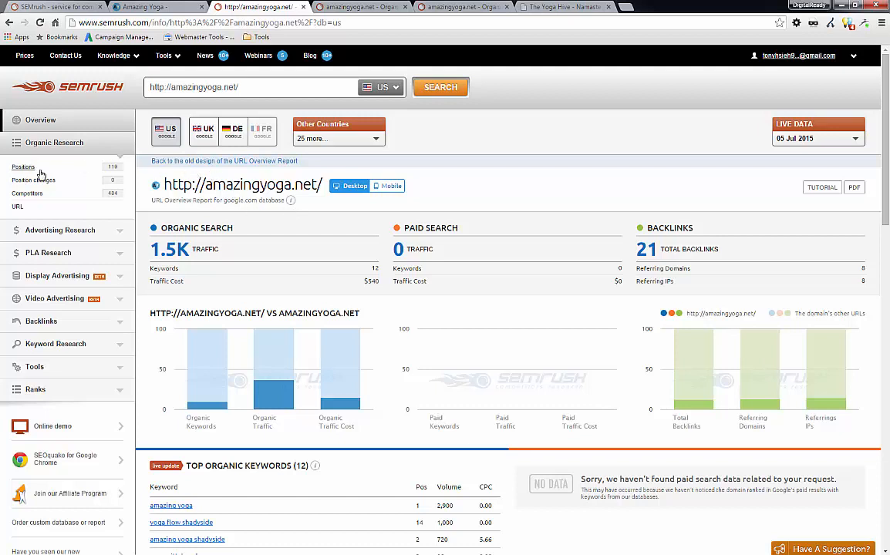
pyautogui.click(24, 166)
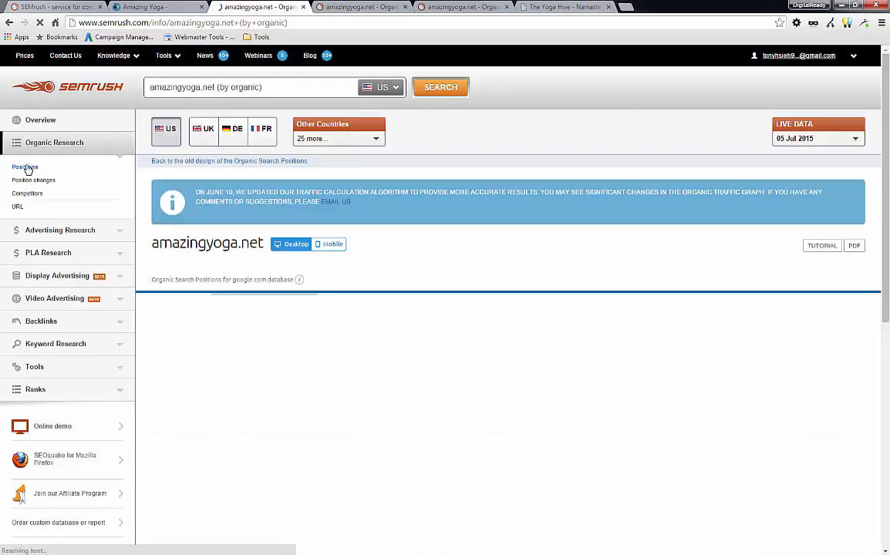
pyautogui.click(25, 166)
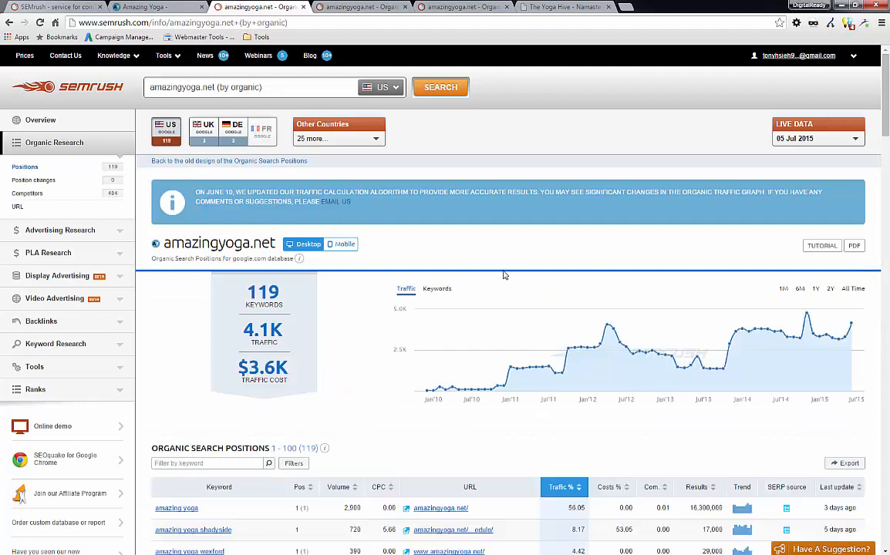
pyautogui.scroll(-3)
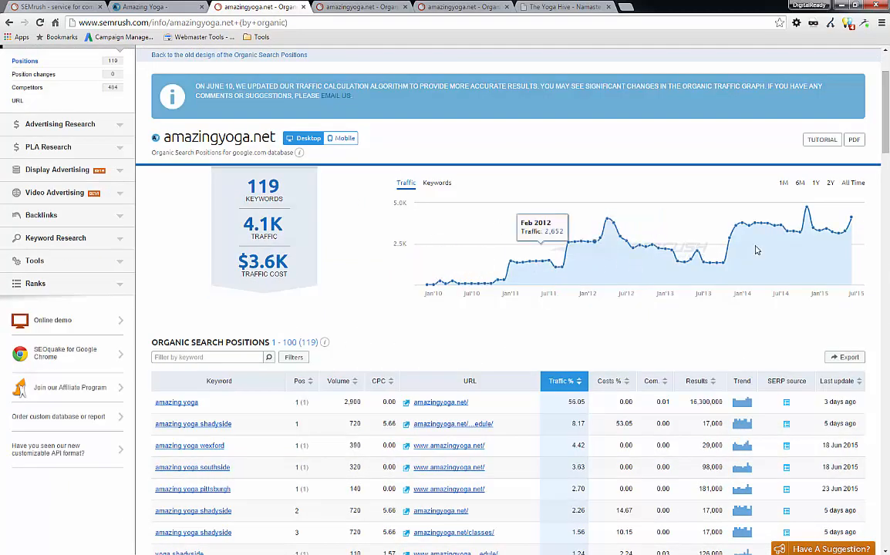
pyautogui.moveTo(778, 238)
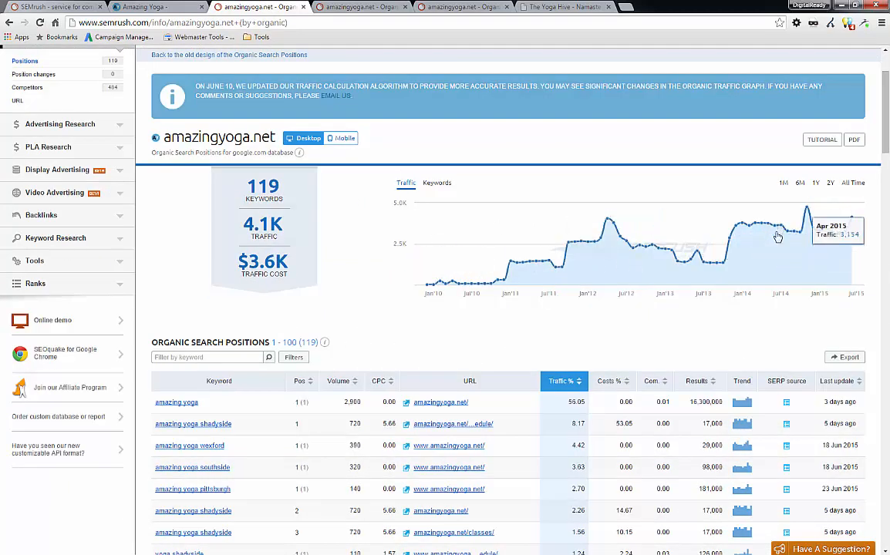
pyautogui.click(436, 182)
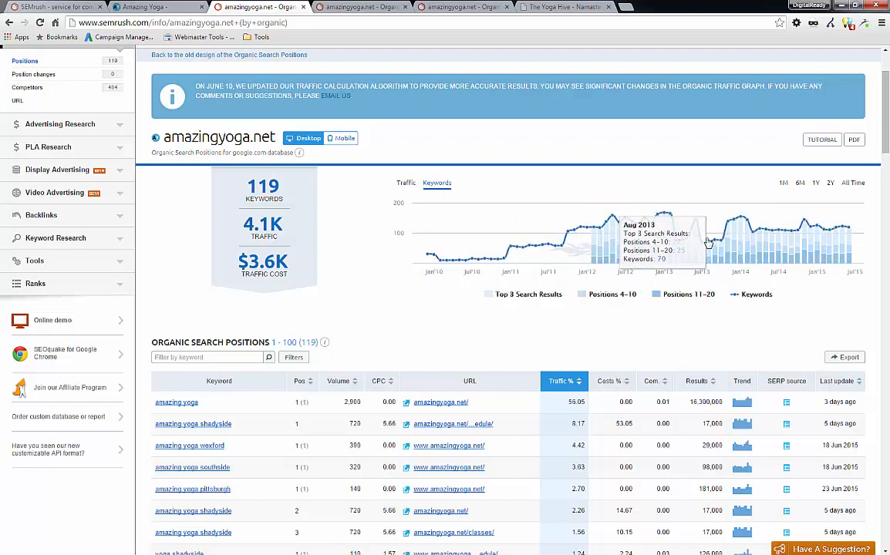
pyautogui.moveTo(623, 240)
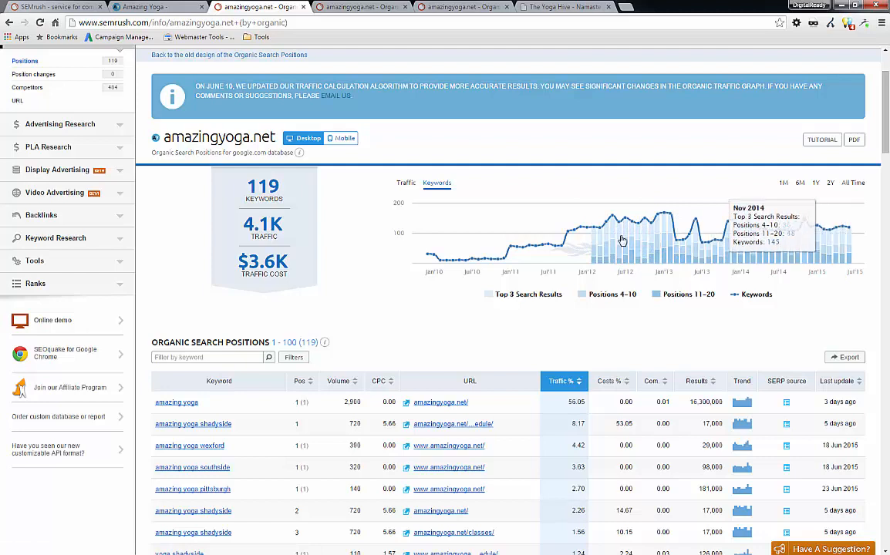
pyautogui.scroll(-3)
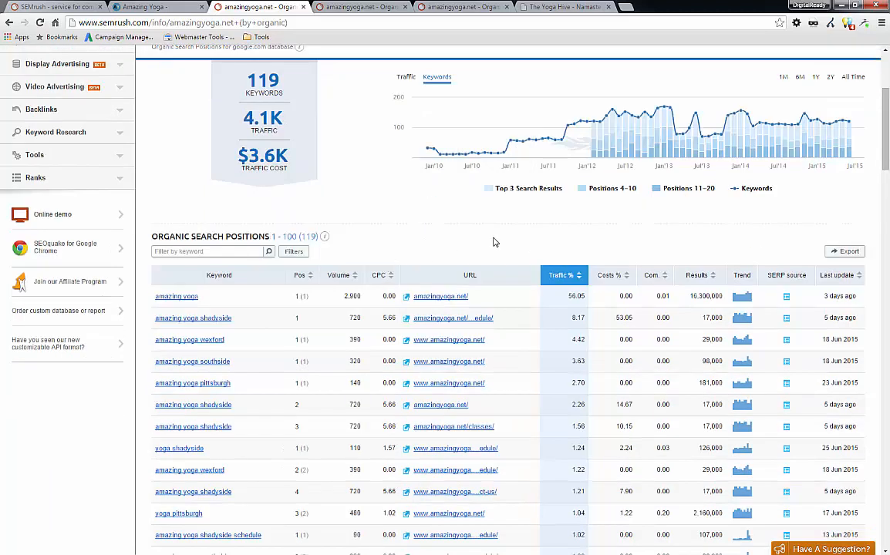
pyautogui.scroll(-3)
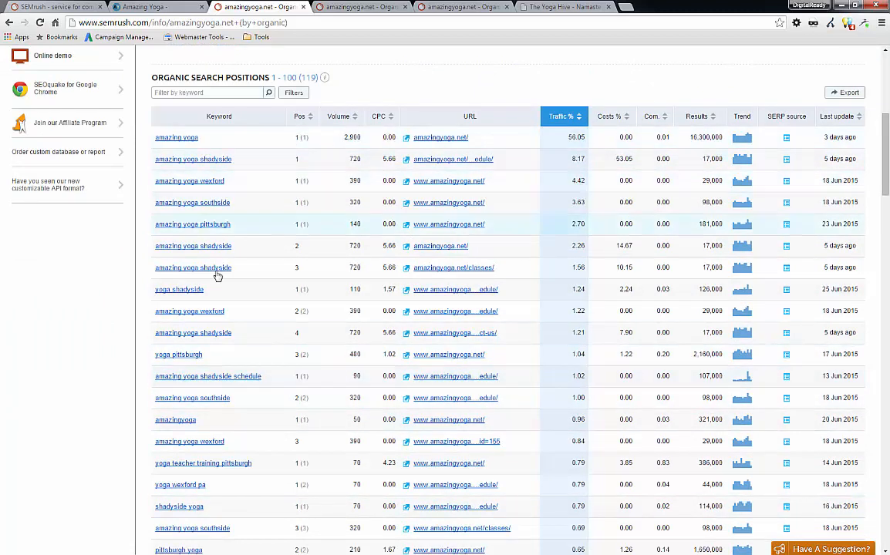
pyautogui.moveTo(219, 115)
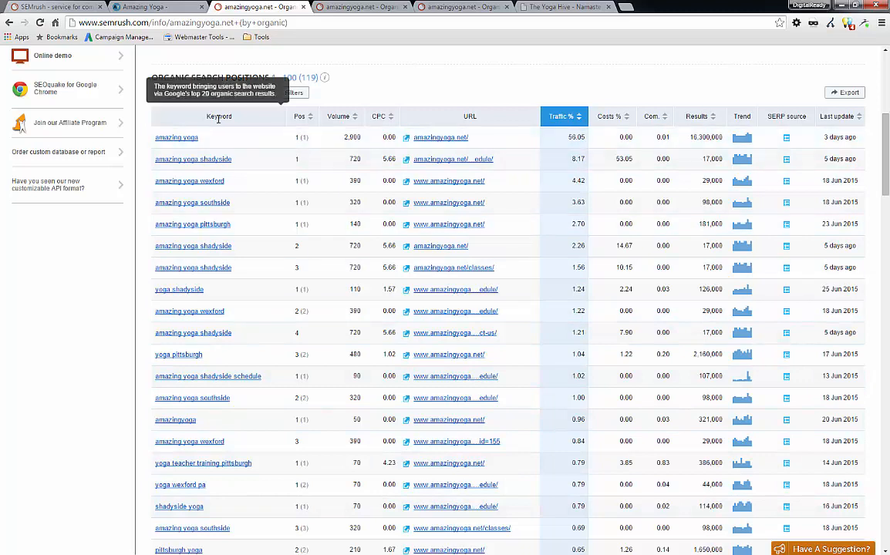
pyautogui.moveTo(463, 162)
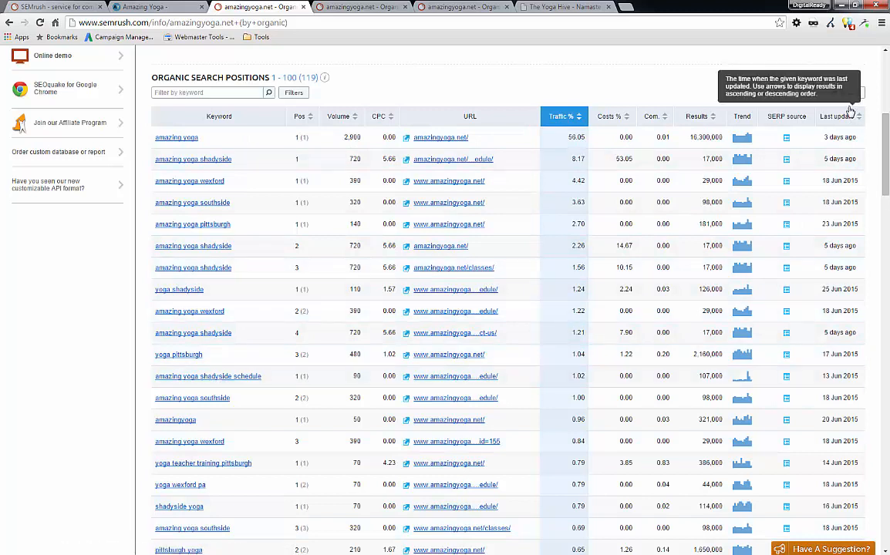
# Step: Export amazingyoga.net's Organic Search Positions table as an Excel file
pyautogui.click(852, 92)
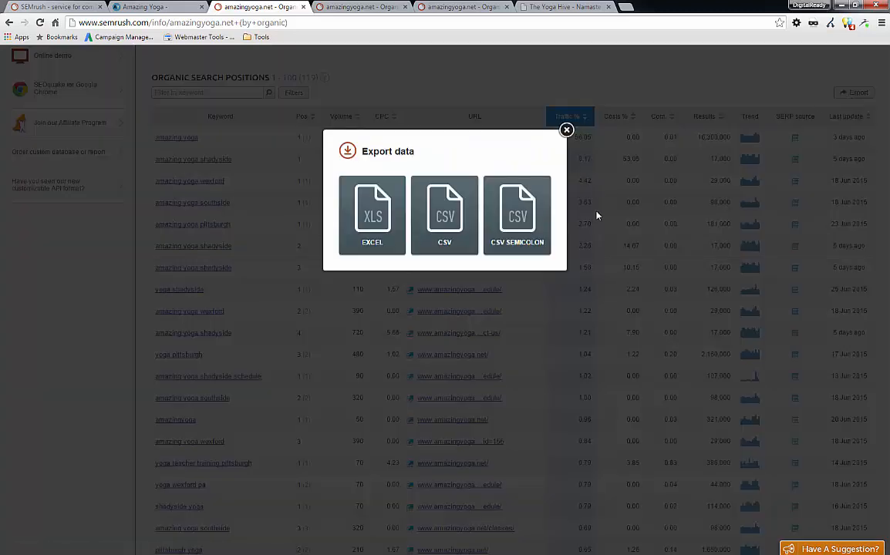
pyautogui.click(371, 215)
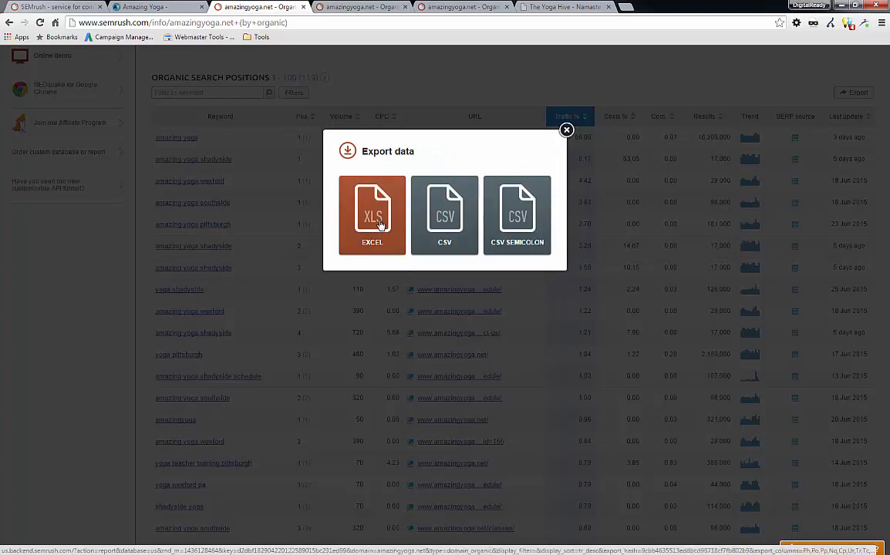
pyautogui.click(566, 130)
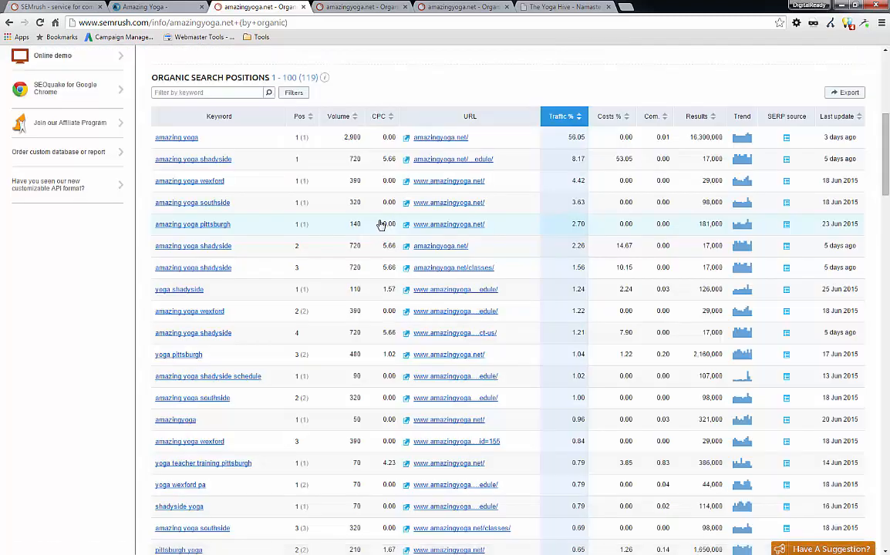
pyautogui.click(843, 93)
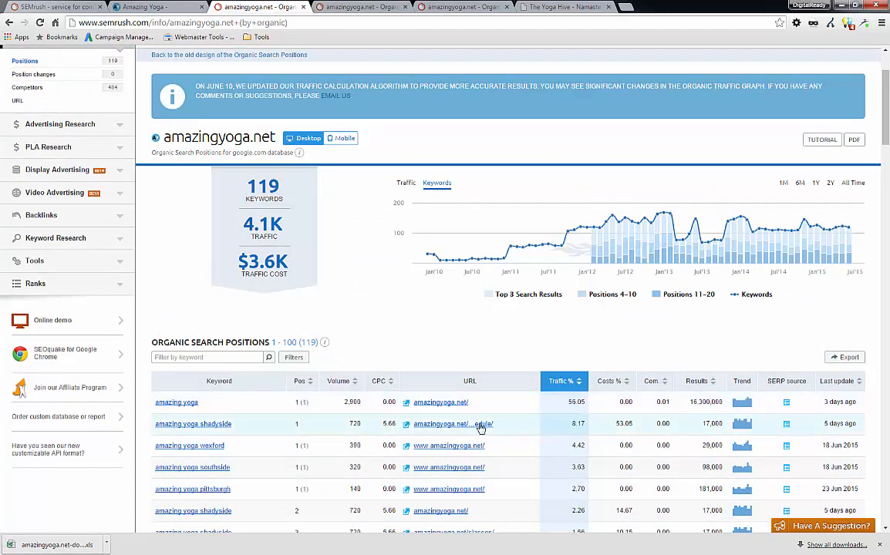
pyautogui.moveTo(378, 309)
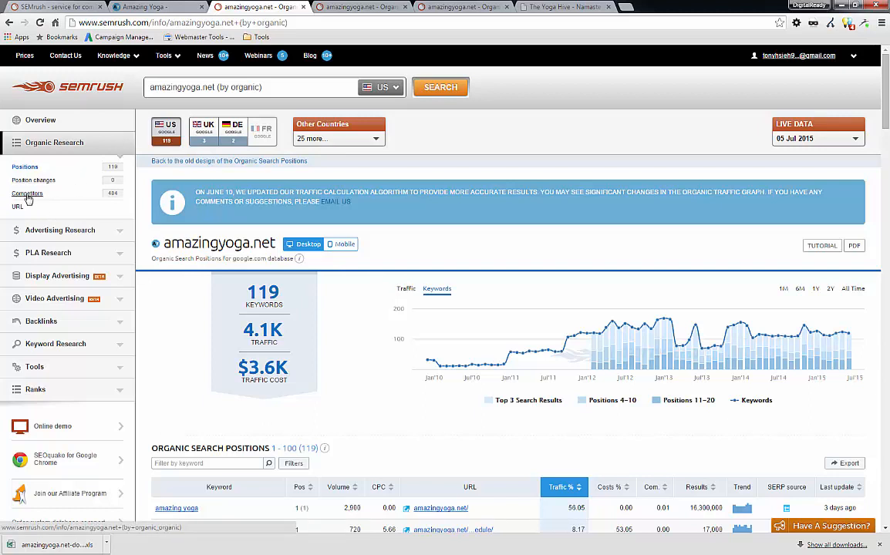
# Step: Show amazingyoga.net's Organic Competitors report and scroll through the competing domains
pyautogui.click(28, 195)
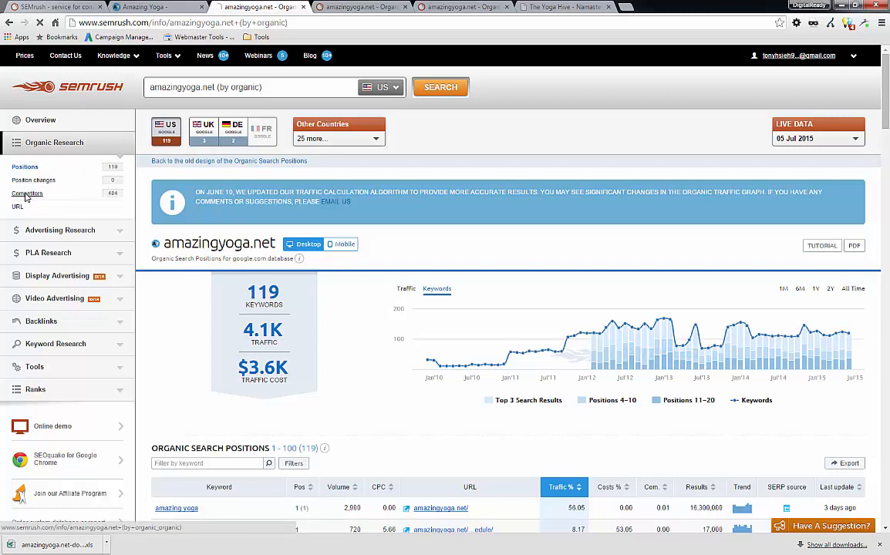
pyautogui.click(28, 194)
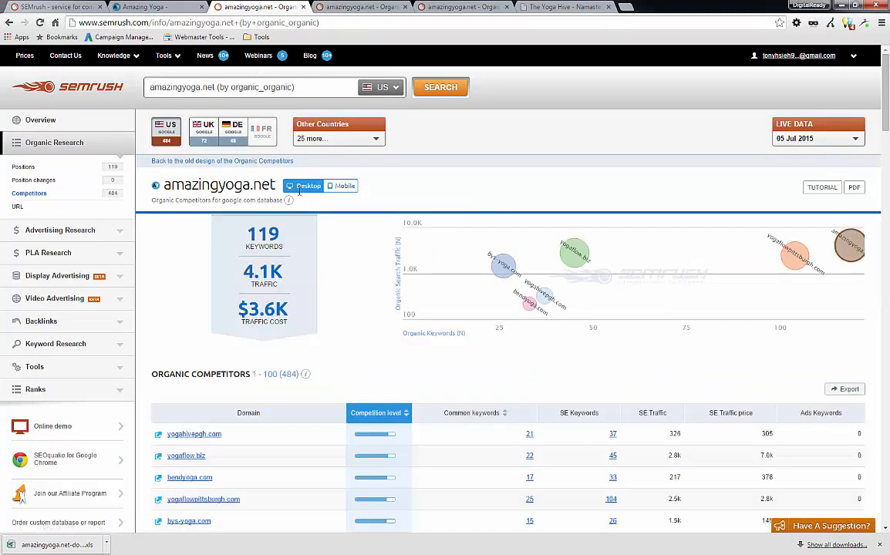
pyautogui.moveTo(602, 207)
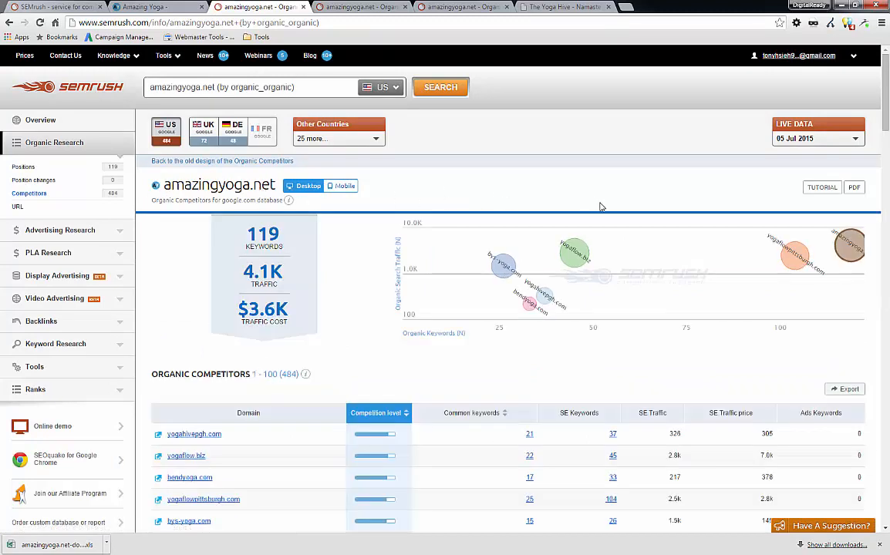
pyautogui.scroll(-3)
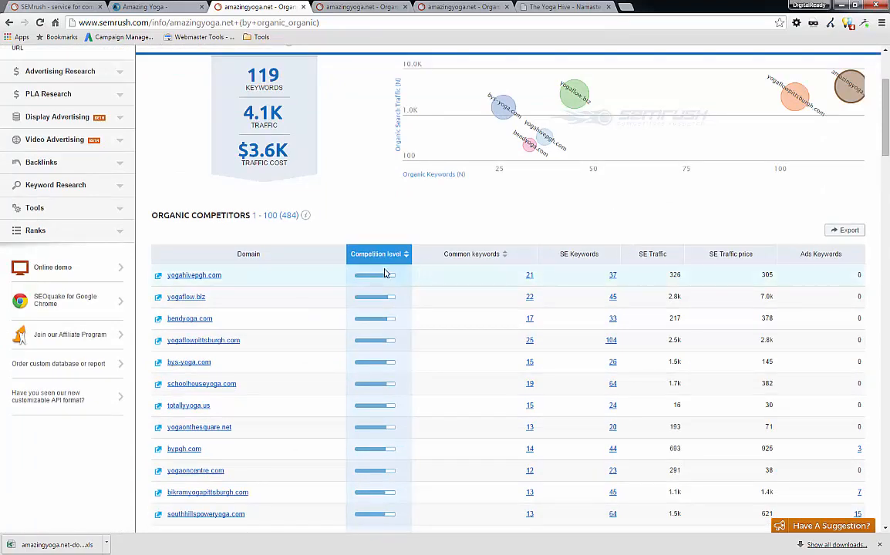
pyautogui.moveTo(529, 237)
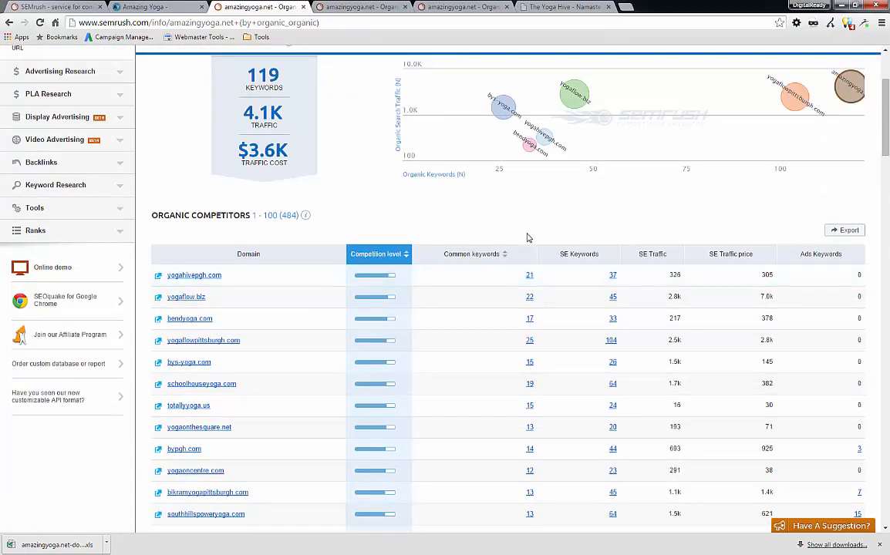
pyautogui.moveTo(512, 276)
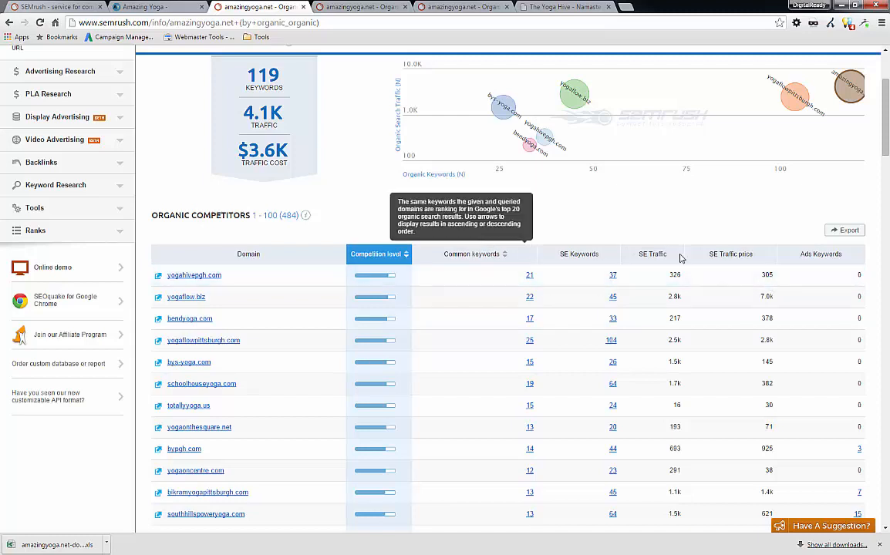
pyautogui.scroll(-3)
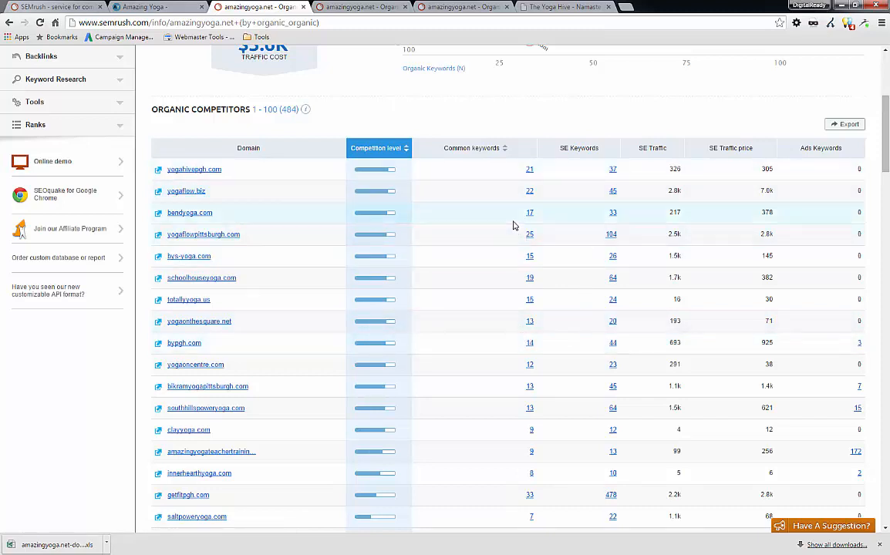
pyautogui.moveTo(438, 173)
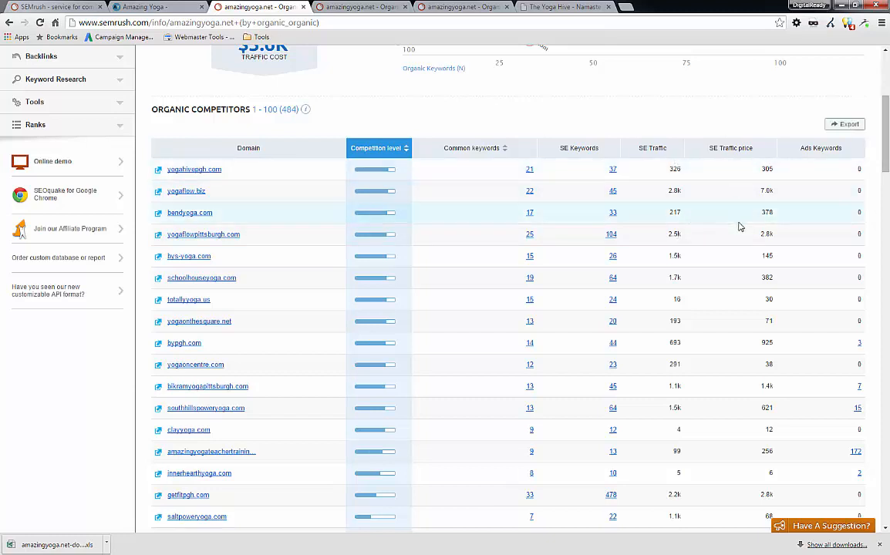
pyautogui.moveTo(520, 350)
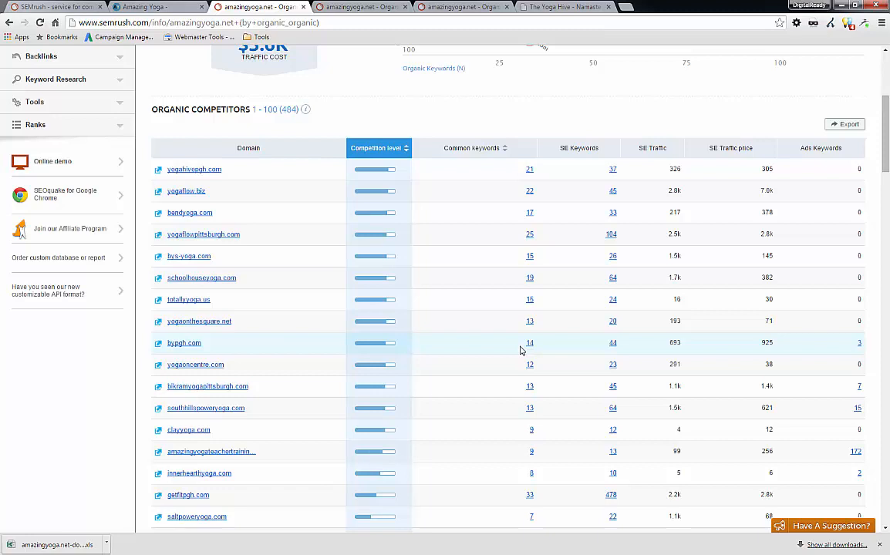
pyautogui.moveTo(472, 336)
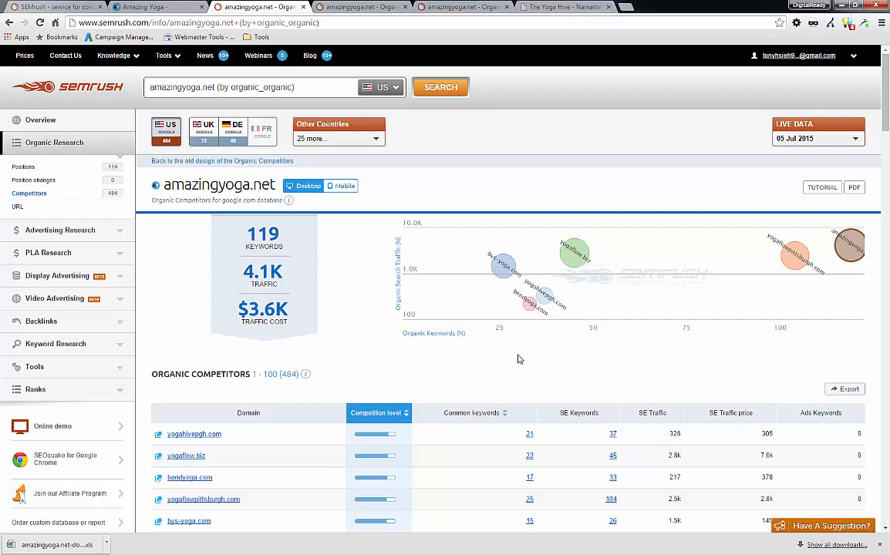
pyautogui.moveTo(544, 359)
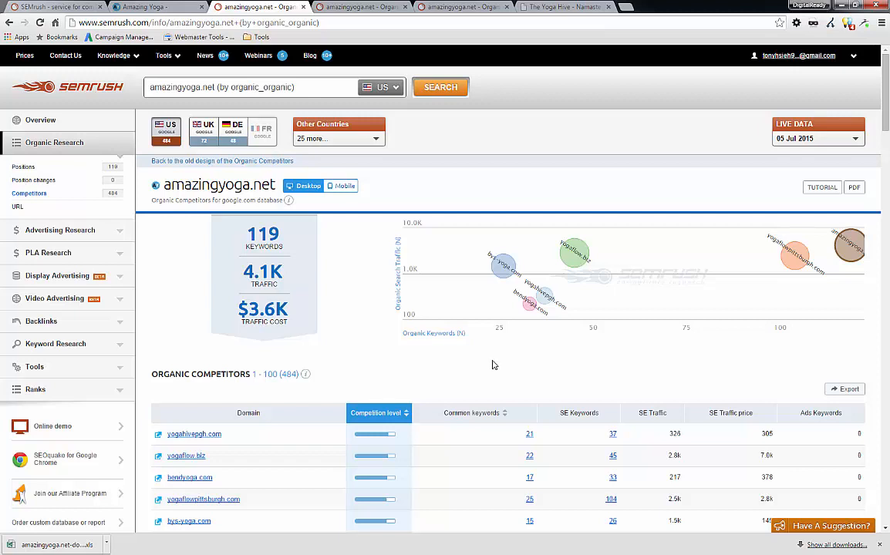
pyautogui.scroll(-3)
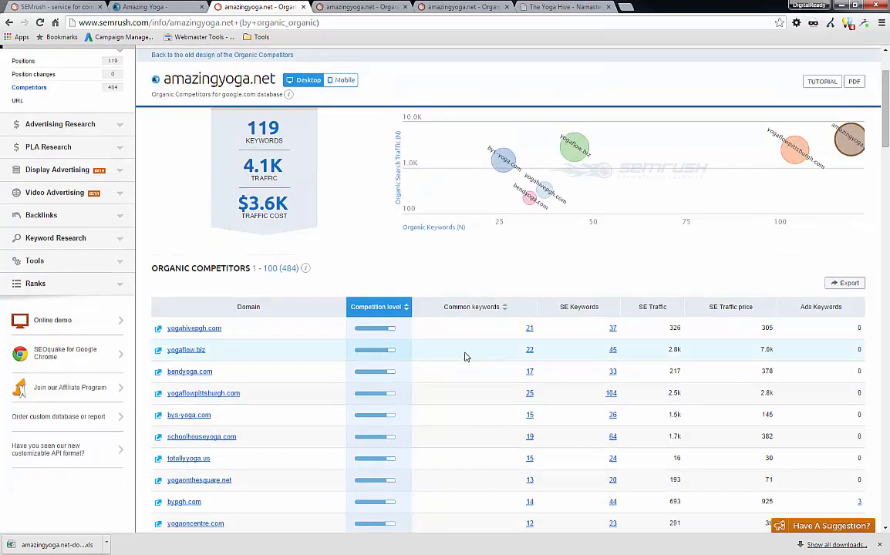
pyautogui.moveTo(469, 373)
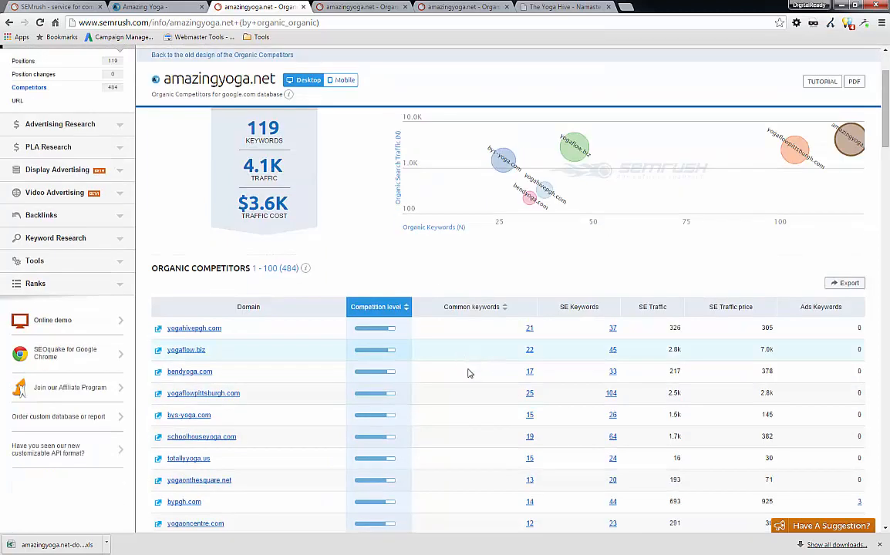
pyautogui.moveTo(478, 376)
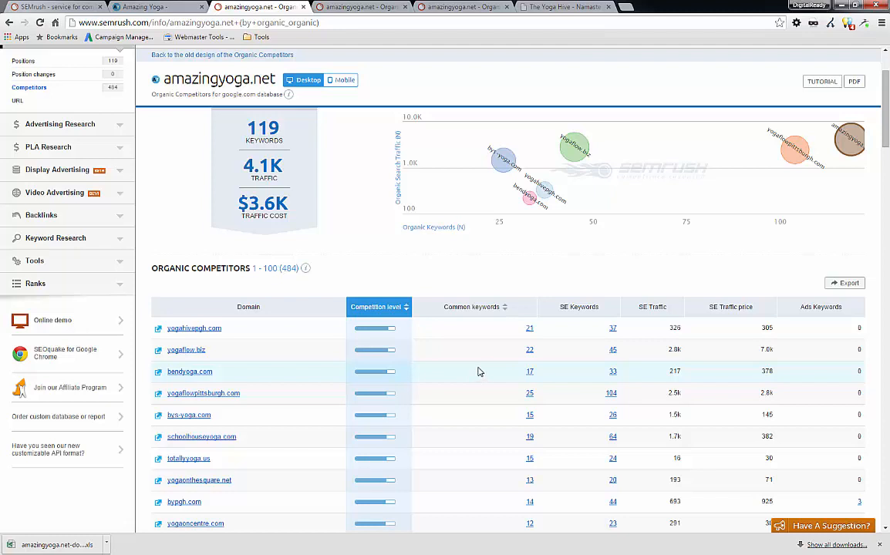
pyautogui.moveTo(481, 363)
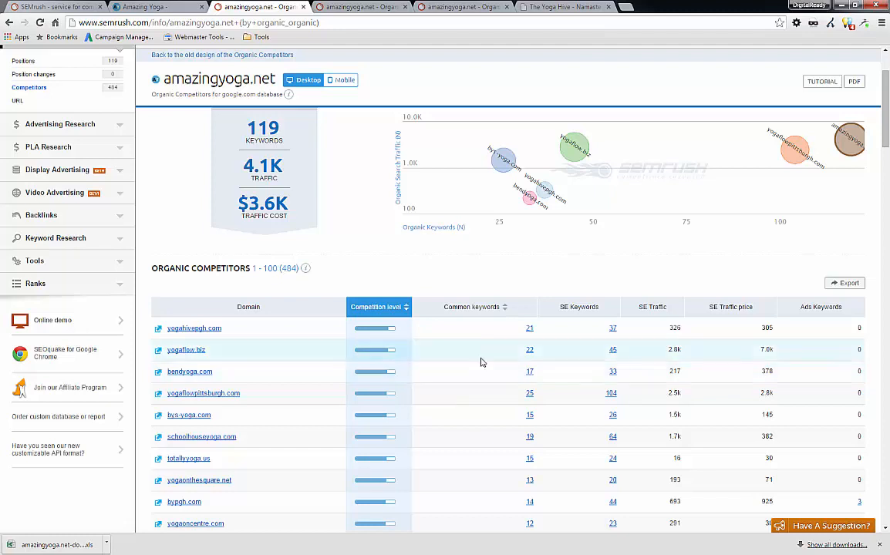
pyautogui.moveTo(485, 364)
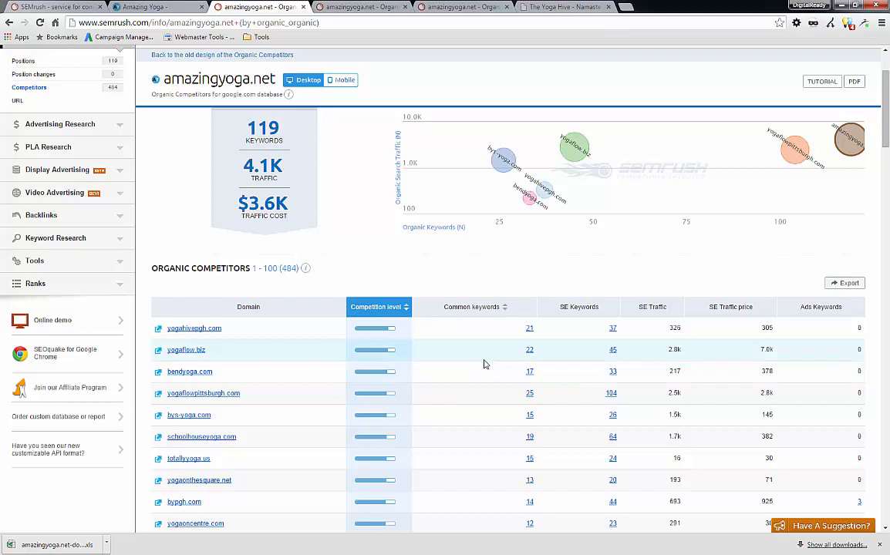
pyautogui.moveTo(501, 352)
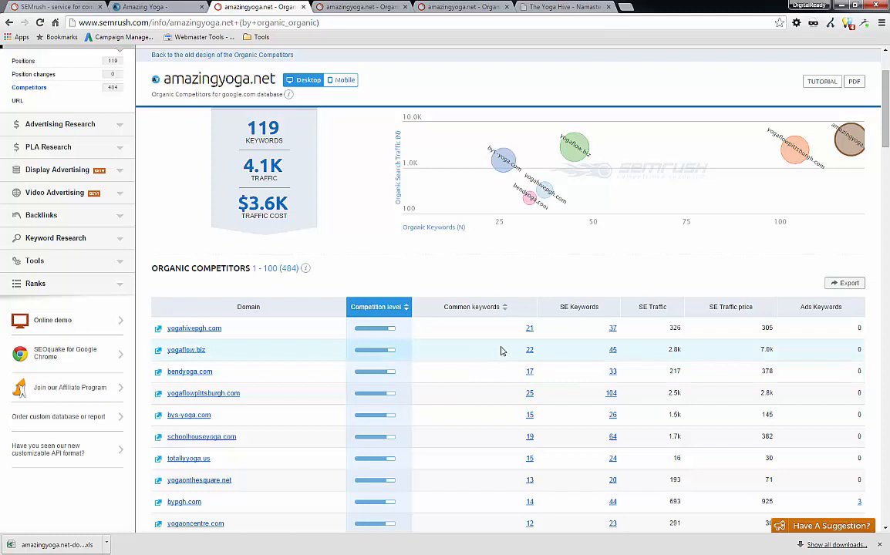
pyautogui.moveTo(493, 345)
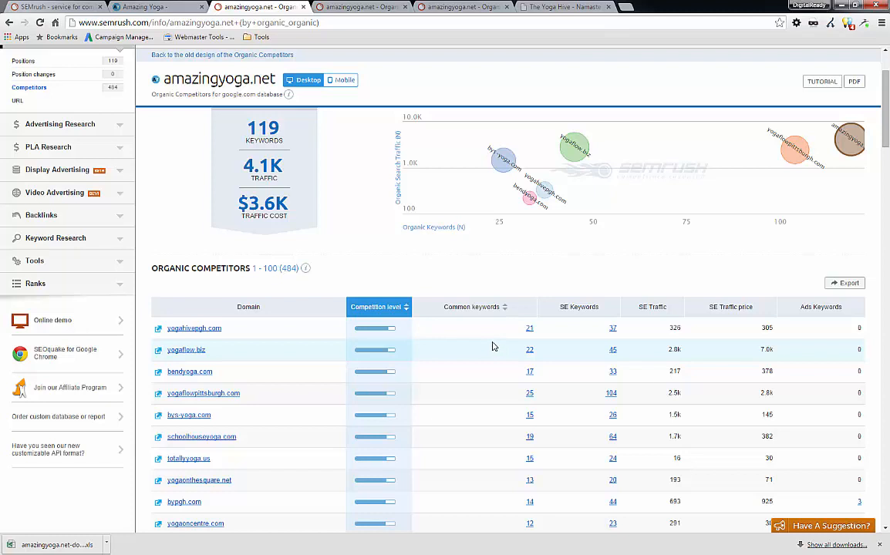
pyautogui.moveTo(312, 330)
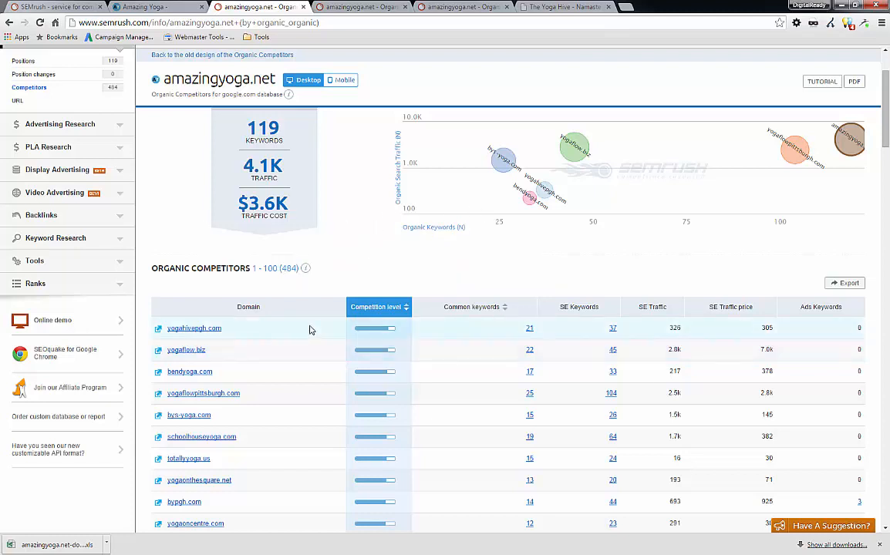
# Step: Follow the link to the top competitor yogahivepgh.com's website
pyautogui.click(194, 327)
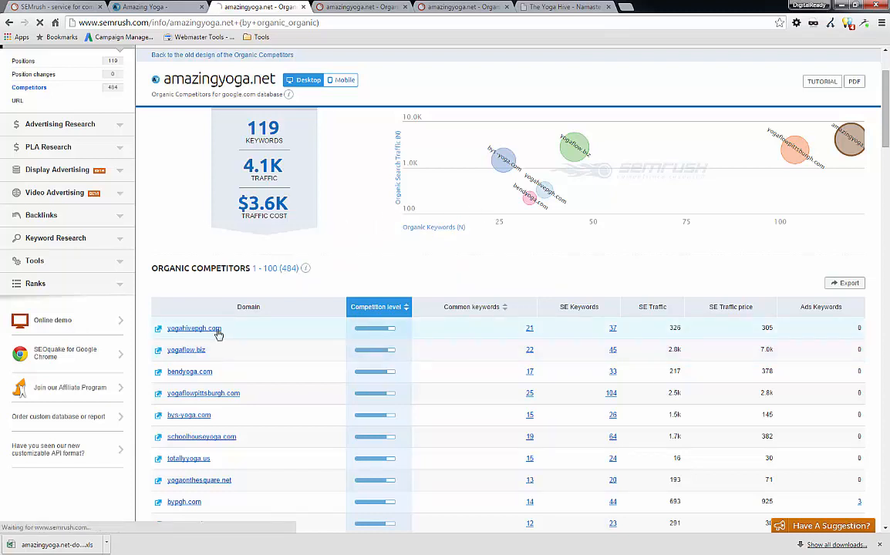
pyautogui.click(195, 327)
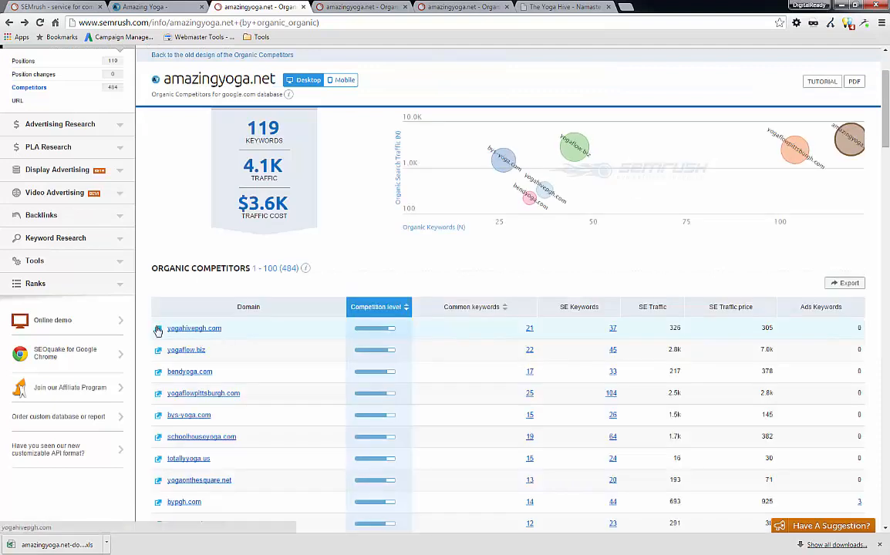
# Step: Browse The Yoga Hive homepage at yogahivepgh.com
pyautogui.click(194, 327)
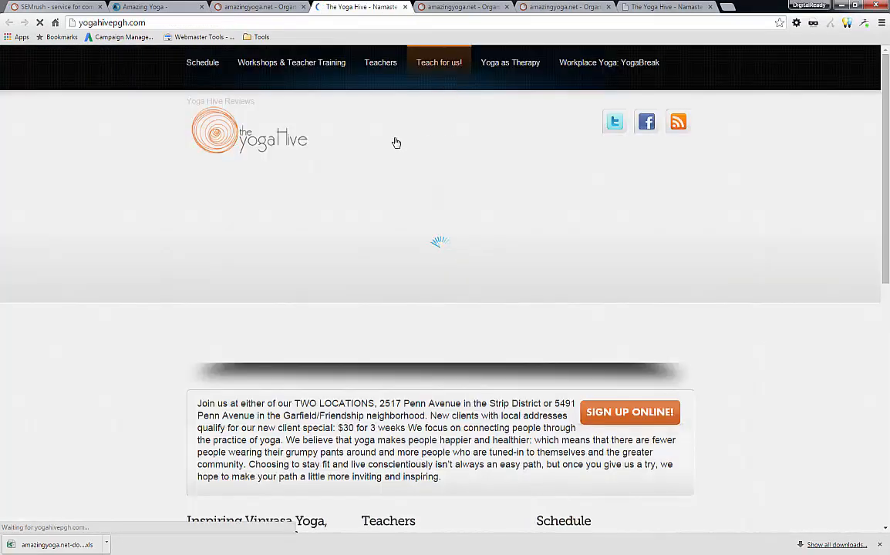
pyautogui.scroll(-3)
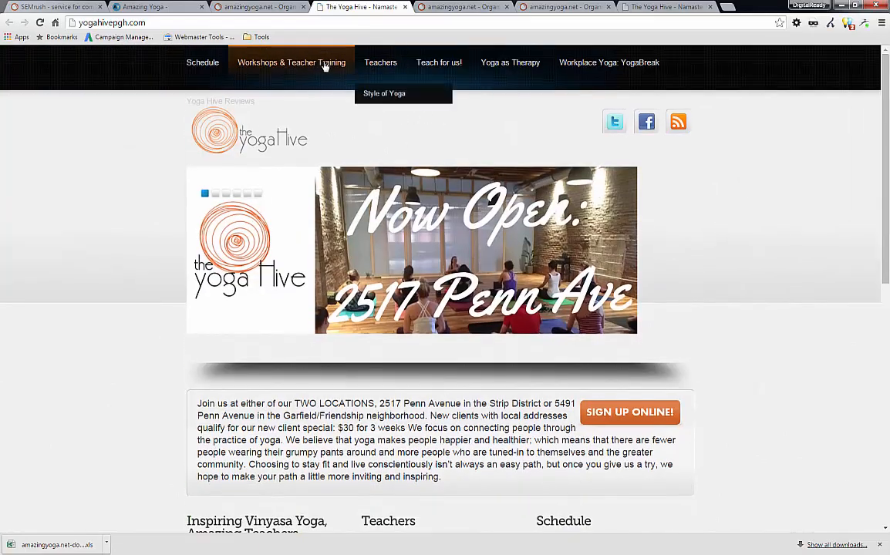
pyautogui.moveTo(537, 367)
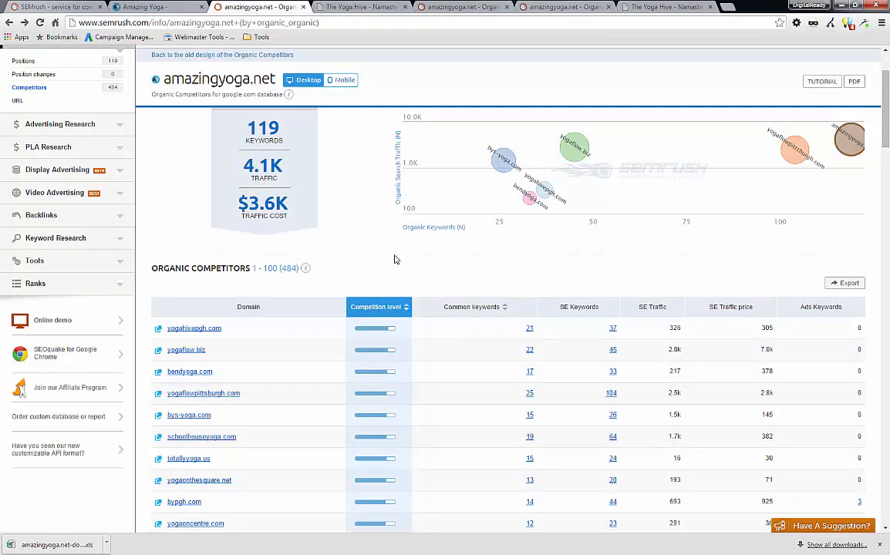
# Step: View yogahivepgh.com's domain overview and its Organic Search Positions report of 37 ranking keywords
pyautogui.click(195, 327)
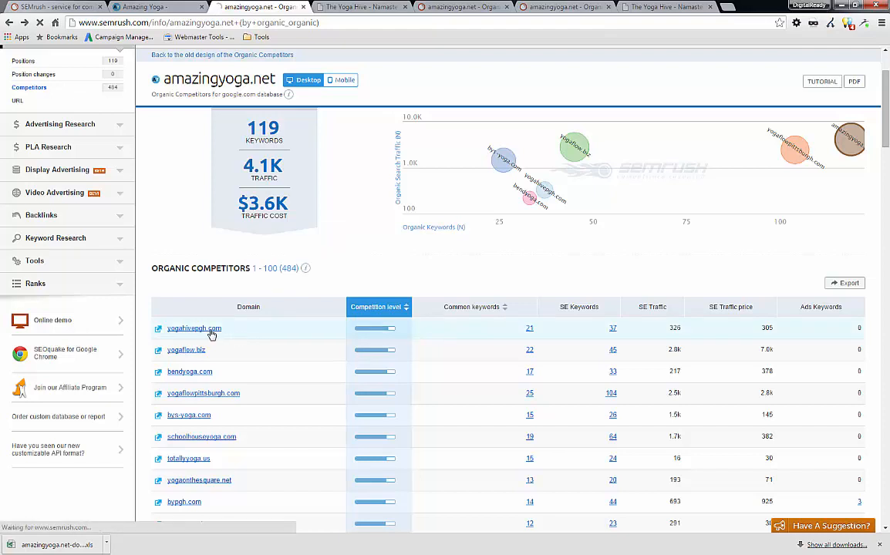
pyautogui.click(194, 327)
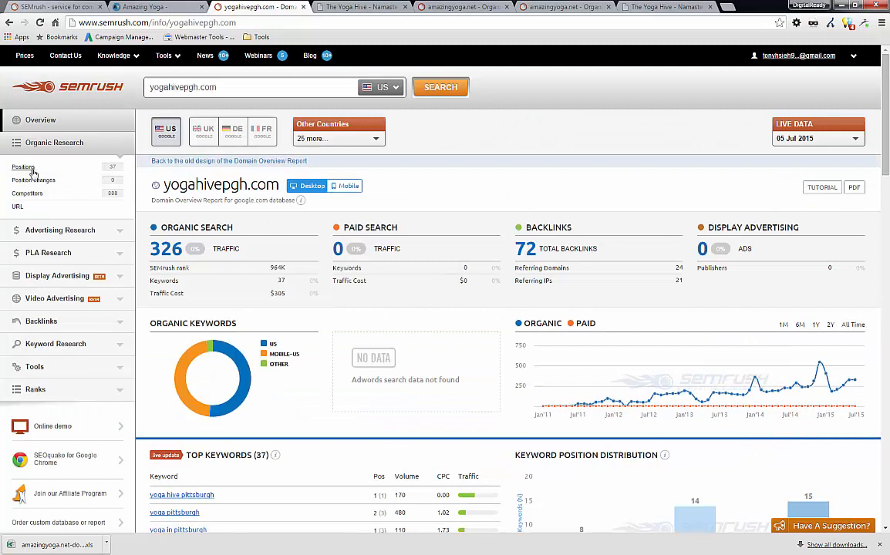
pyautogui.click(24, 167)
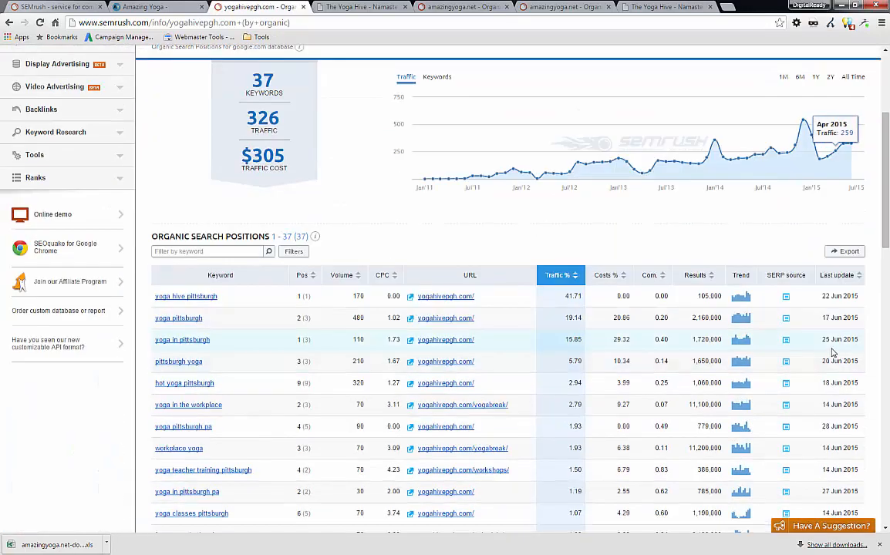
pyautogui.scroll(-3)
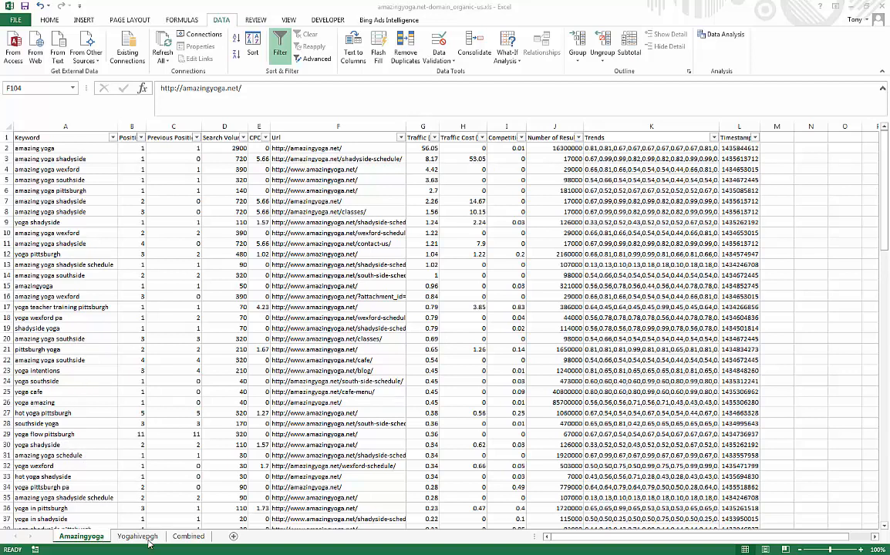
# Step: Copy all of the Amazingyoga sheet's keyword data into the Combined sheet
pyautogui.click(137, 537)
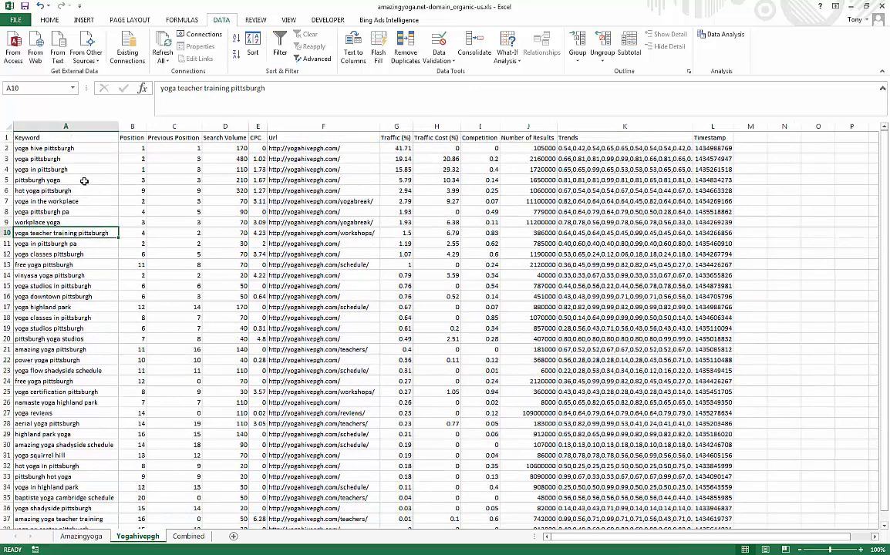
pyautogui.moveTo(96, 192)
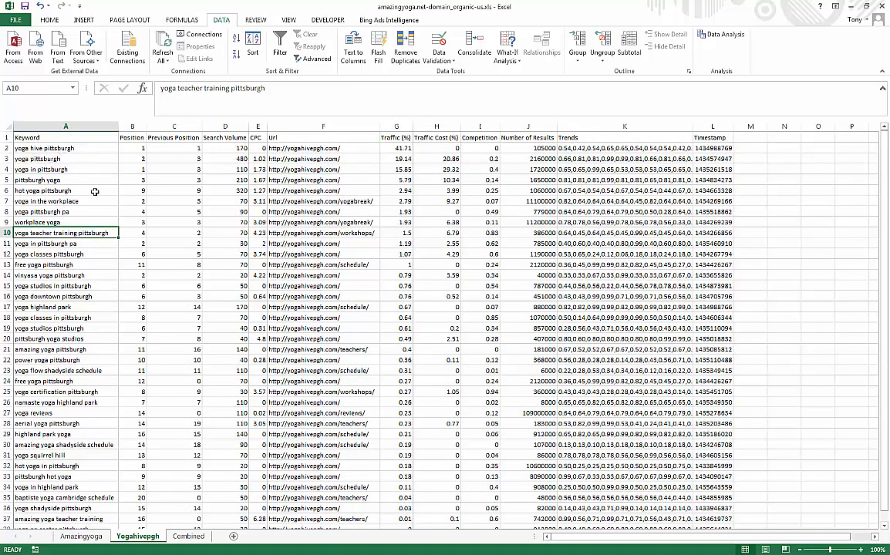
pyautogui.click(80, 536)
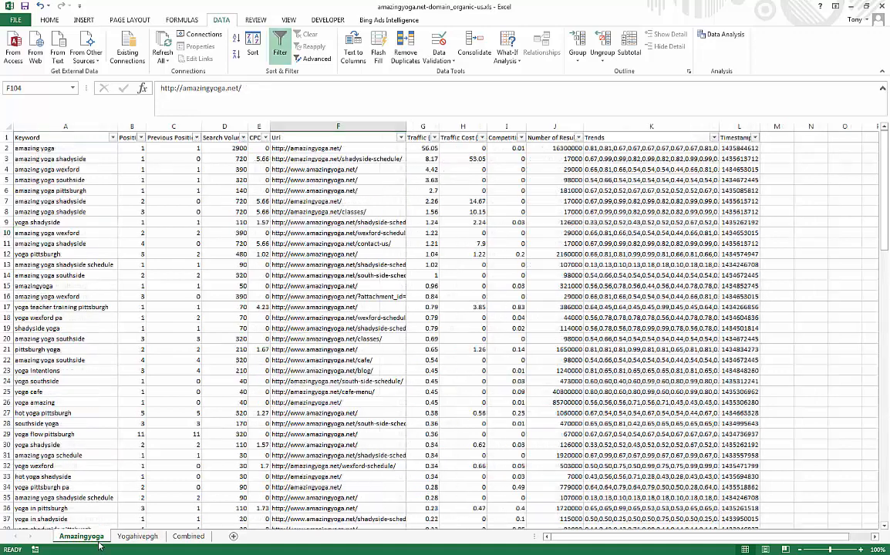
pyautogui.click(65, 137)
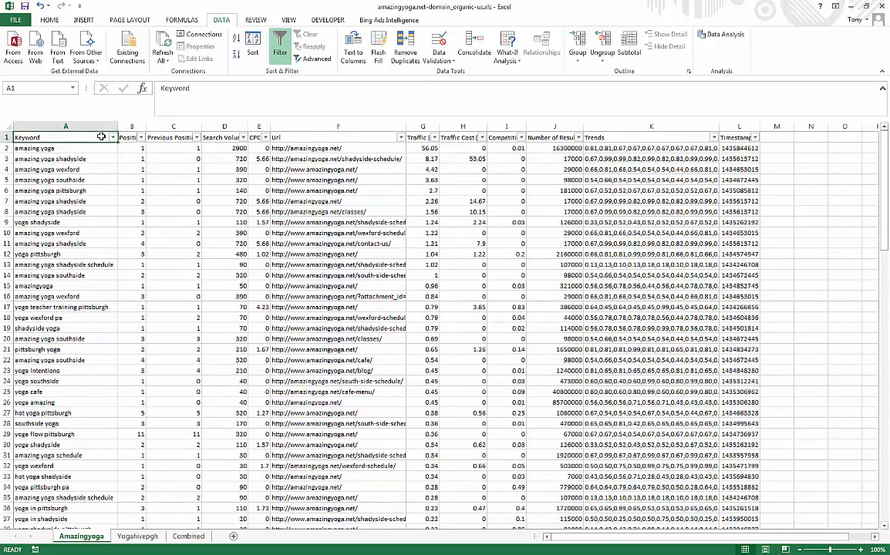
pyautogui.scroll(-3)
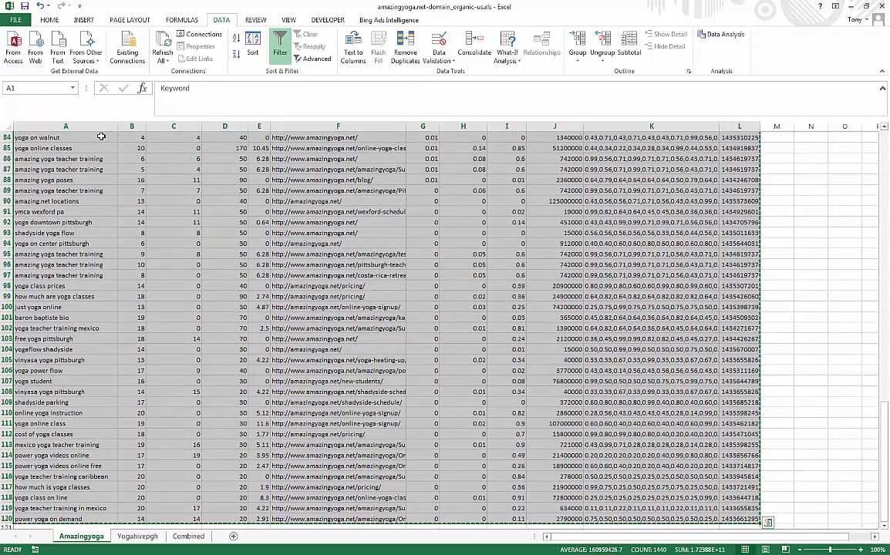
pyautogui.click(188, 537)
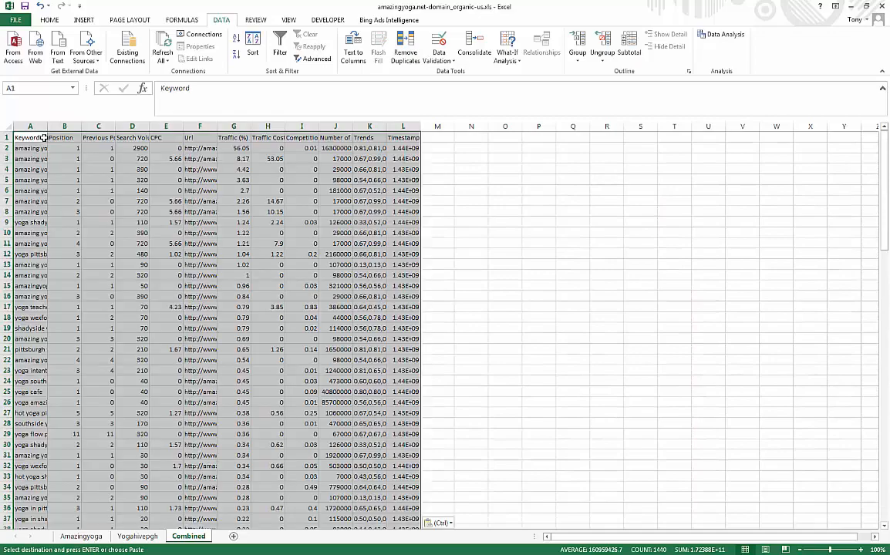
# Step: Append the Yogahivepgh keyword rows without header below them on Combined and widen the URL column
pyautogui.click(138, 537)
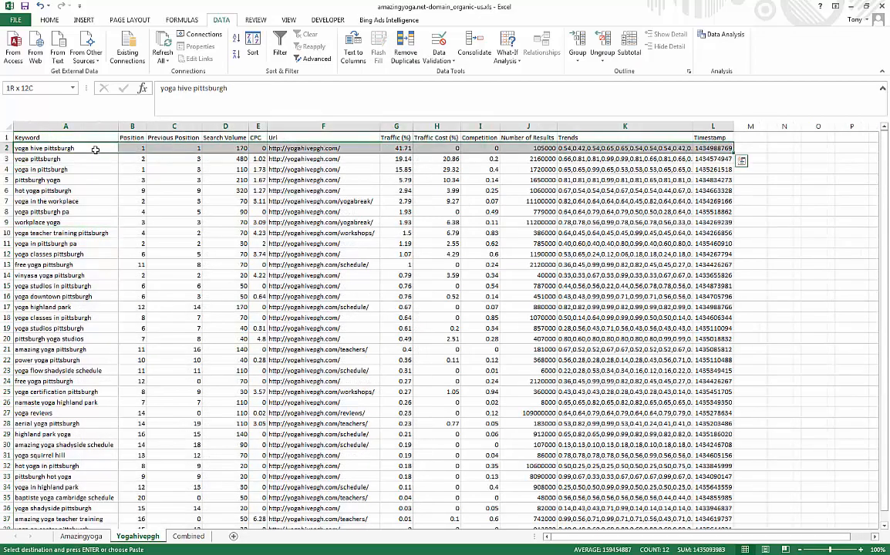
pyautogui.scroll(-3)
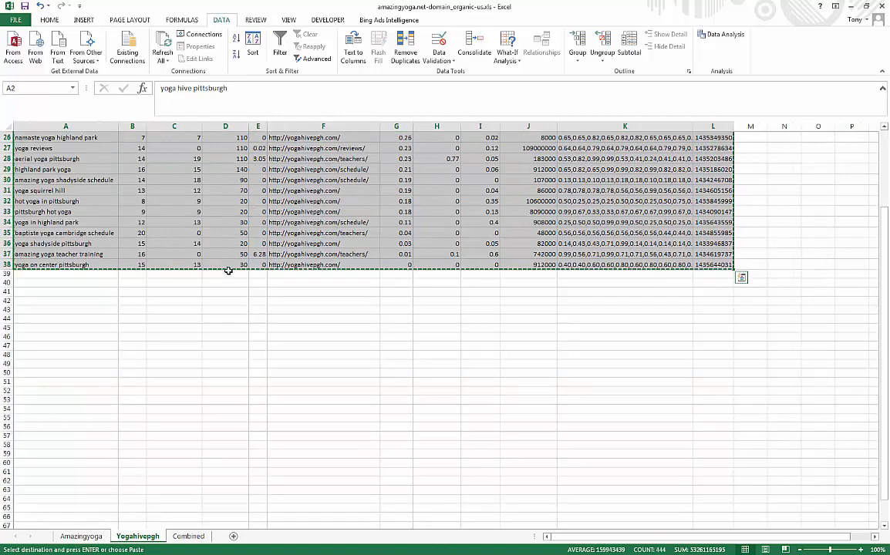
pyautogui.click(189, 537)
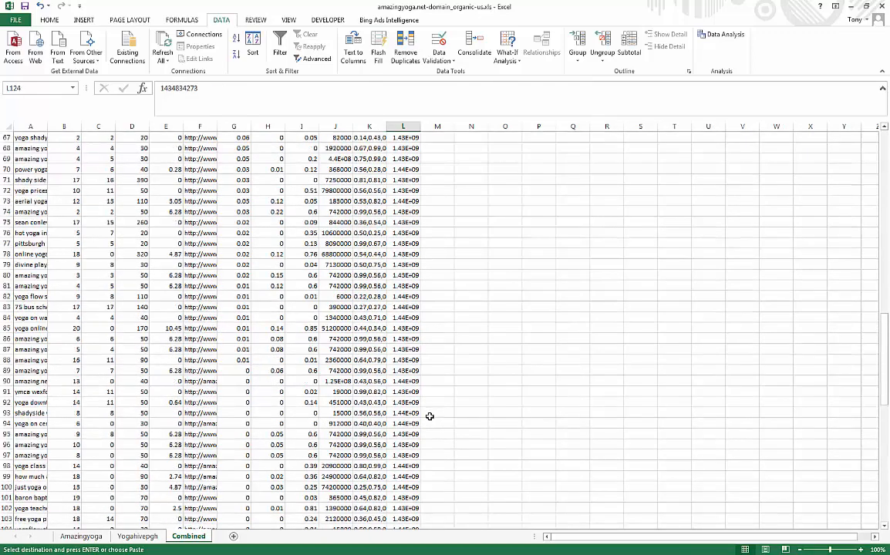
pyautogui.scroll(3)
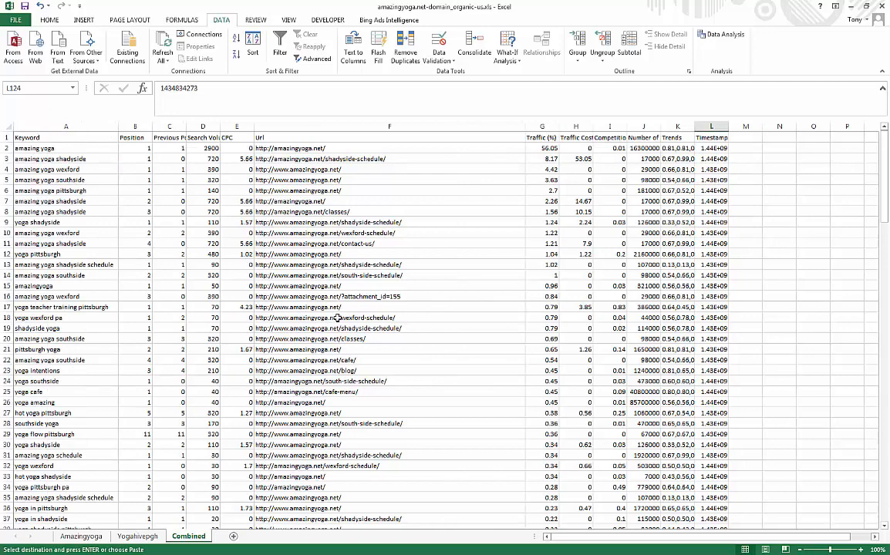
pyautogui.scroll(-3)
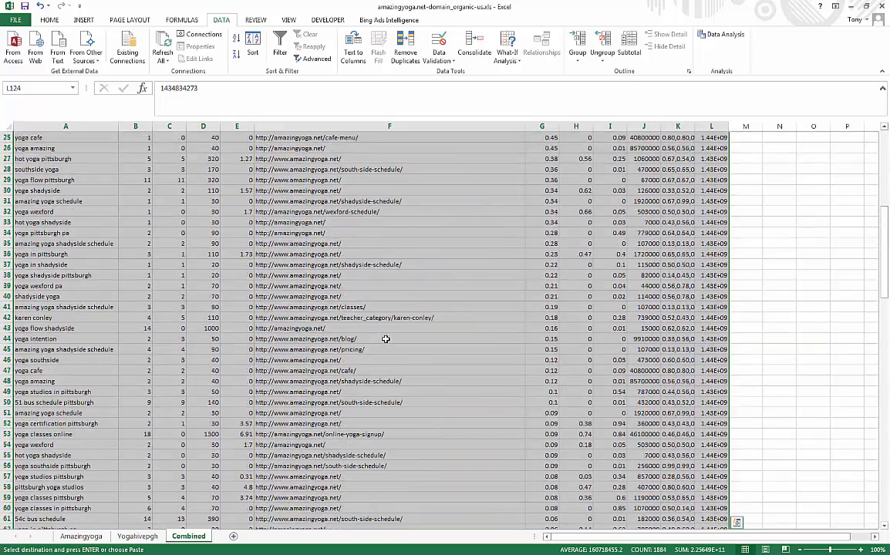
pyautogui.scroll(3)
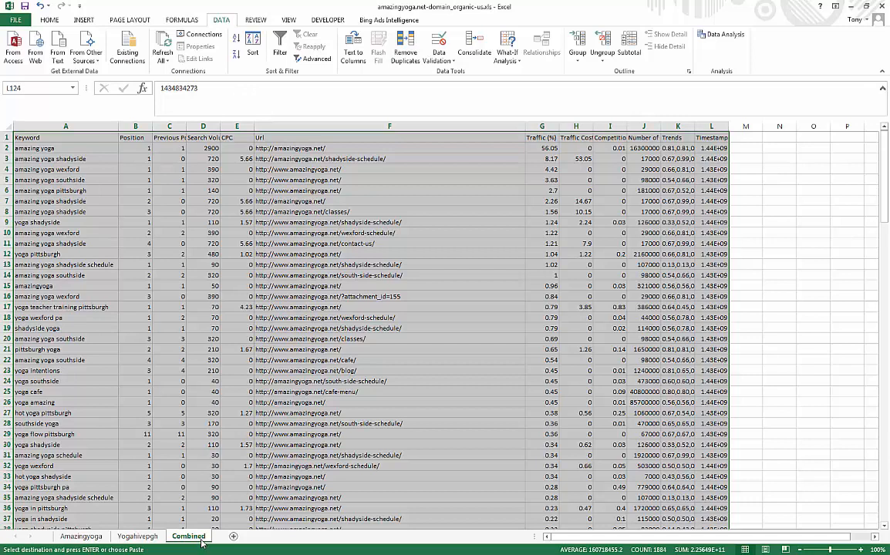
pyautogui.moveTo(126, 43)
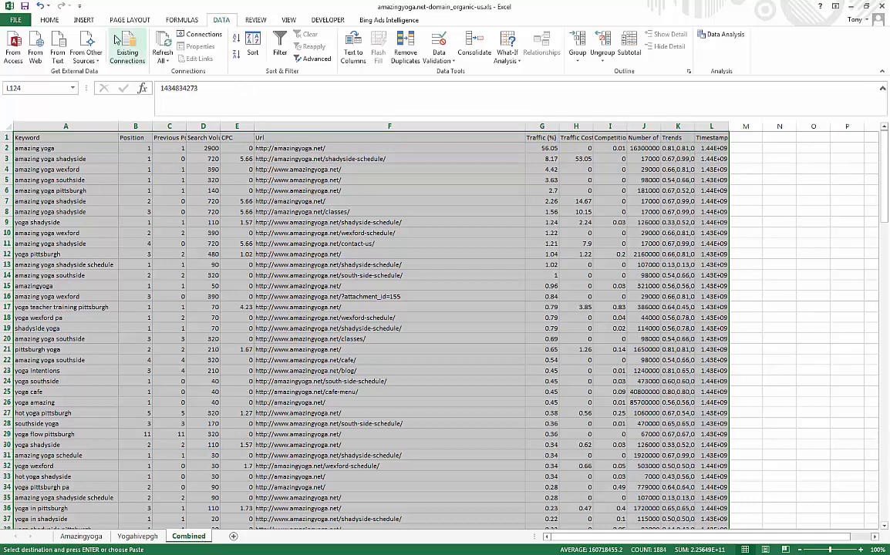
# Step: Insert a PivotTable from the Combined range onto a new worksheet
pyautogui.click(83, 19)
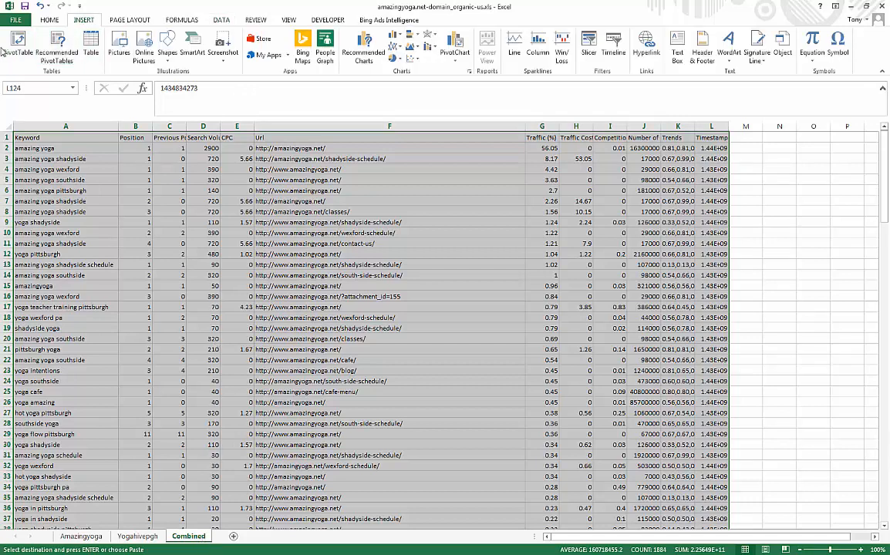
pyautogui.click(16, 46)
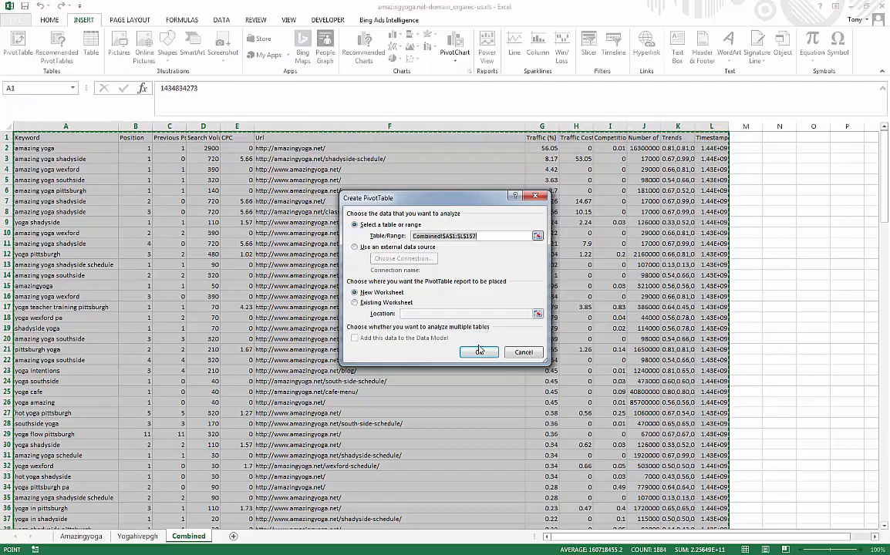
pyautogui.click(478, 352)
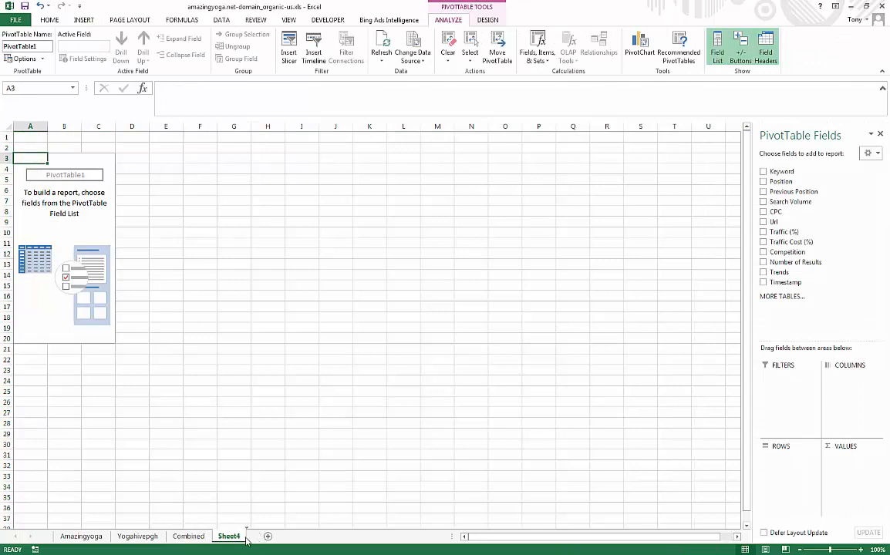
# Step: Add the Position field into the pivot table's Values area
pyautogui.click(49, 18)
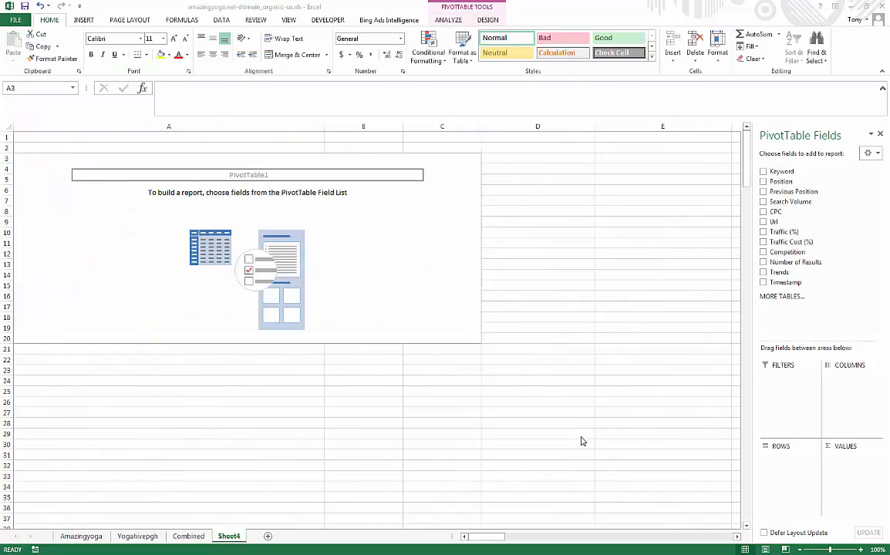
pyautogui.moveTo(788, 225)
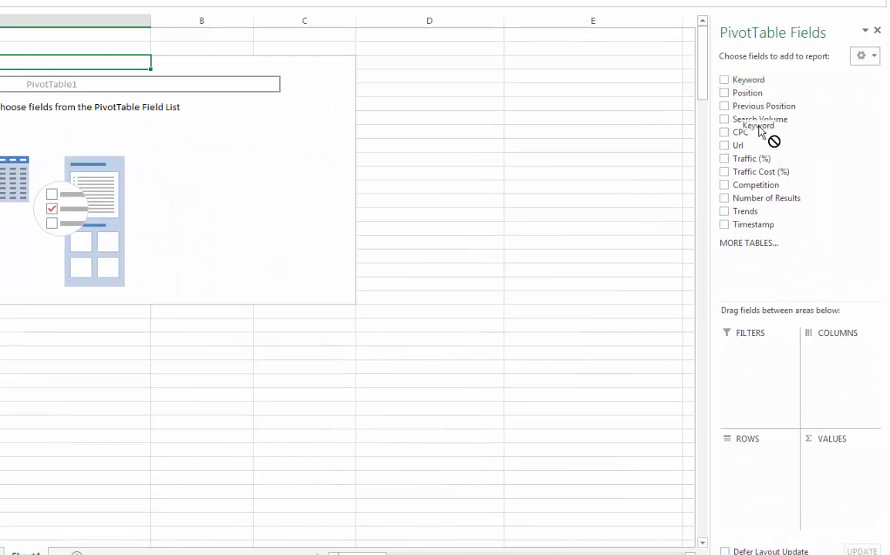
pyautogui.click(724, 80)
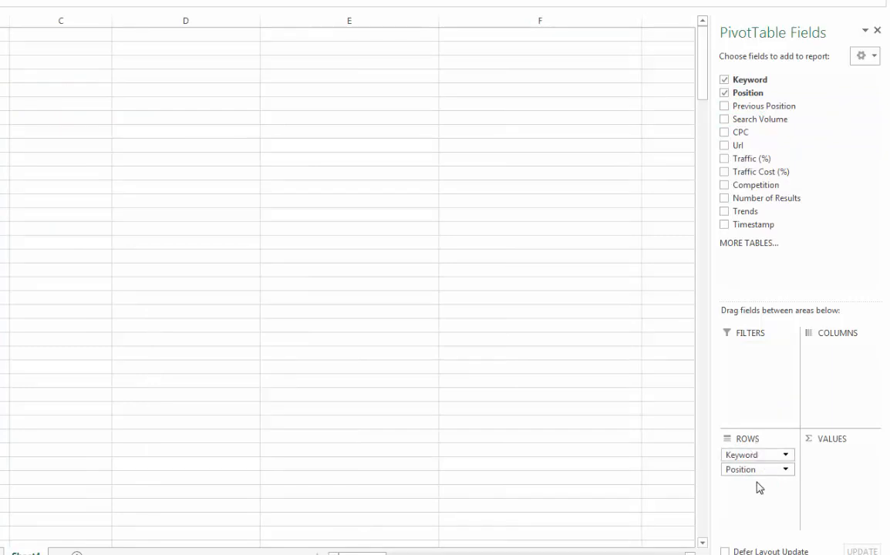
pyautogui.moveTo(740, 469); pyautogui.dragTo(839, 453)
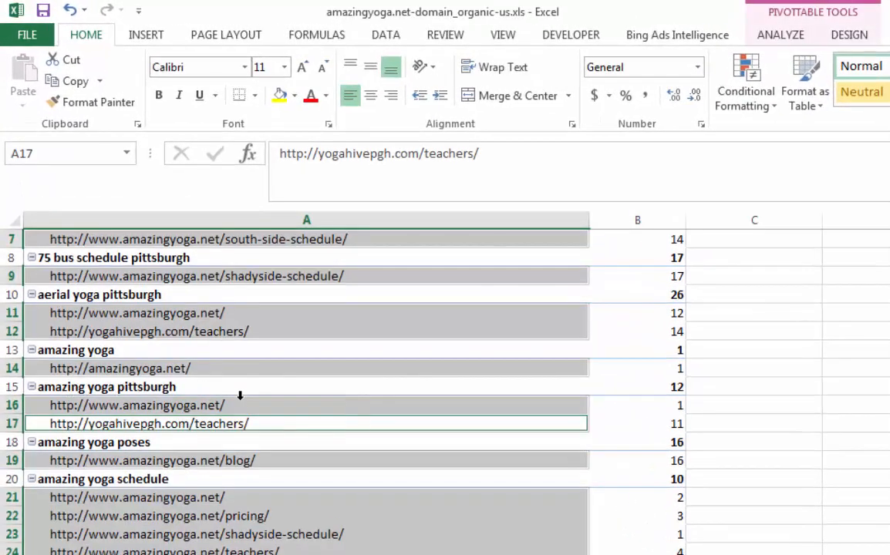
pyautogui.moveTo(273, 408)
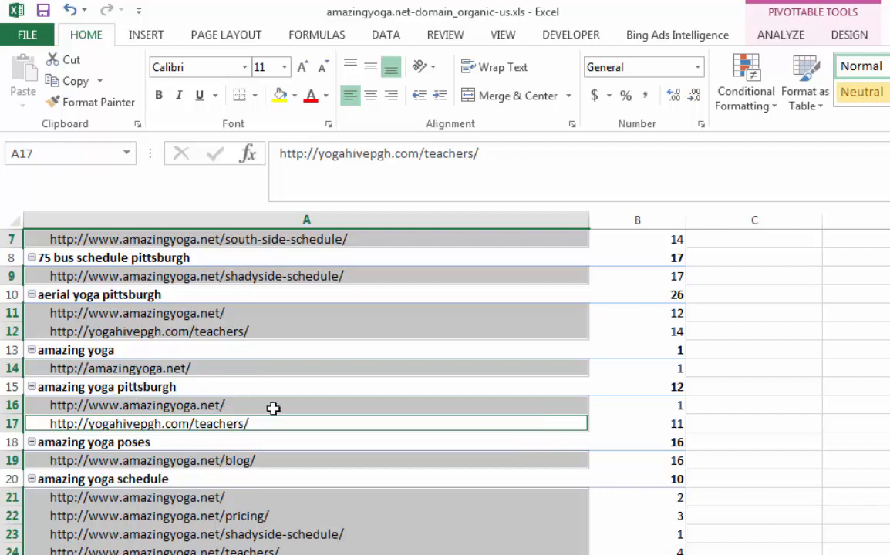
pyautogui.moveTo(679, 410)
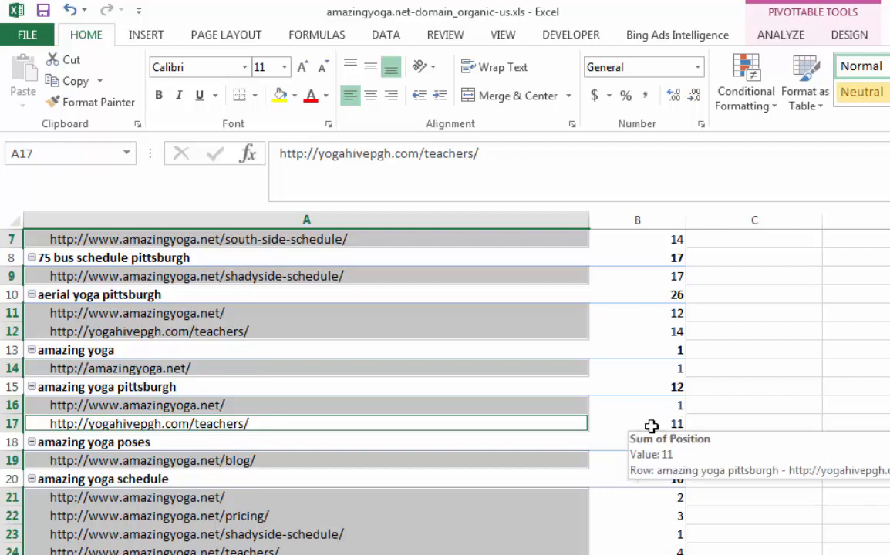
pyautogui.moveTo(651, 429)
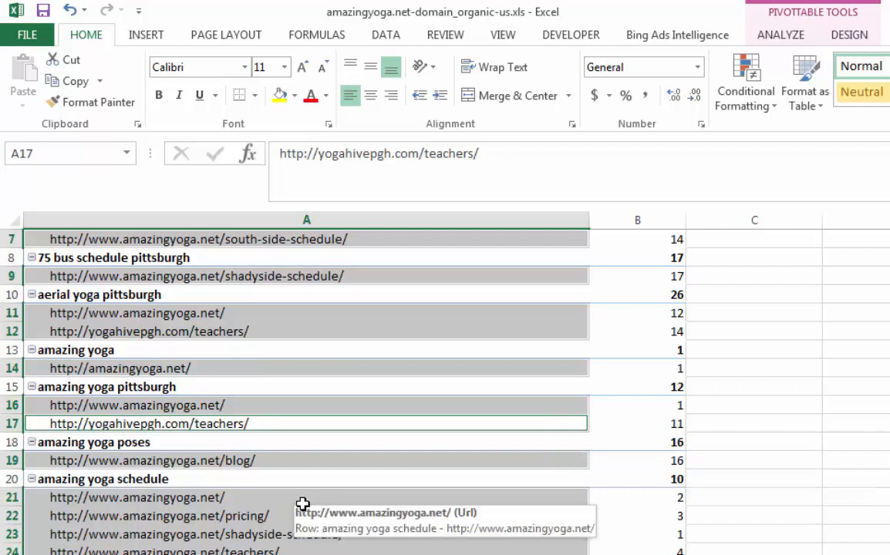
pyautogui.moveTo(385, 502)
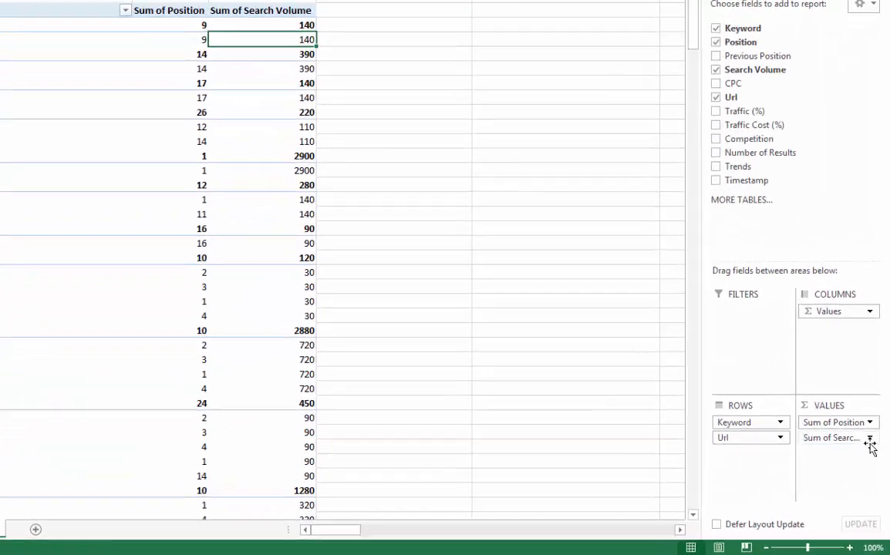
# Step: Change Search Volume's value field setting from Sum to Max
pyautogui.click(869, 438)
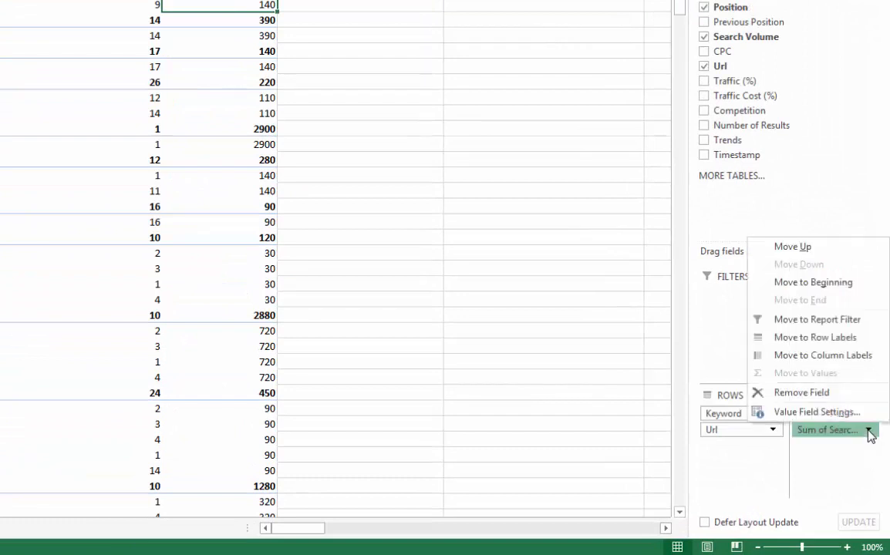
pyautogui.click(814, 412)
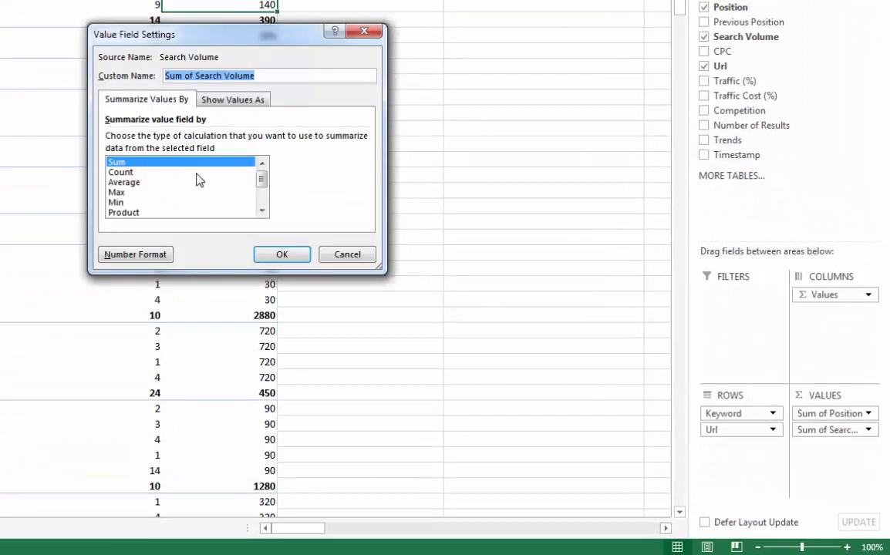
pyautogui.click(117, 191)
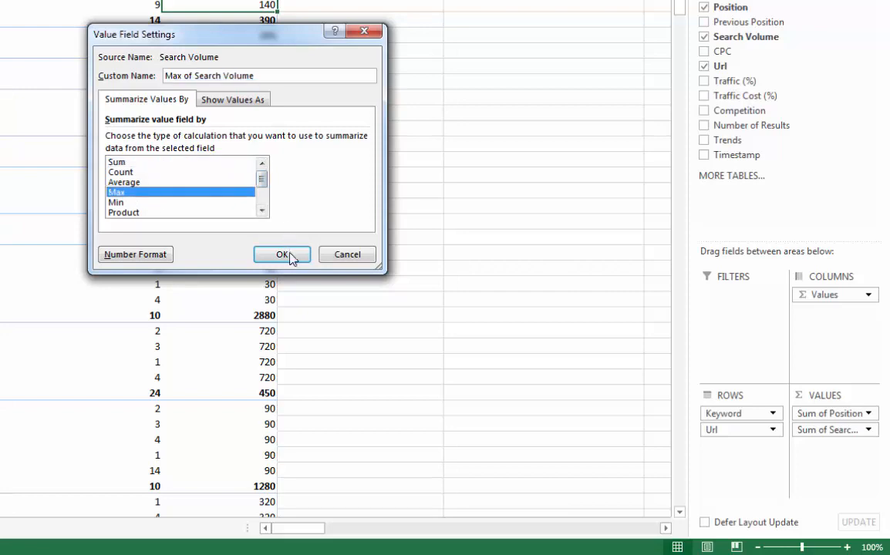
pyautogui.click(280, 254)
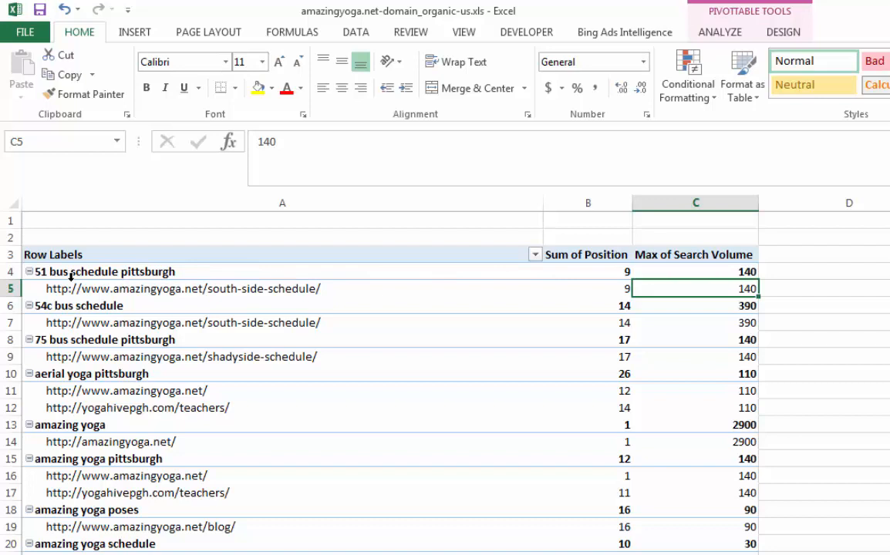
pyautogui.moveTo(195, 276)
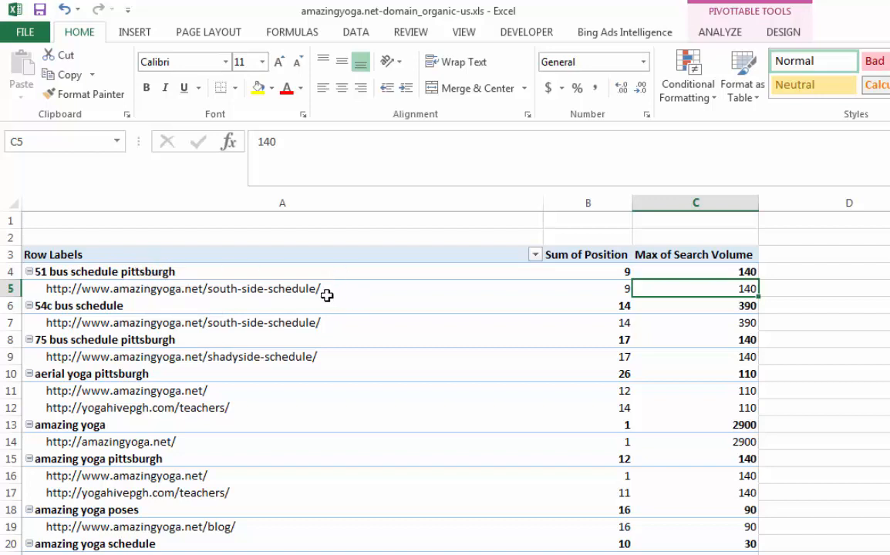
pyautogui.moveTo(484, 325)
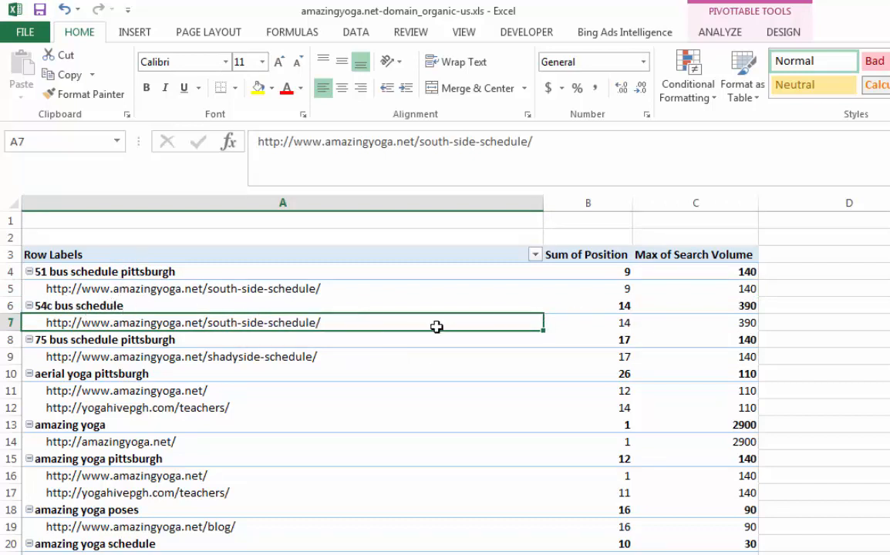
pyautogui.moveTo(154, 290)
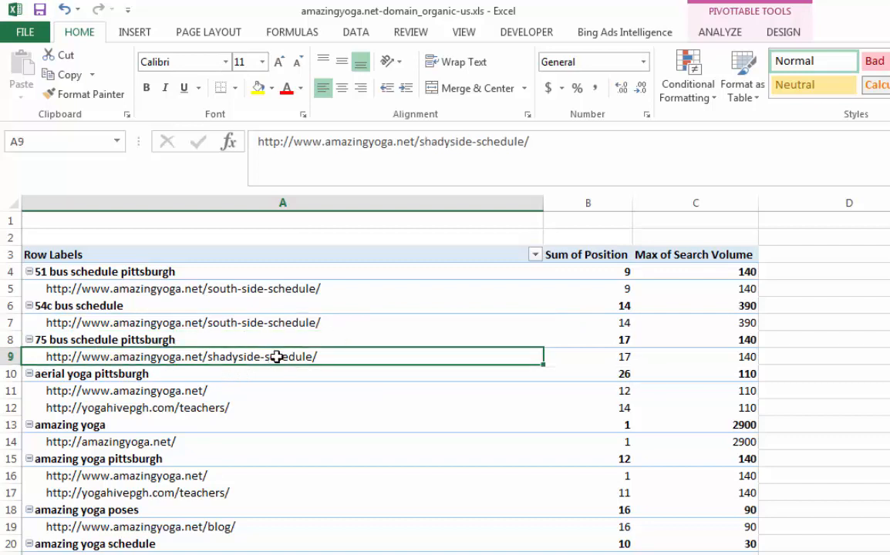
pyautogui.moveTo(215, 361)
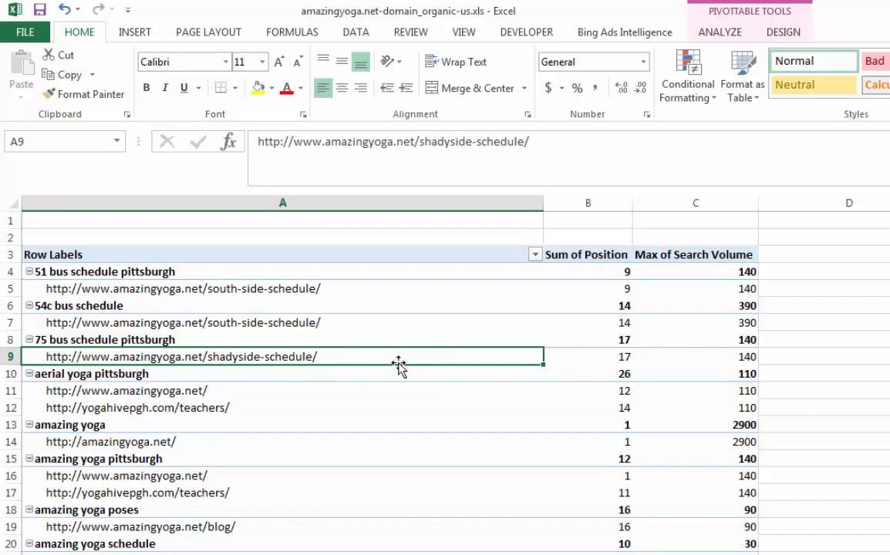
pyautogui.moveTo(361, 318)
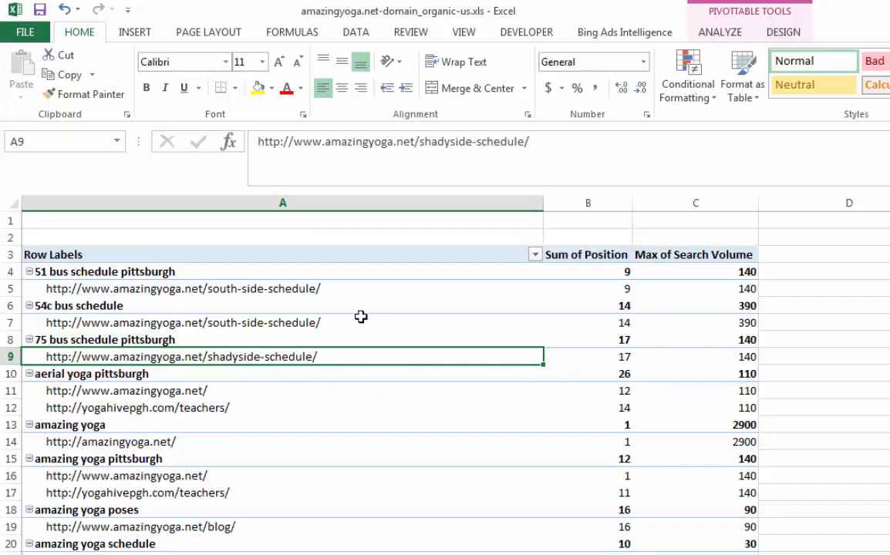
pyautogui.moveTo(377, 407)
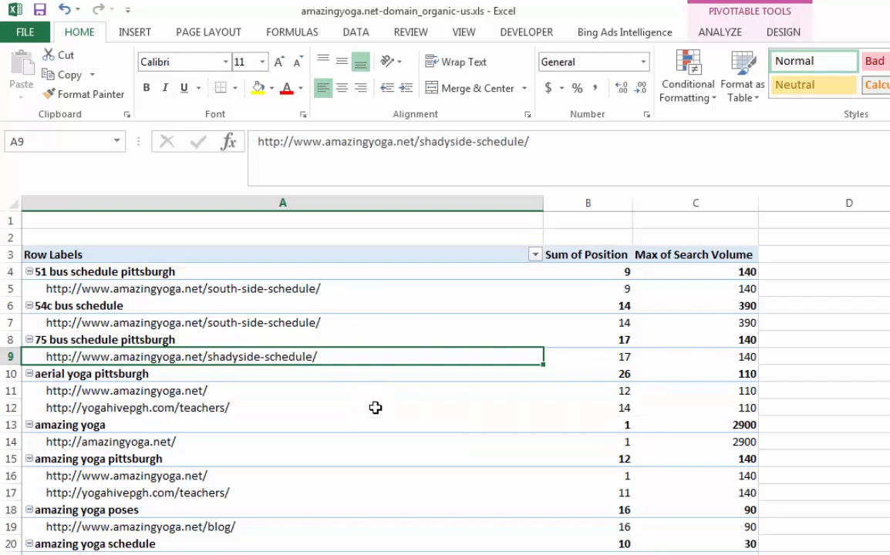
pyautogui.scroll(-3)
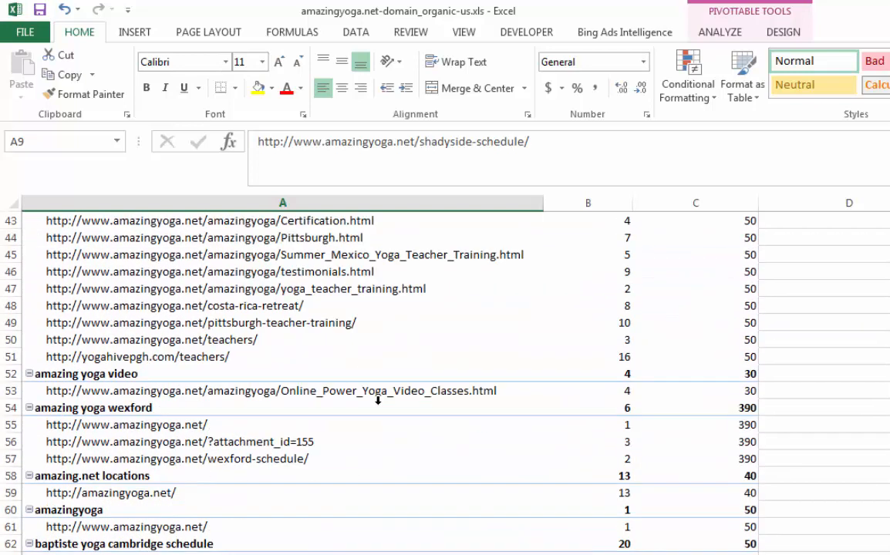
pyautogui.scroll(3)
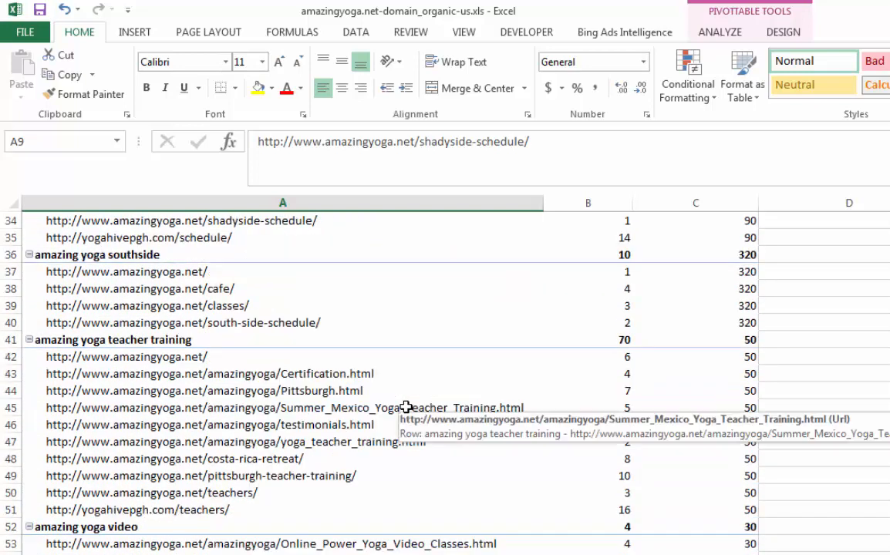
pyautogui.moveTo(682, 355)
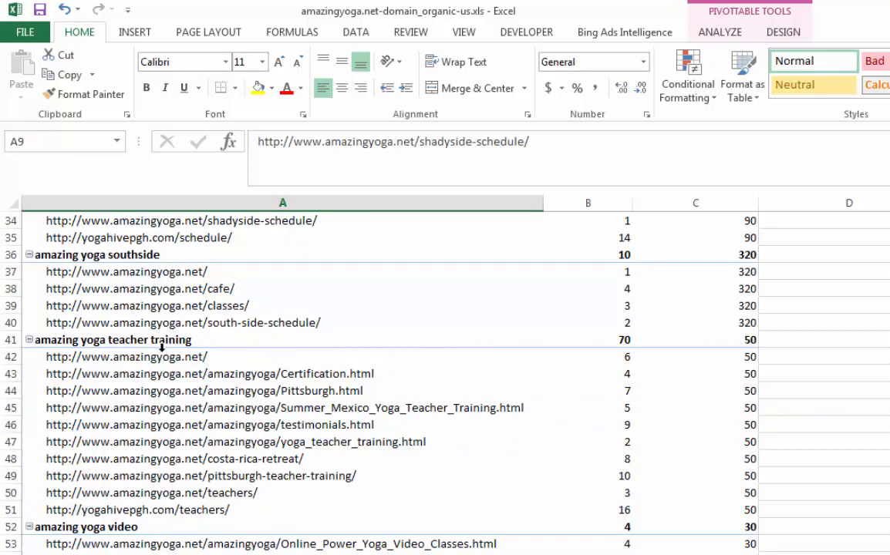
pyautogui.scroll(-3)
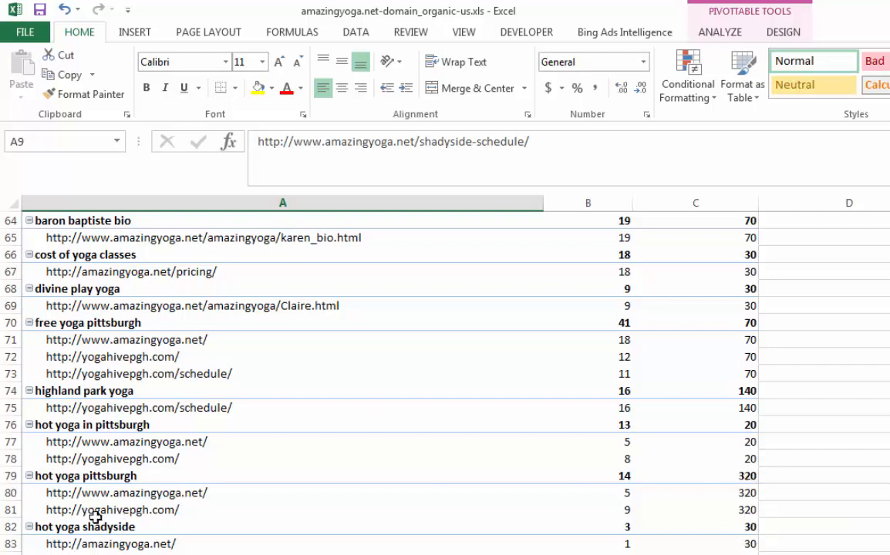
pyautogui.moveTo(152, 509)
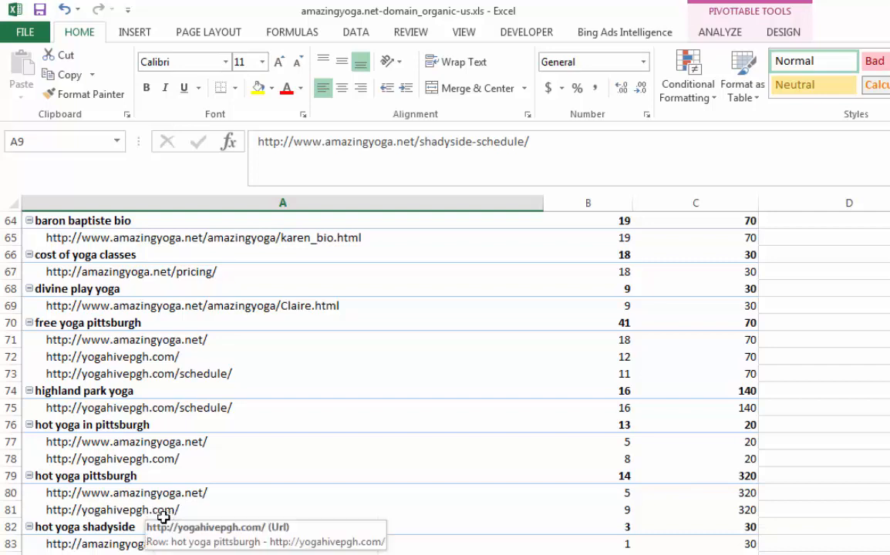
pyautogui.moveTo(632, 507)
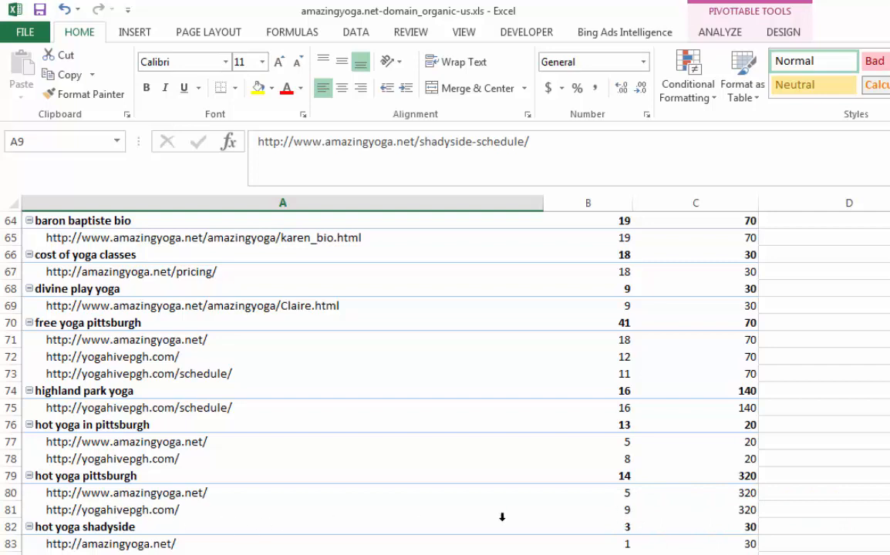
pyautogui.moveTo(198, 516)
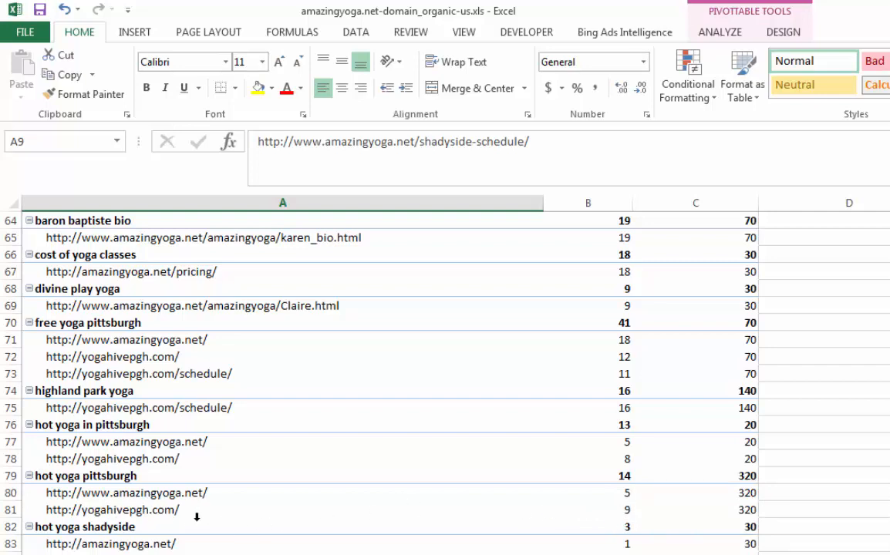
pyautogui.moveTo(635, 511)
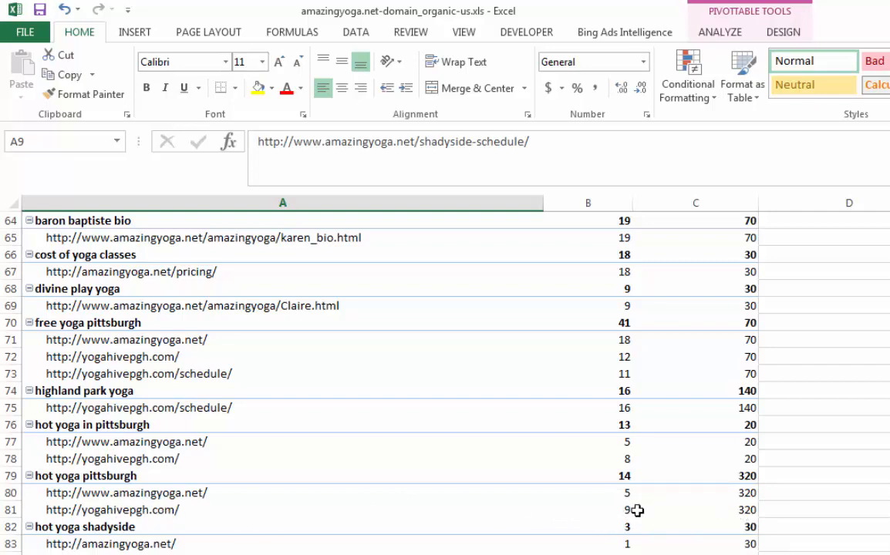
pyautogui.scroll(-3)
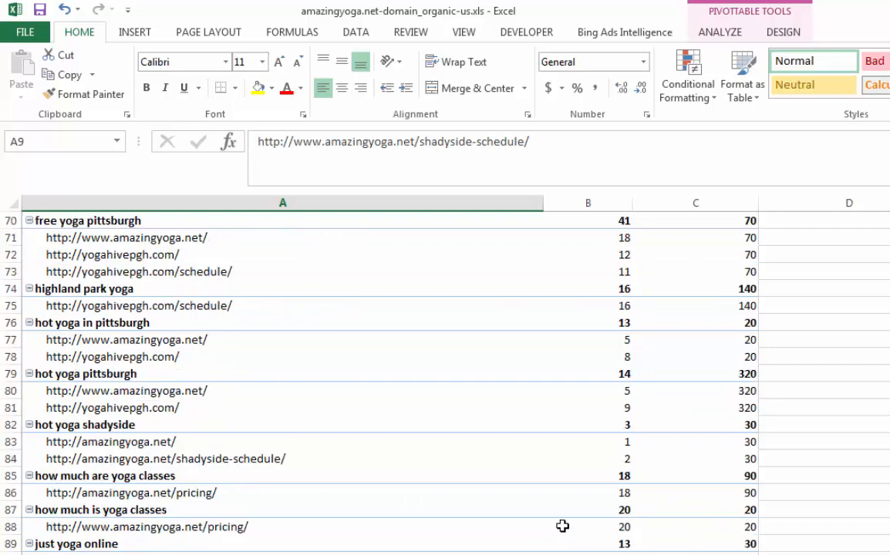
pyautogui.moveTo(162, 407)
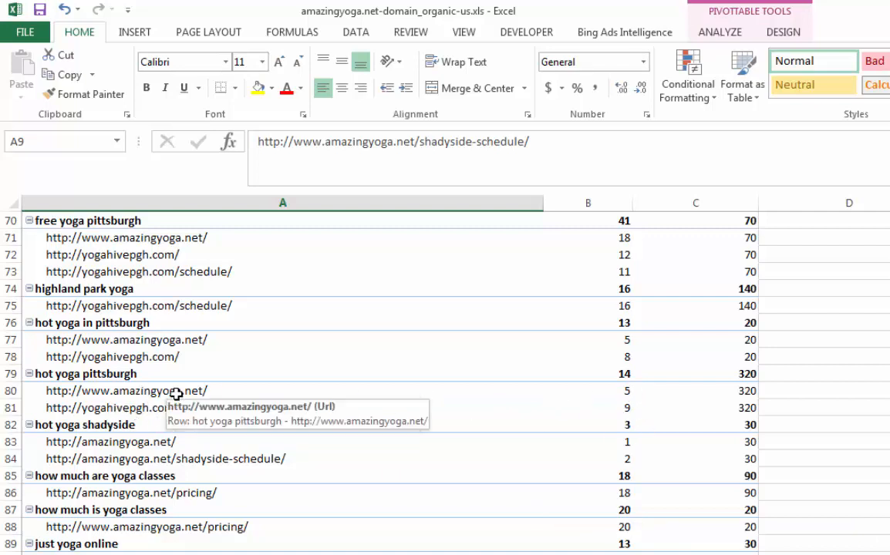
pyautogui.moveTo(127, 392)
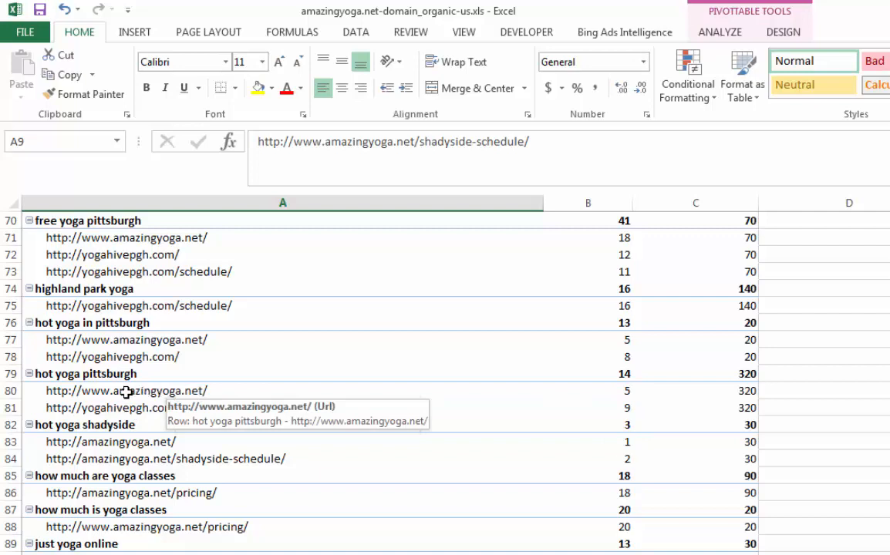
pyautogui.moveTo(637, 390)
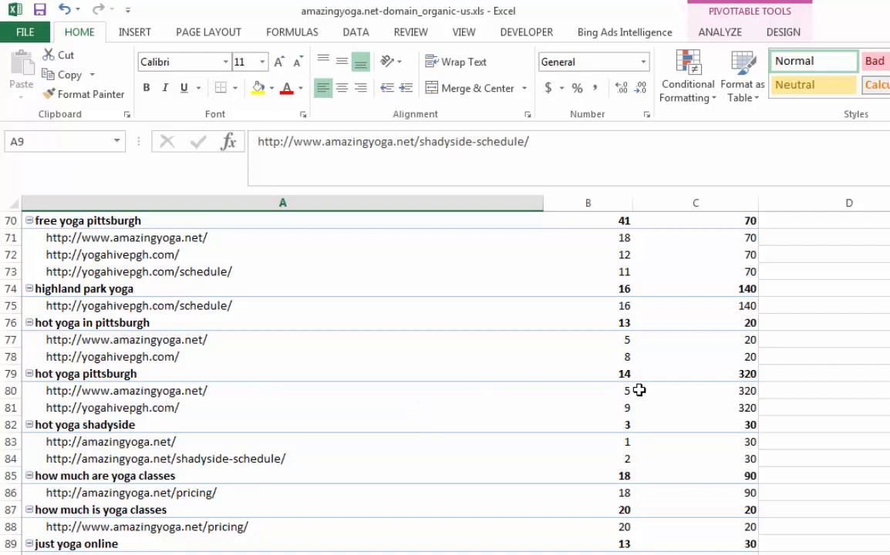
pyautogui.moveTo(635, 388)
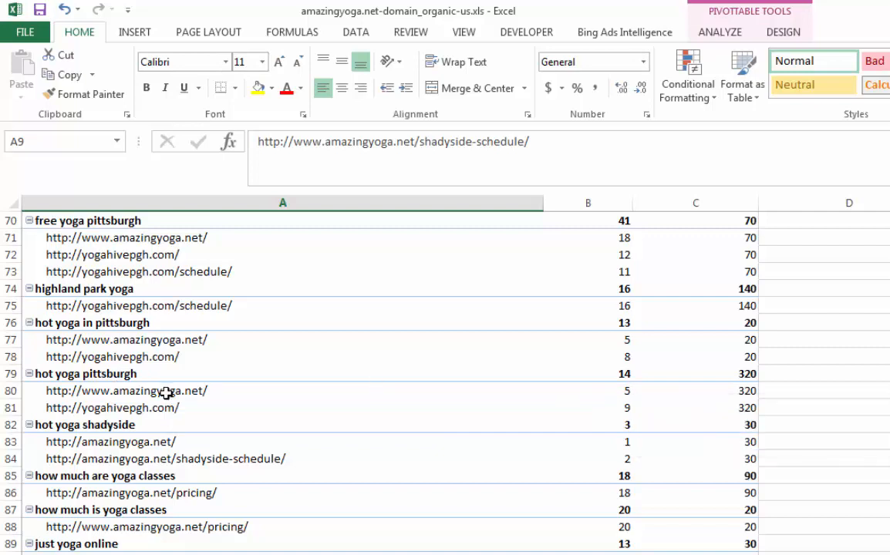
pyautogui.moveTo(259, 384)
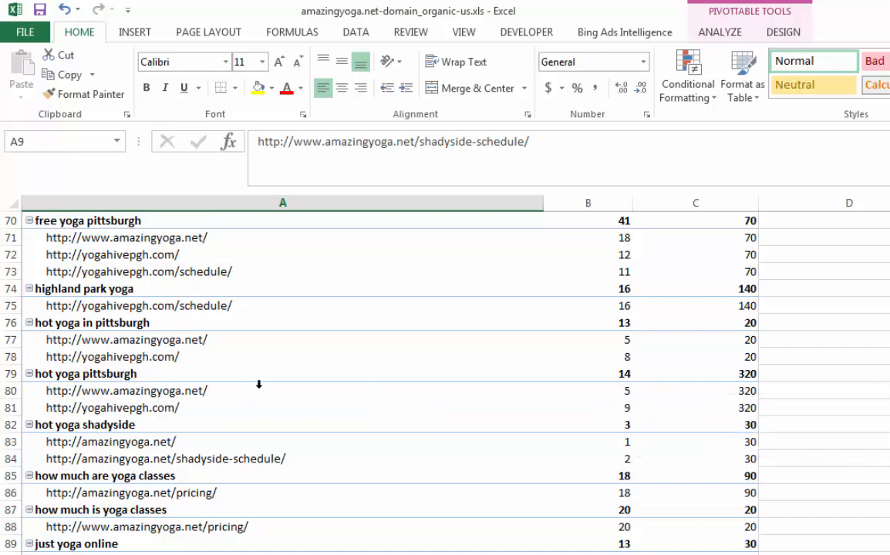
pyautogui.moveTo(224, 391)
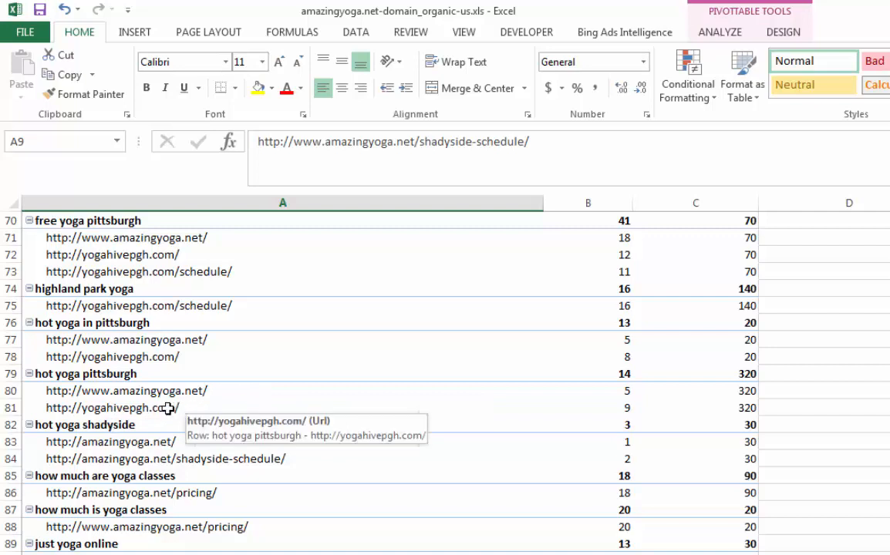
pyautogui.moveTo(293, 446)
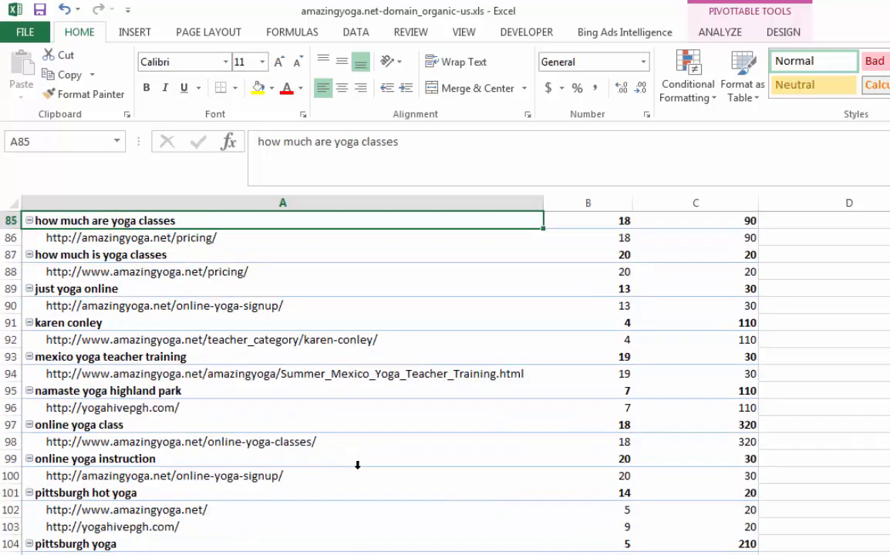
pyautogui.scroll(-3)
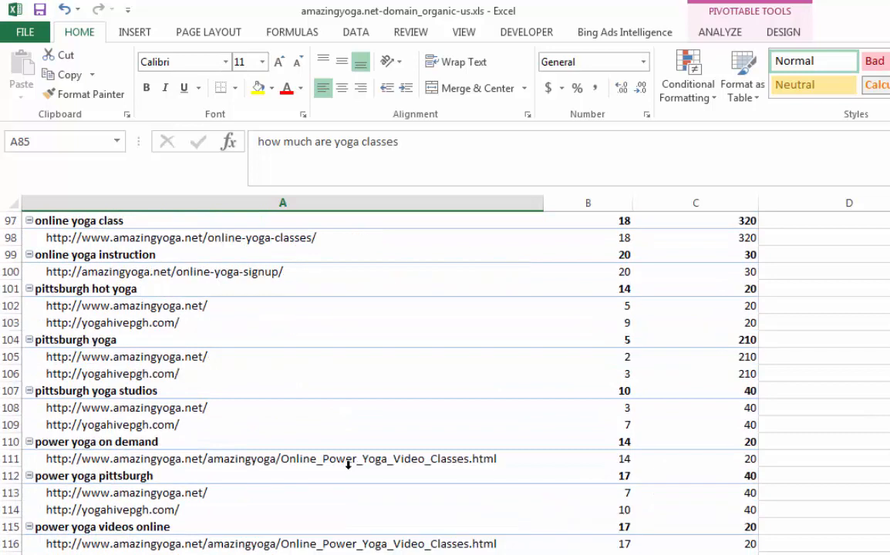
pyautogui.scroll(-3)
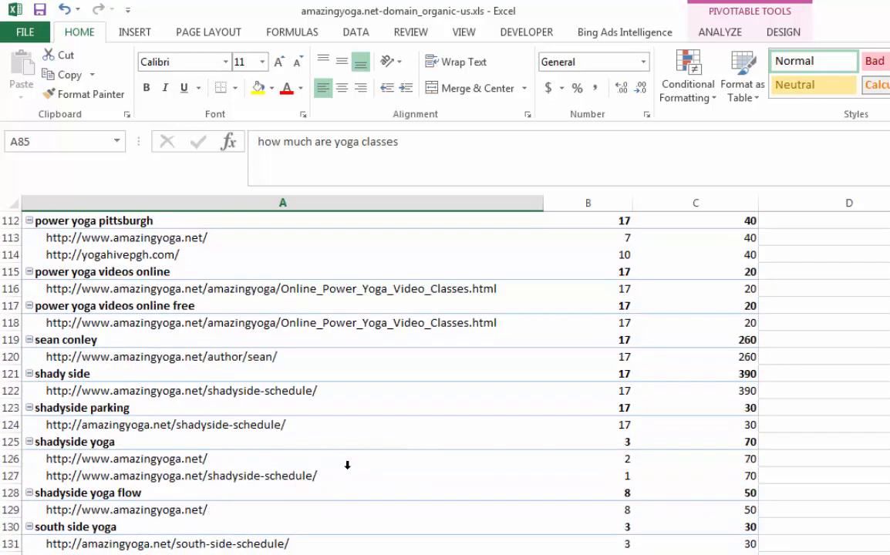
pyautogui.scroll(-3)
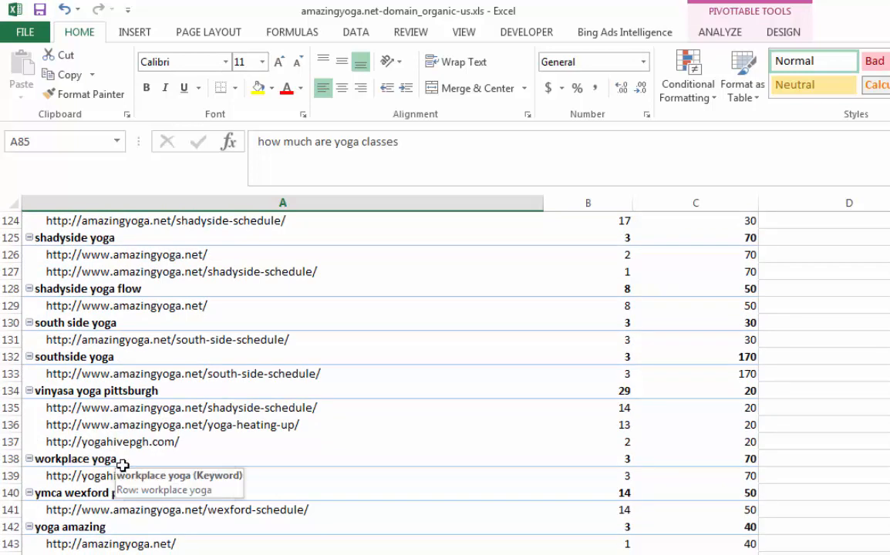
pyautogui.moveTo(142, 475)
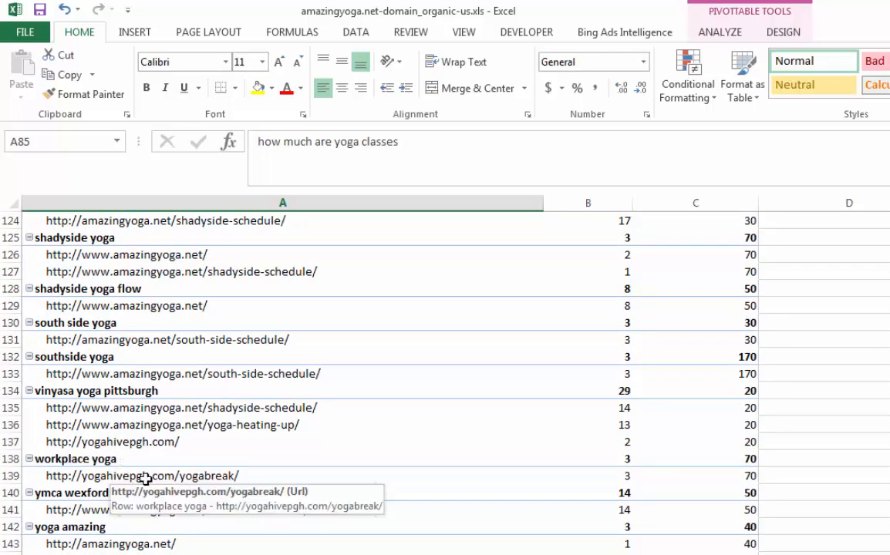
pyautogui.click(142, 475)
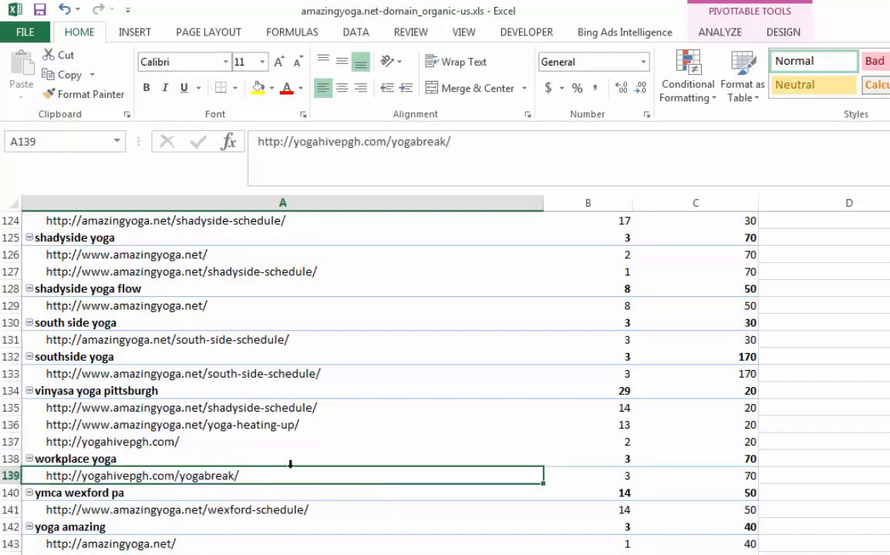
pyautogui.moveTo(754, 458)
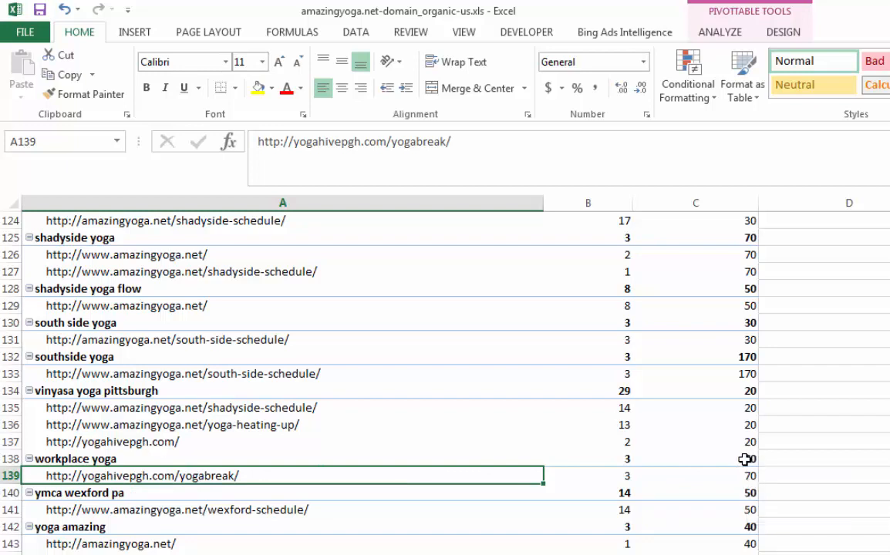
pyautogui.moveTo(125, 492)
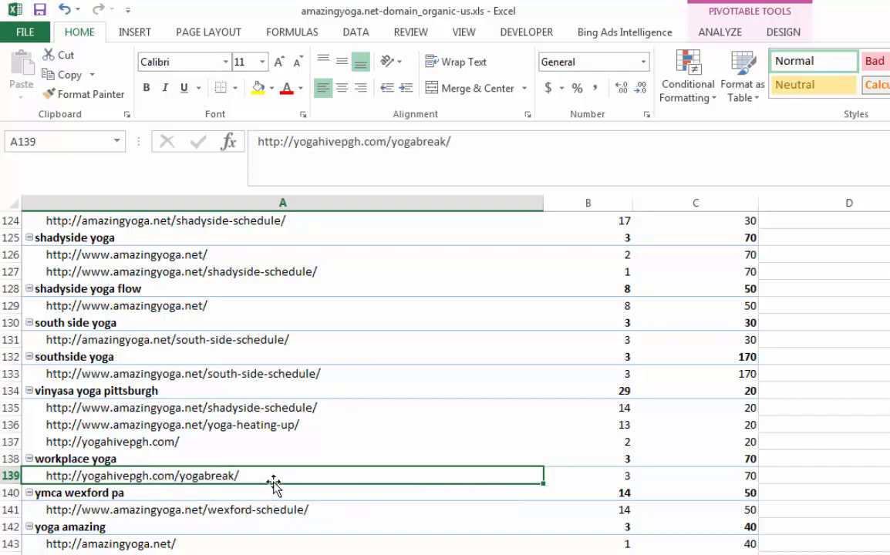
pyautogui.moveTo(139, 475)
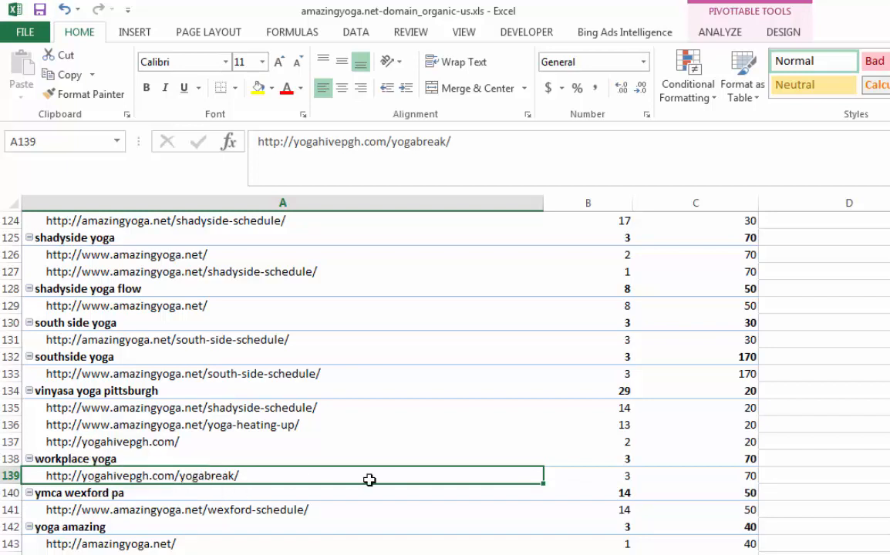
pyautogui.click(68, 527)
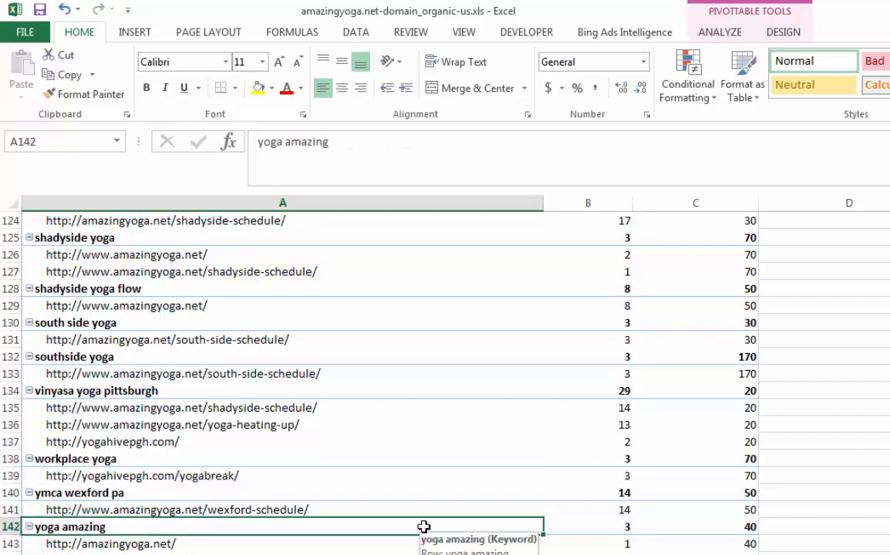
pyautogui.scroll(-3)
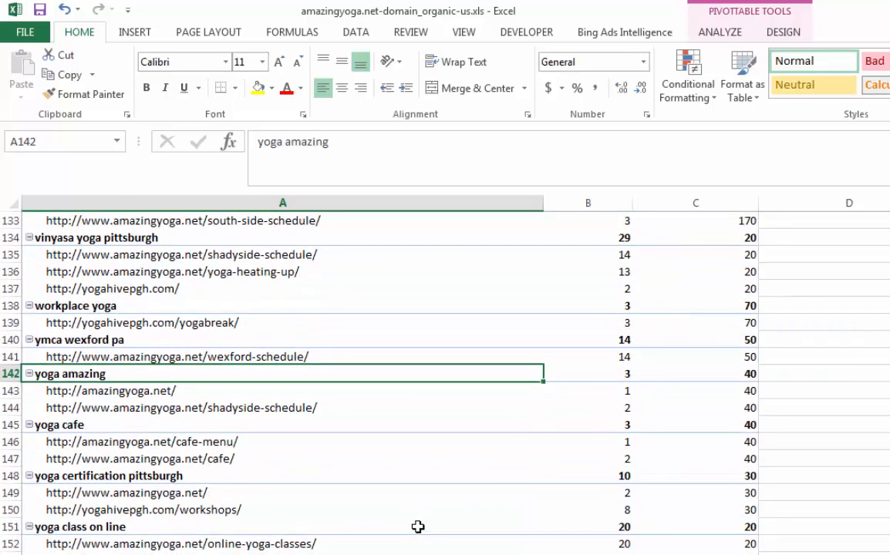
pyautogui.scroll(-3)
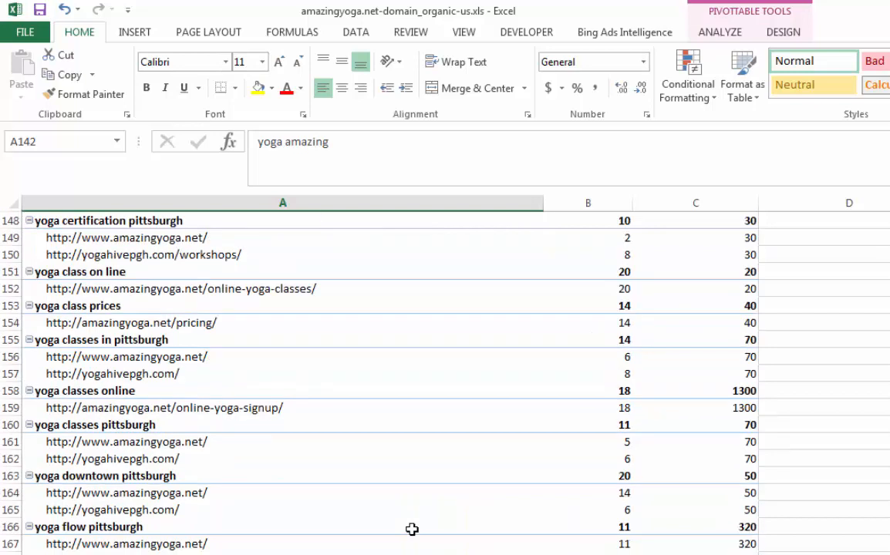
pyautogui.scroll(-3)
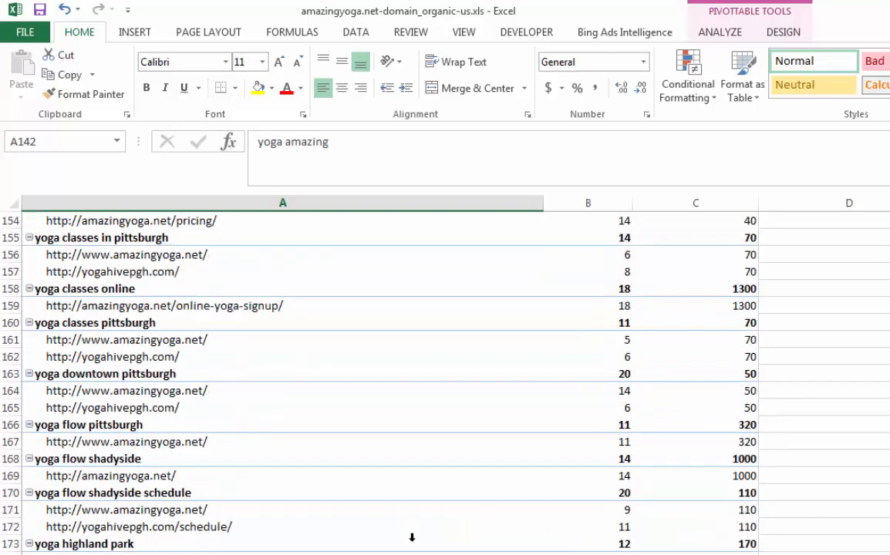
pyautogui.scroll(-3)
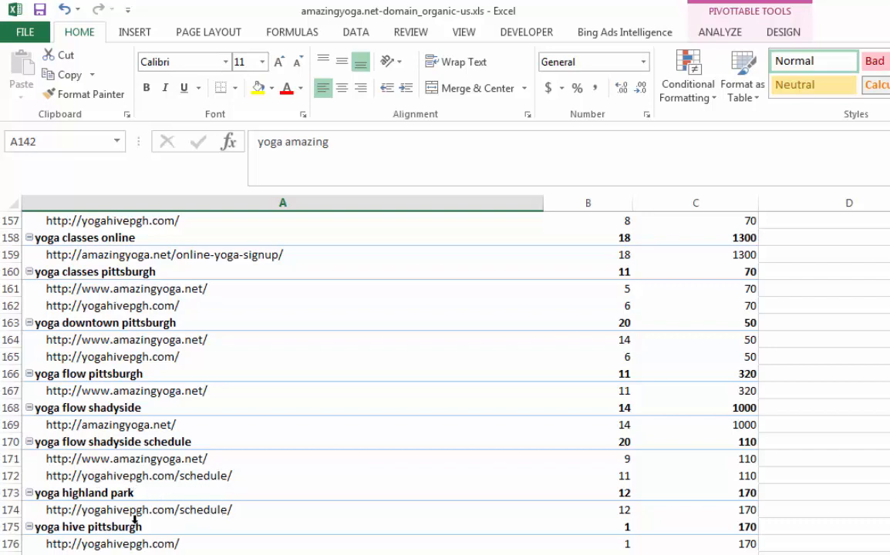
pyautogui.scroll(-3)
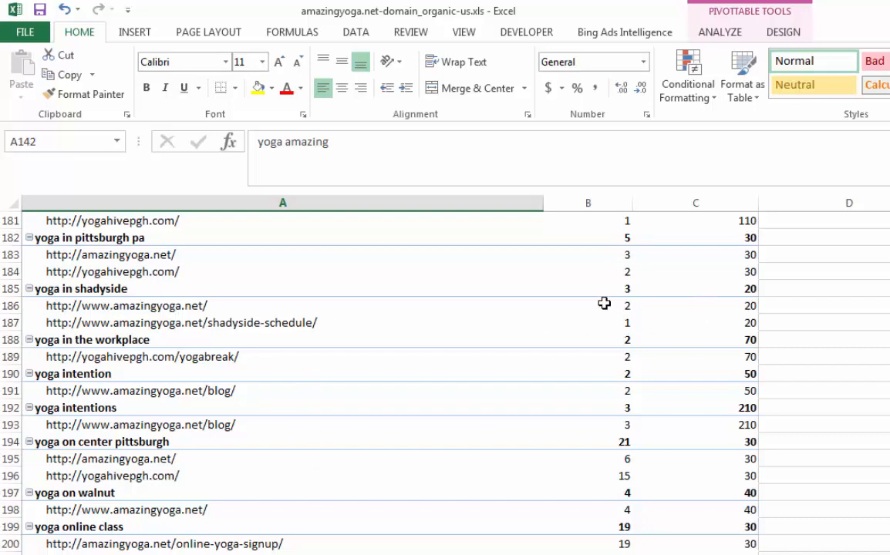
pyautogui.scroll(-3)
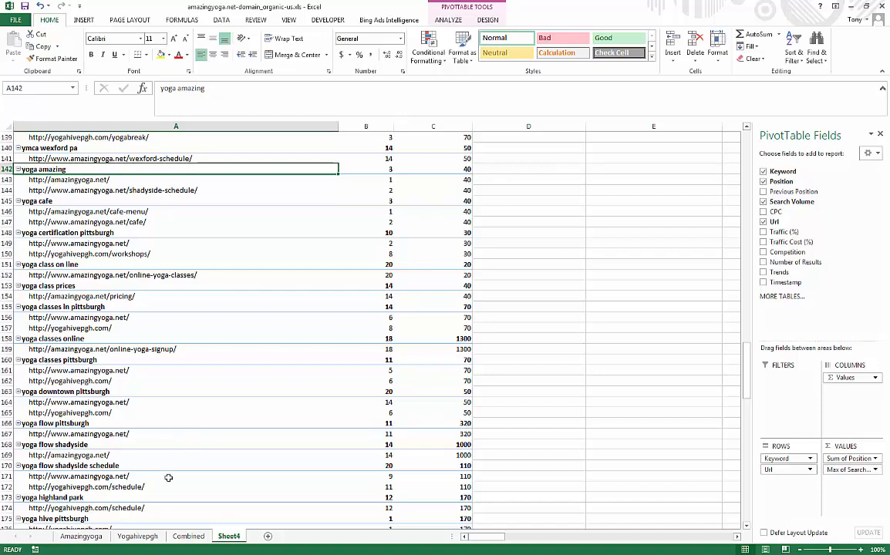
pyautogui.click(80, 537)
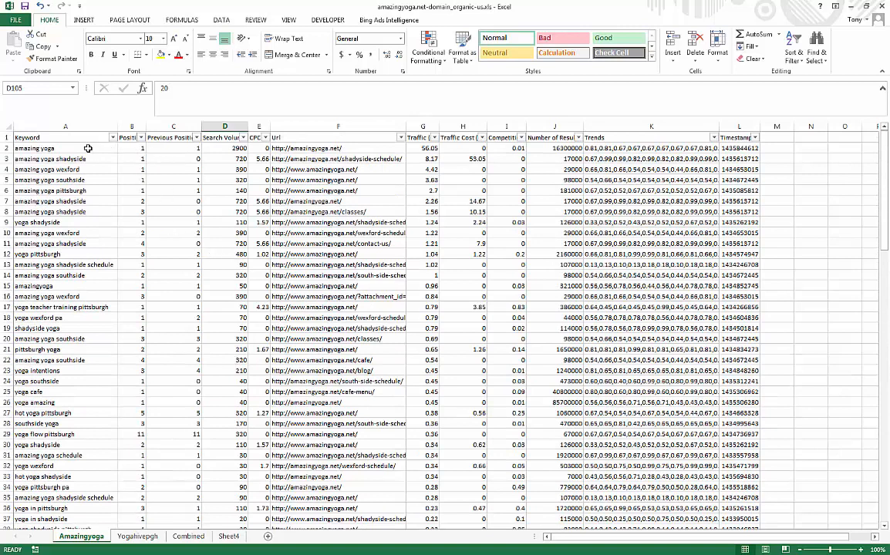
# Step: Filter the Keyword column to rows containing 'amazing y' and select the branded rows
pyautogui.click(113, 137)
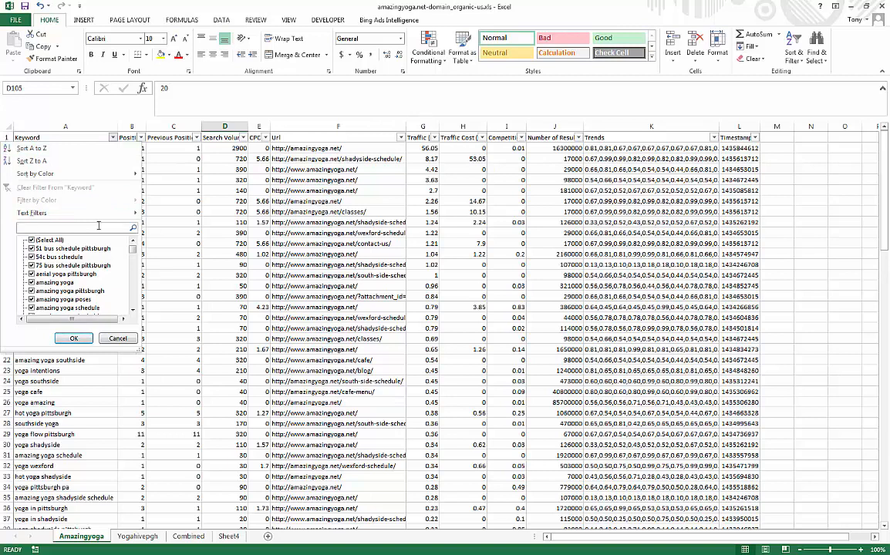
pyautogui.write('amazing y')
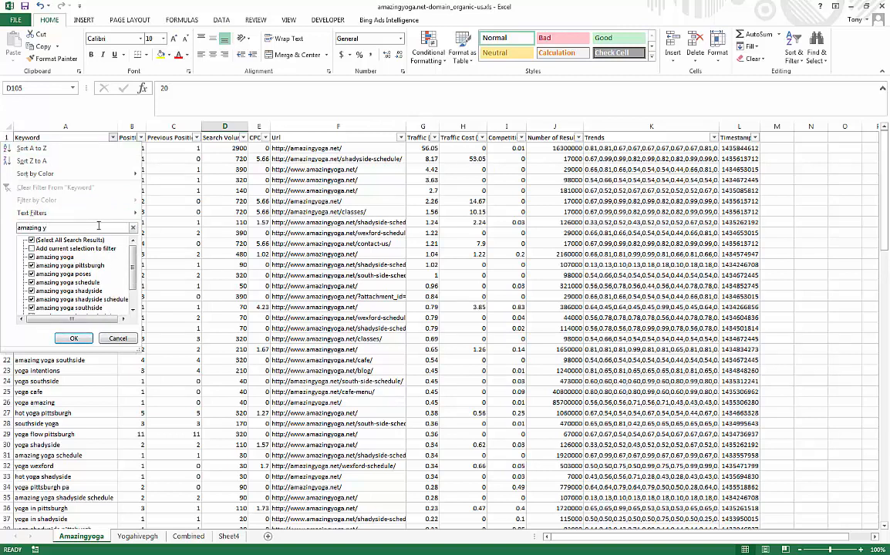
pyautogui.click(74, 337)
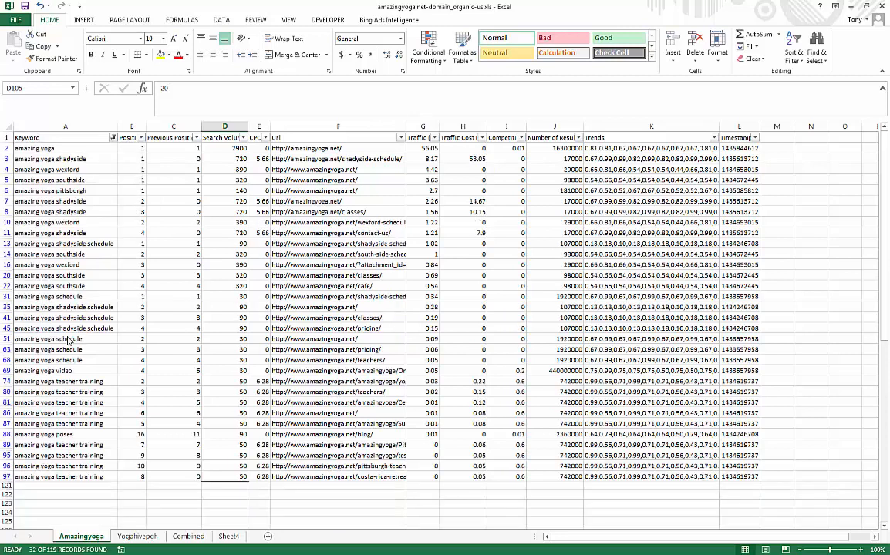
pyautogui.click(64, 148)
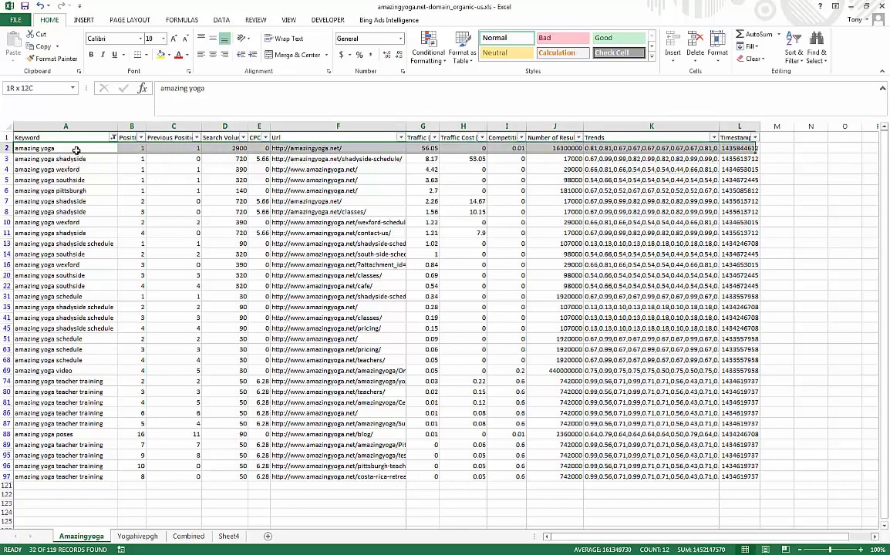
# Step: Delete the selected branded rows and clear the Keyword filter to show the remaining keywords
pyautogui.rightClick(76, 148)
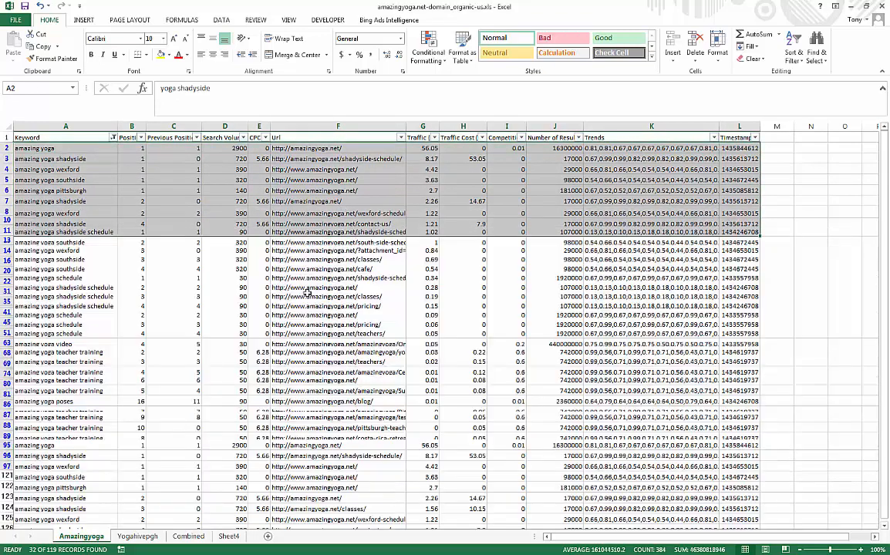
pyautogui.click(113, 137)
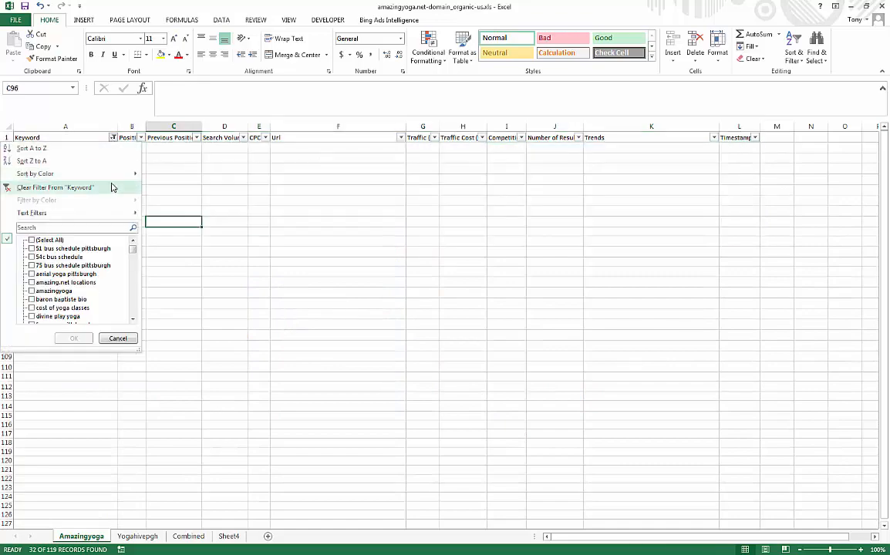
pyautogui.click(55, 188)
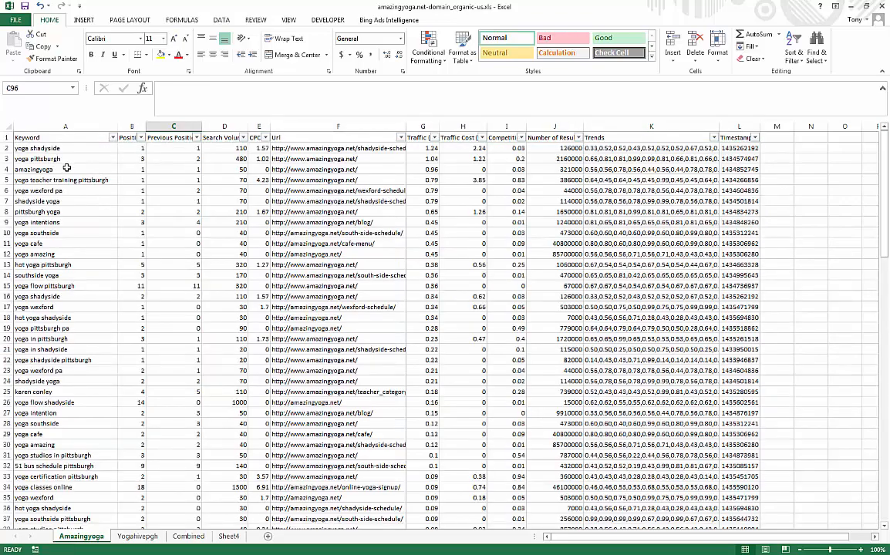
pyautogui.scroll(-3)
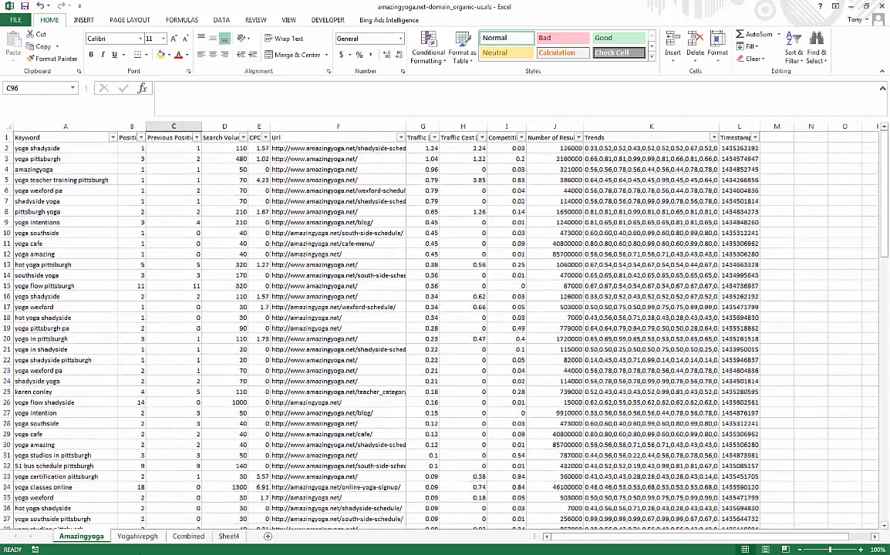
# Step: Add a new blank worksheet for the non-branded keywords and return to the Amazingyoga data
pyautogui.click(137, 537)
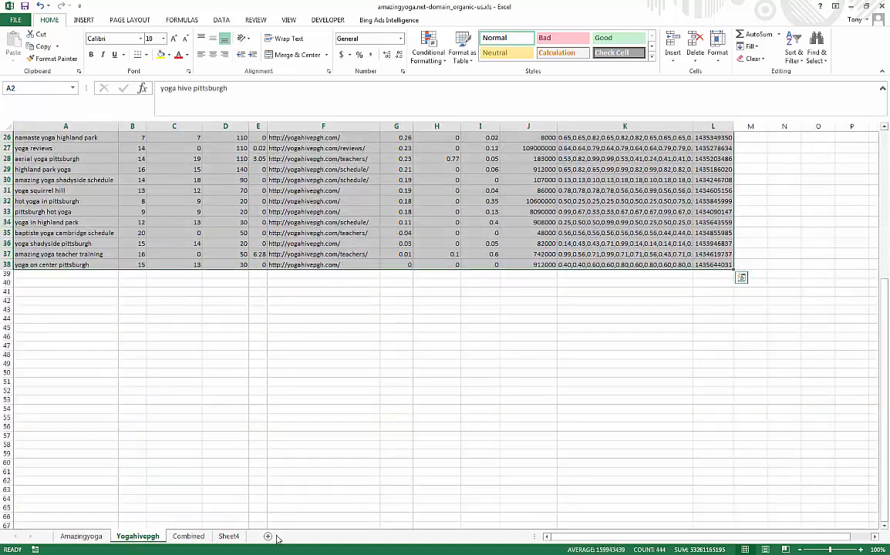
pyautogui.click(263, 537)
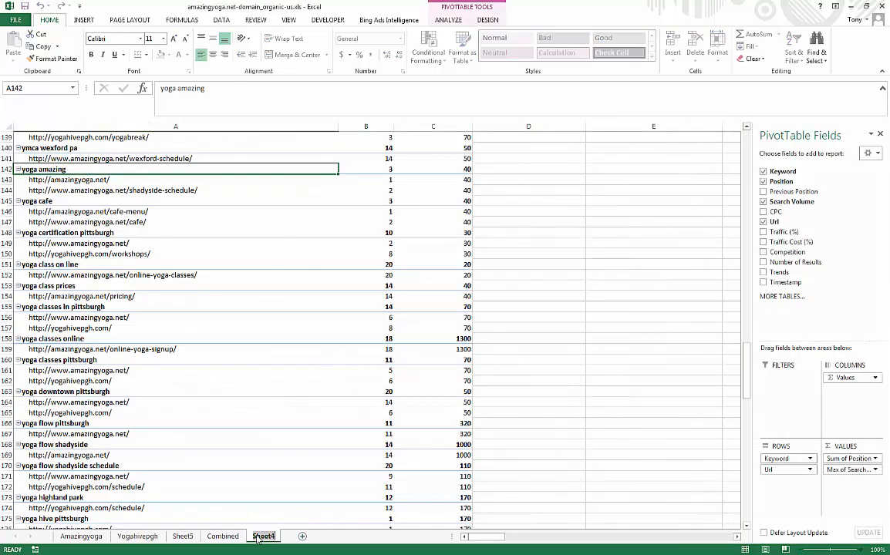
pyautogui.click(182, 536)
pyautogui.write('non bra')
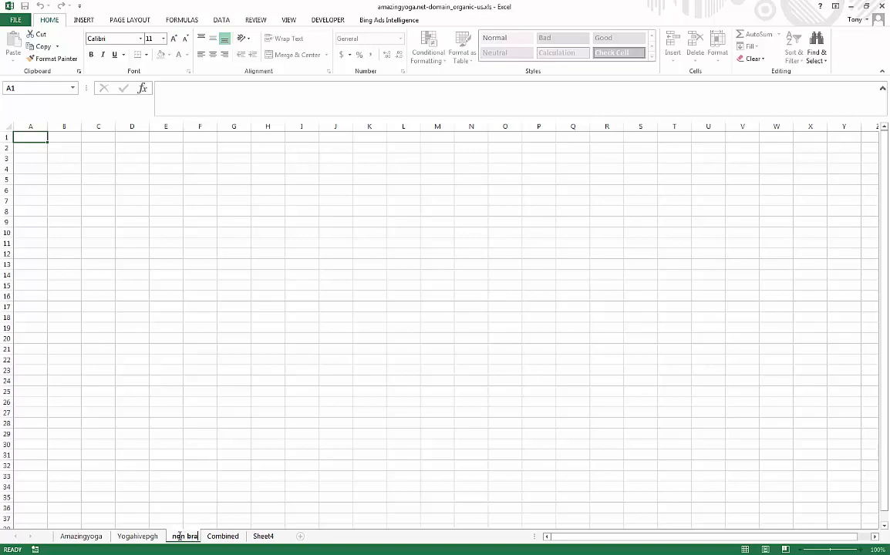
pyautogui.click(80, 537)
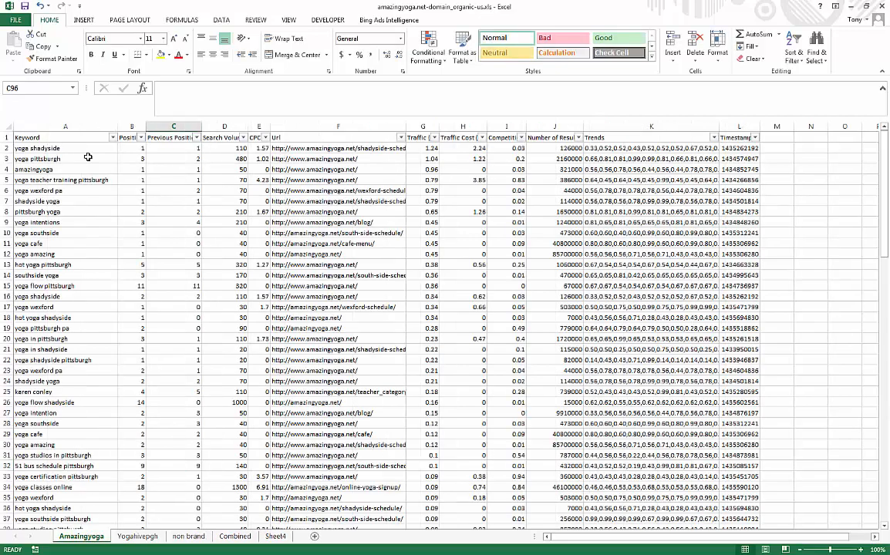
# Step: Copy the Amazingyoga keyword data and choose cell A1 on the 'non brand' sheet as the paste target
pyautogui.click(65, 137)
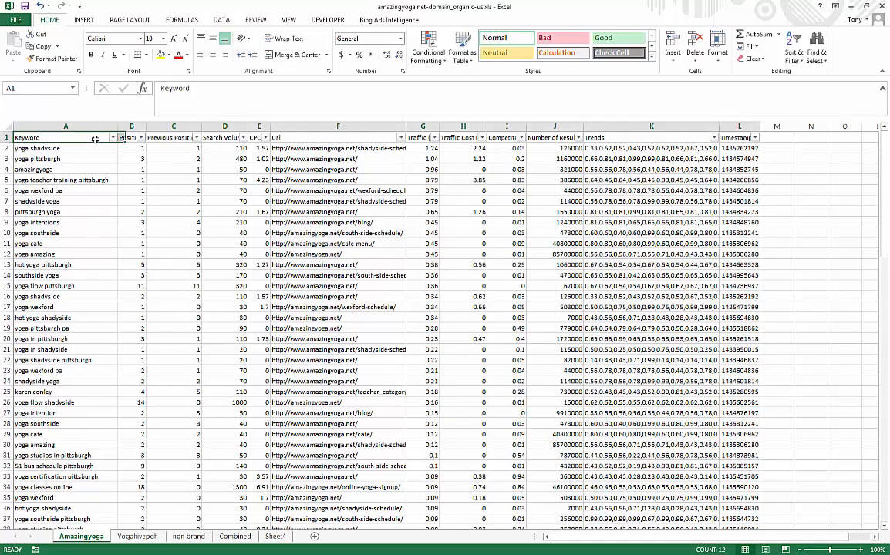
pyautogui.scroll(-3)
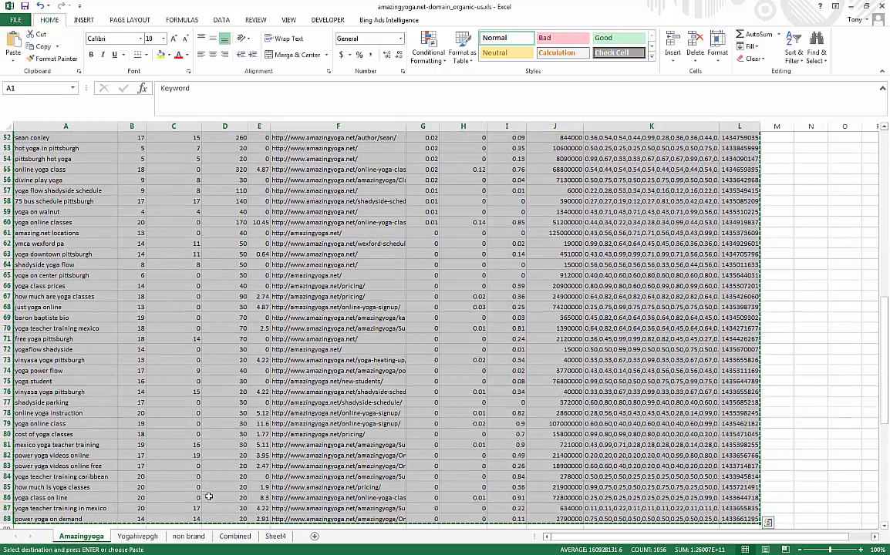
pyautogui.click(189, 537)
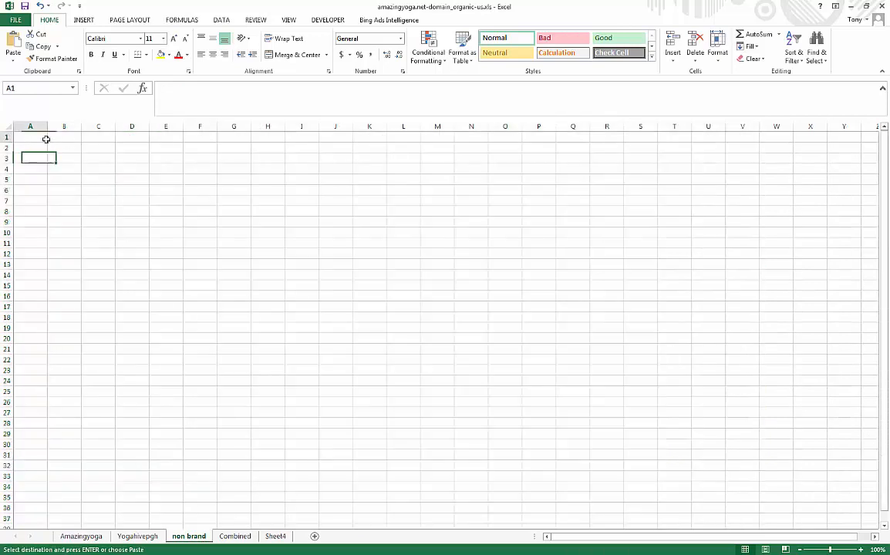
pyautogui.click(137, 537)
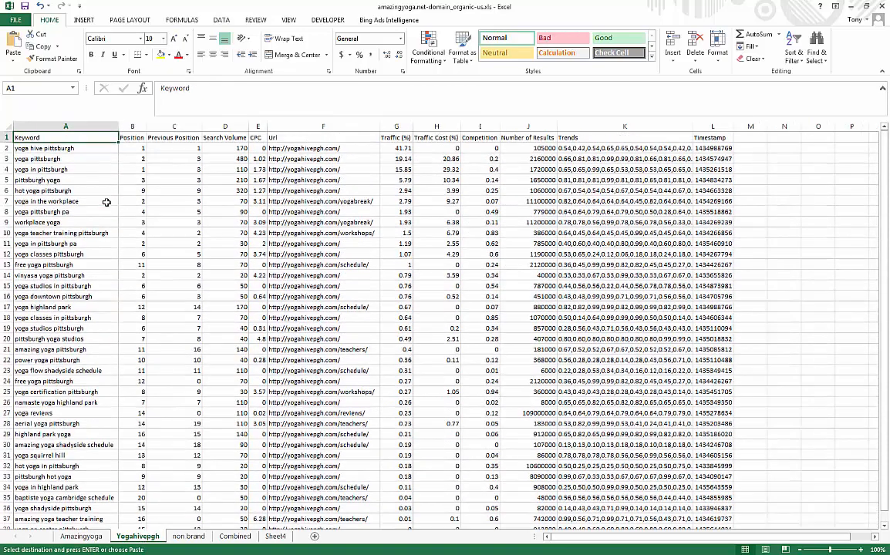
# Step: Filter the Yogahivepgh Keyword column to show only the branded 'yoga hi' rows
pyautogui.click(221, 19)
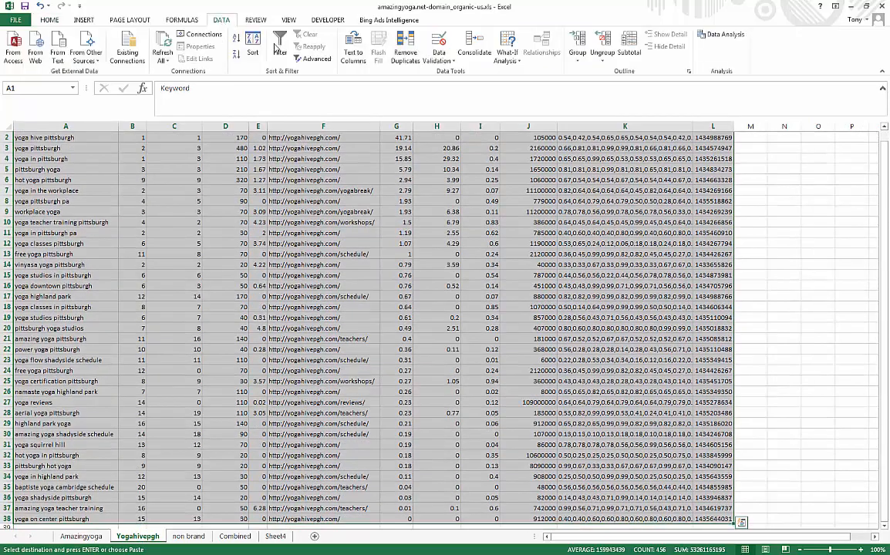
pyautogui.click(279, 46)
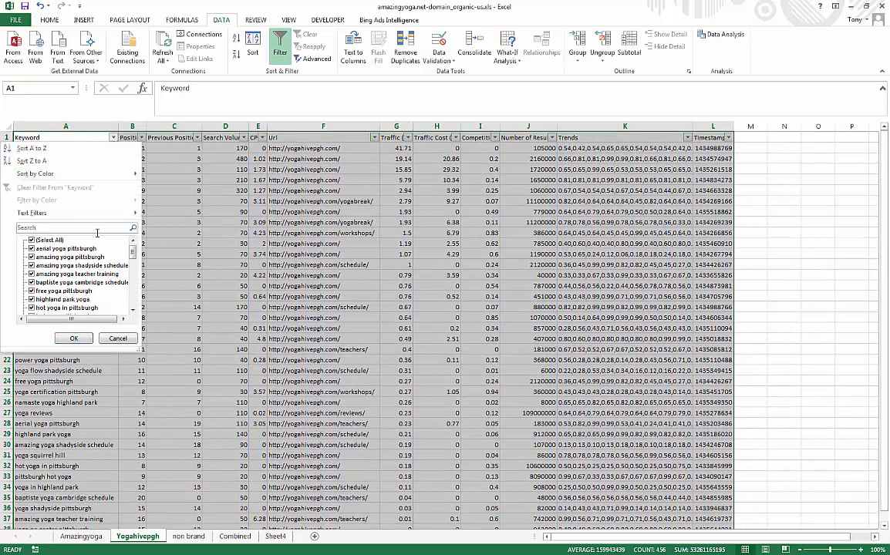
pyautogui.write('yoga')
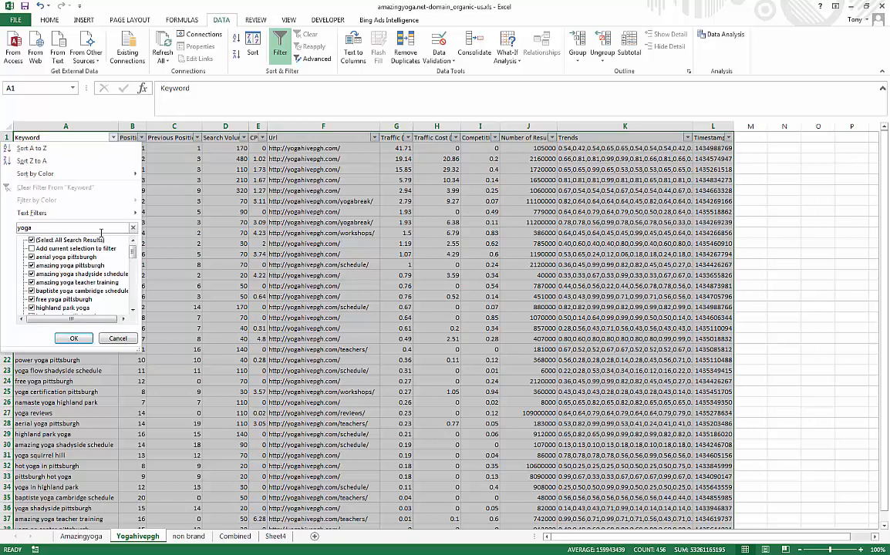
pyautogui.click(74, 338)
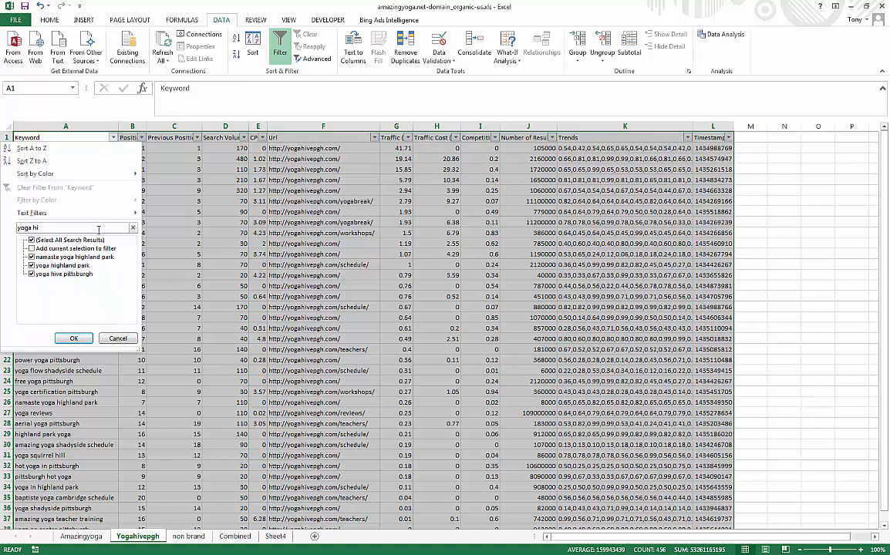
pyautogui.click(75, 337)
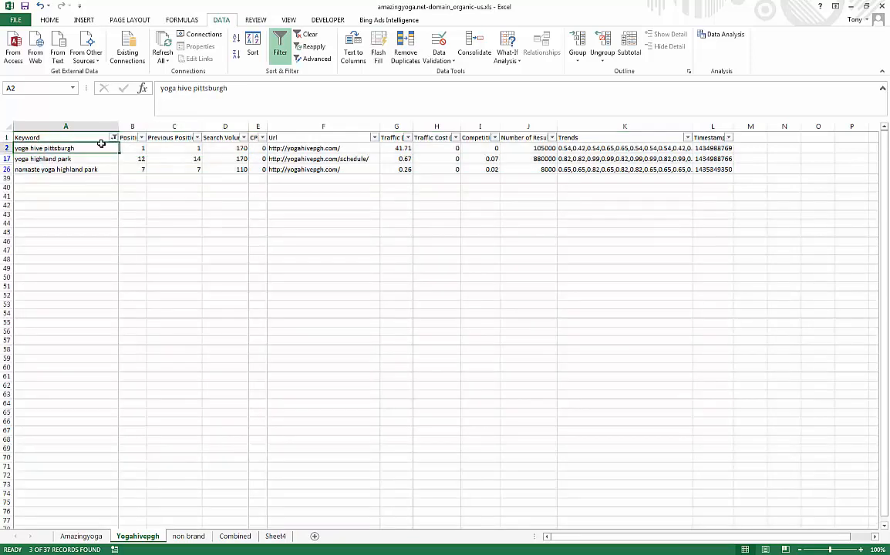
# Step: Delete the three branded Yoga Hive keyword rows, leaving only non-branded keywords
pyautogui.moveTo(133, 148); pyautogui.dragTo(625, 148)
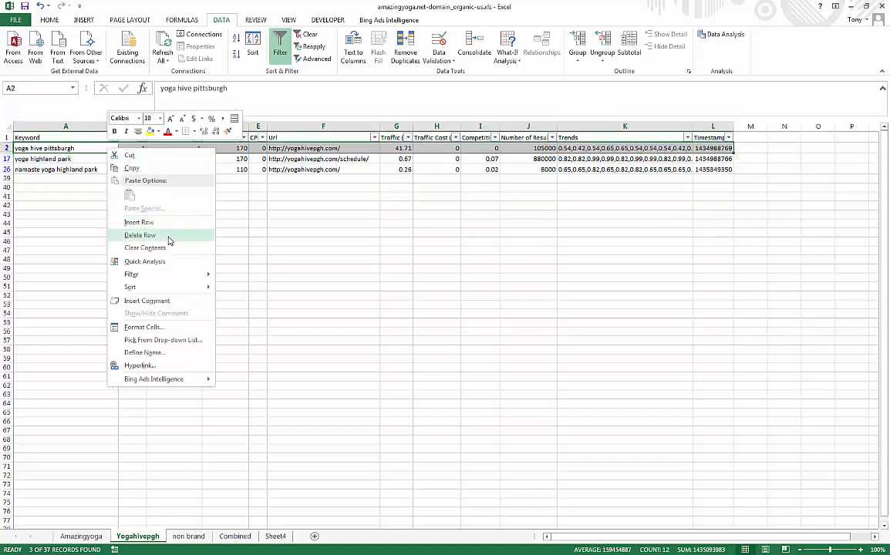
pyautogui.click(139, 235)
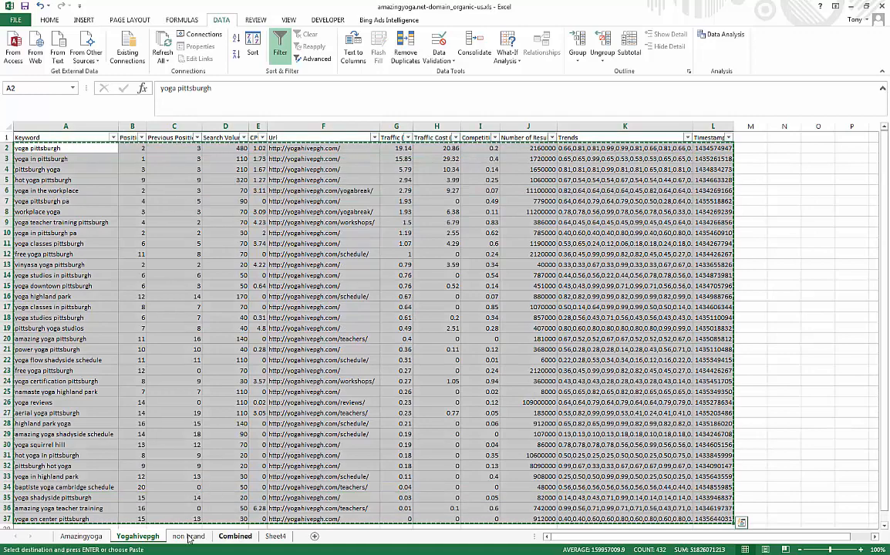
# Step: Create a pivot table from all the 'non brand' data on a new sheet
pyautogui.click(188, 536)
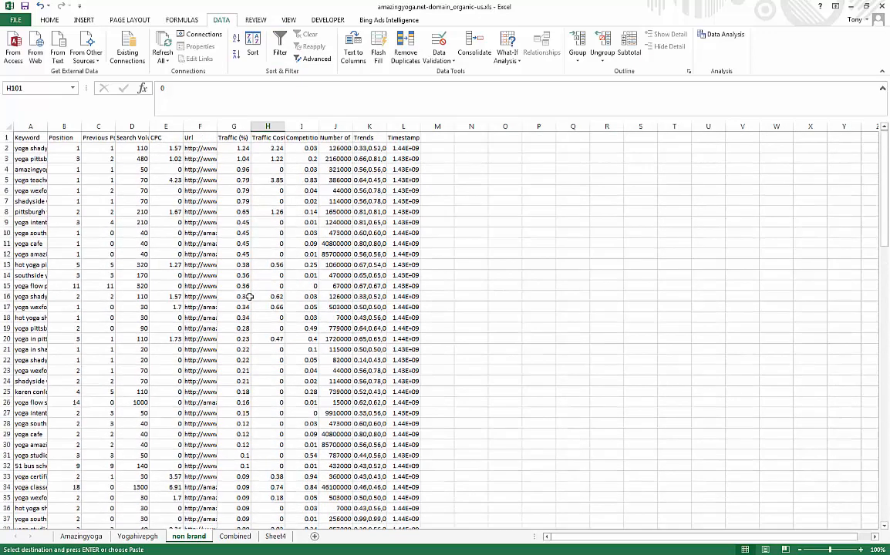
pyautogui.click(31, 137)
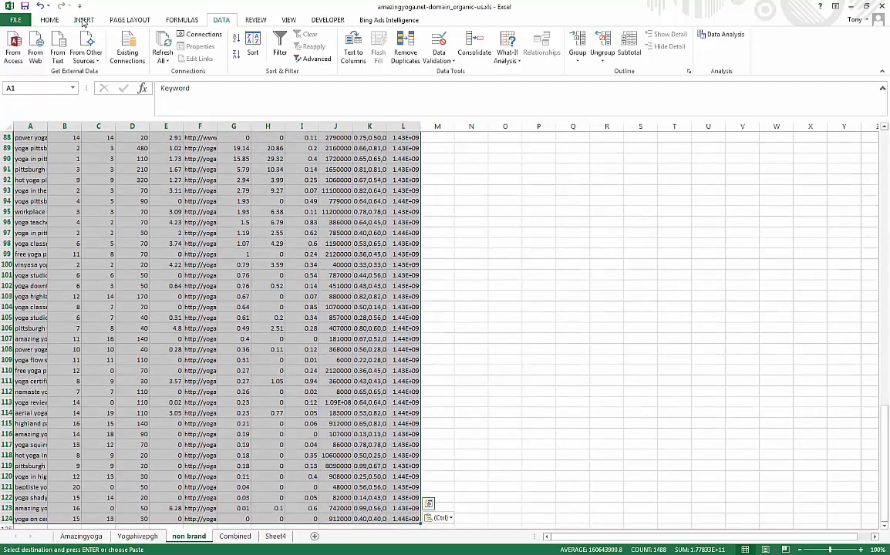
pyautogui.click(17, 46)
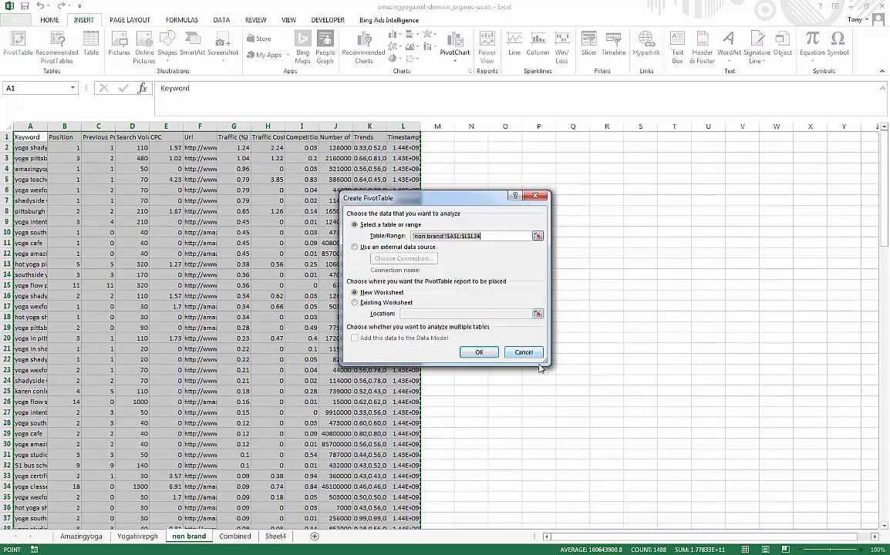
pyautogui.click(478, 352)
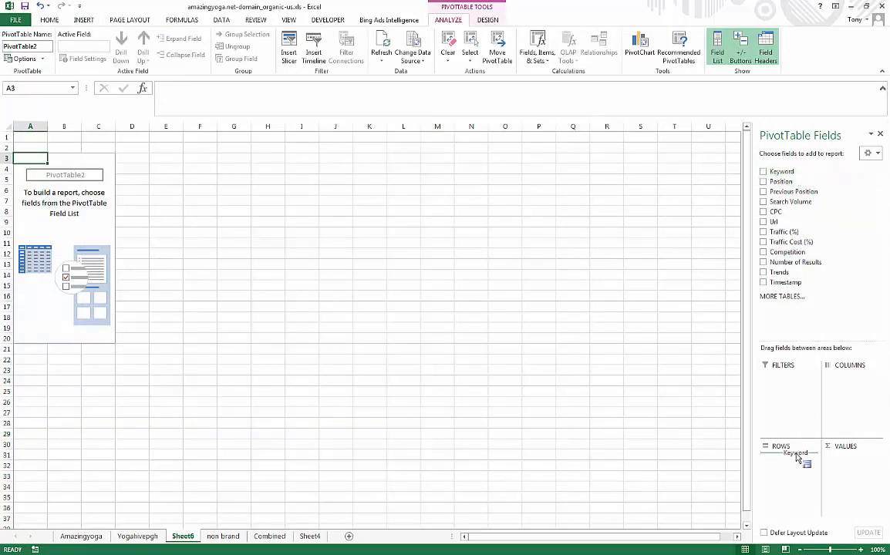
# Step: Arrange Keyword and Url in Rows so each keyword lists its ranking URLs beneath it
pyautogui.click(764, 171)
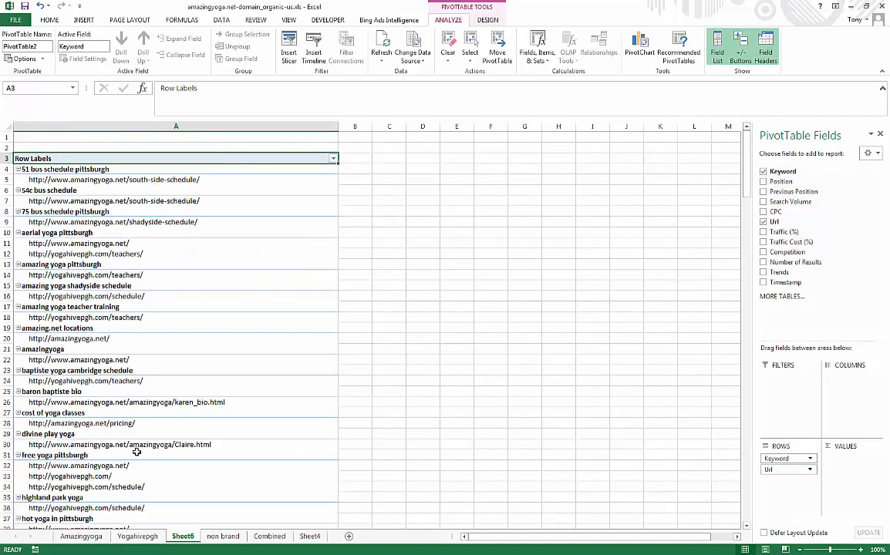
pyautogui.scroll(-3)
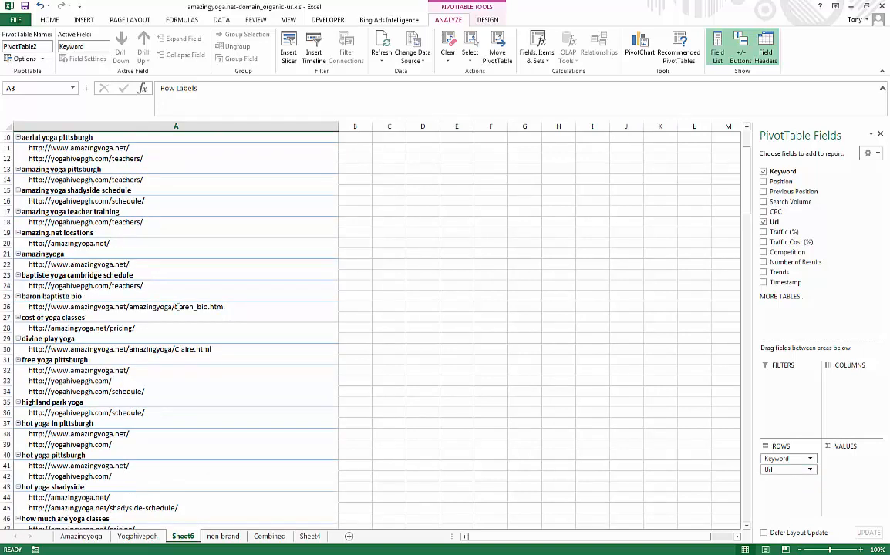
pyautogui.click(80, 537)
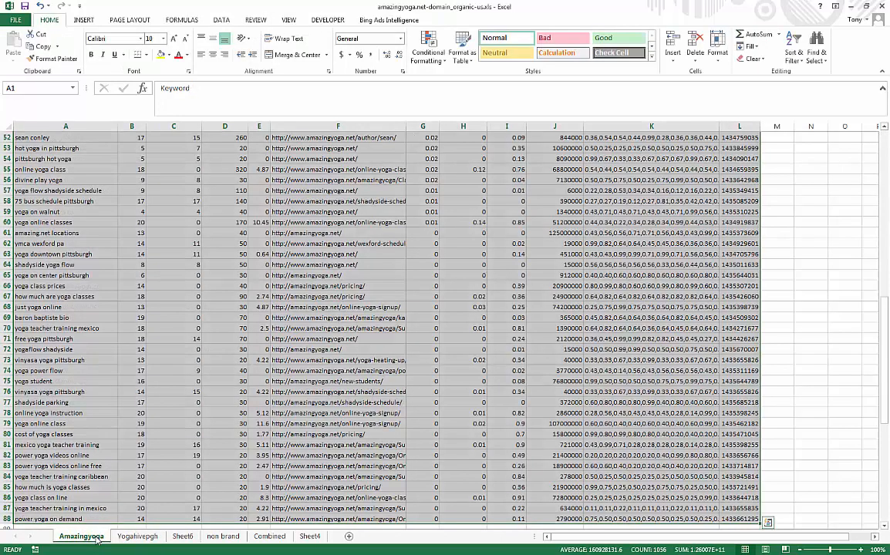
# Step: Return to the 'non brand' sheet via Yogahivepgh and scroll through the combined keyword rows
pyautogui.click(137, 537)
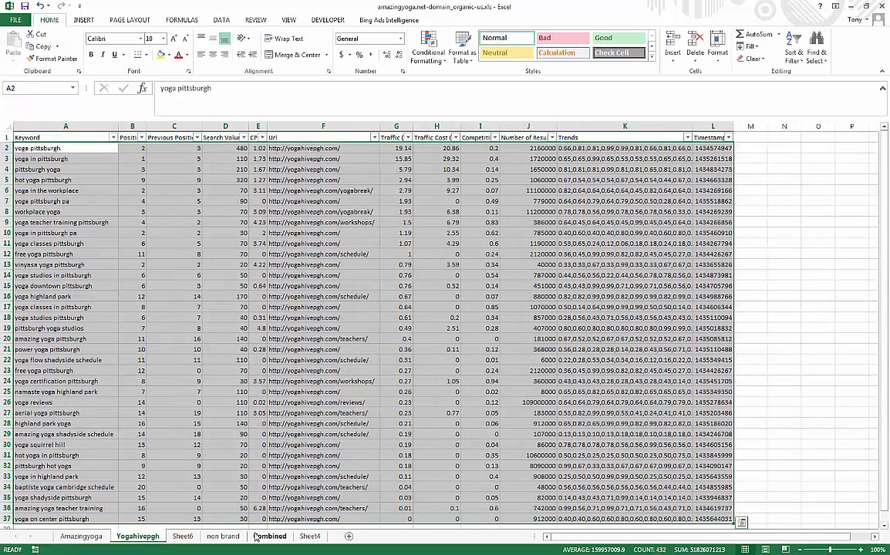
pyautogui.click(222, 537)
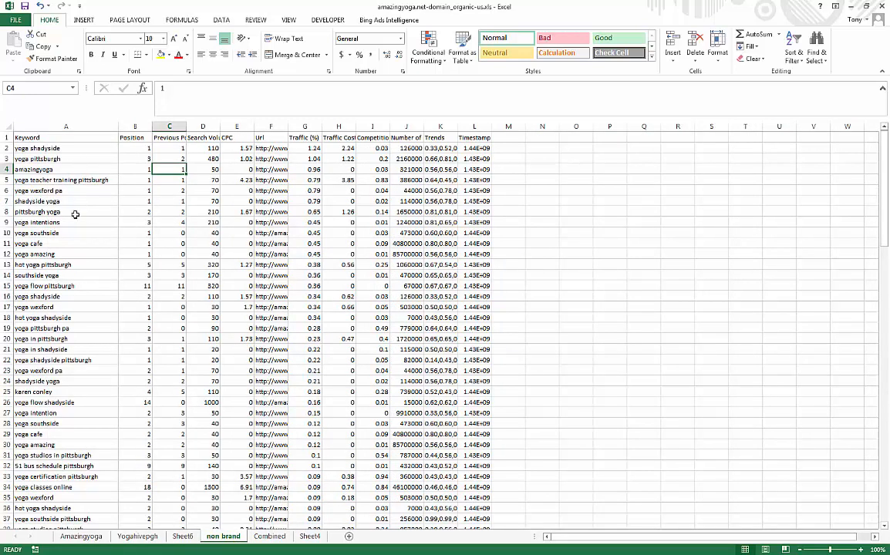
pyautogui.moveTo(101, 192)
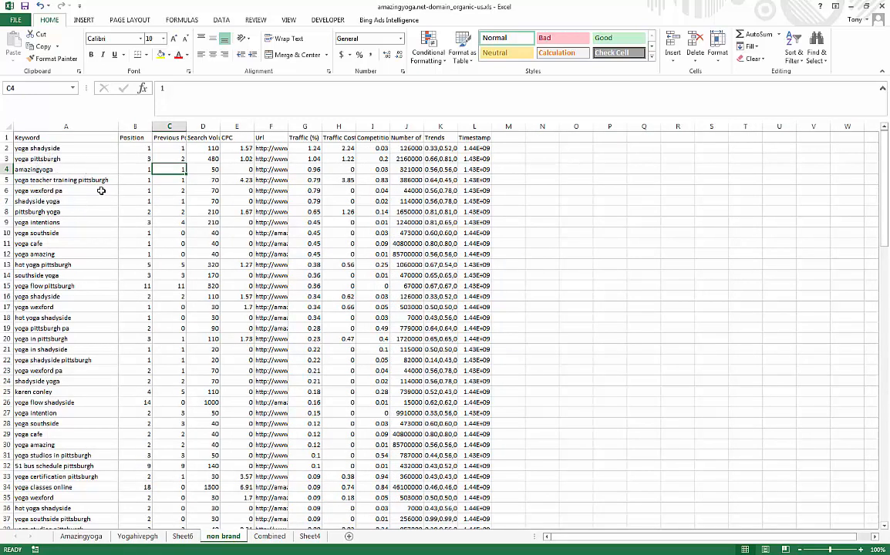
pyautogui.scroll(-3)
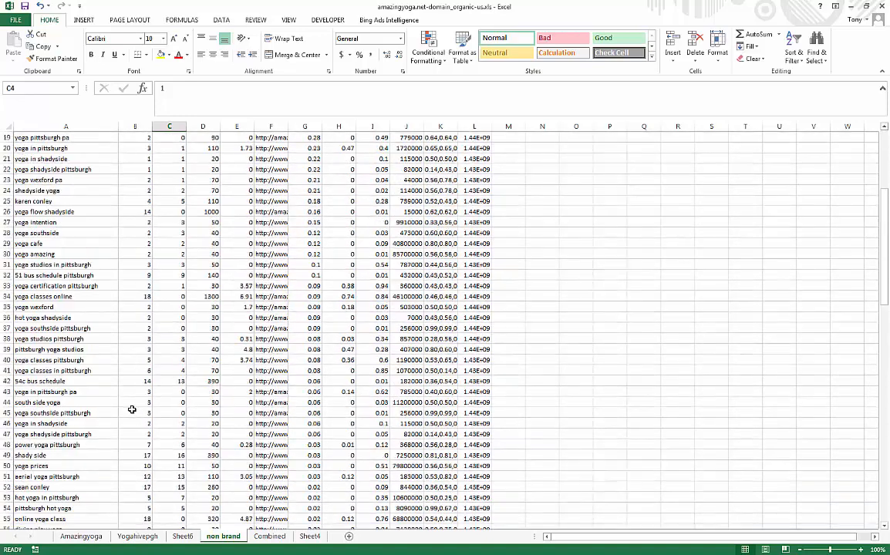
pyautogui.click(182, 537)
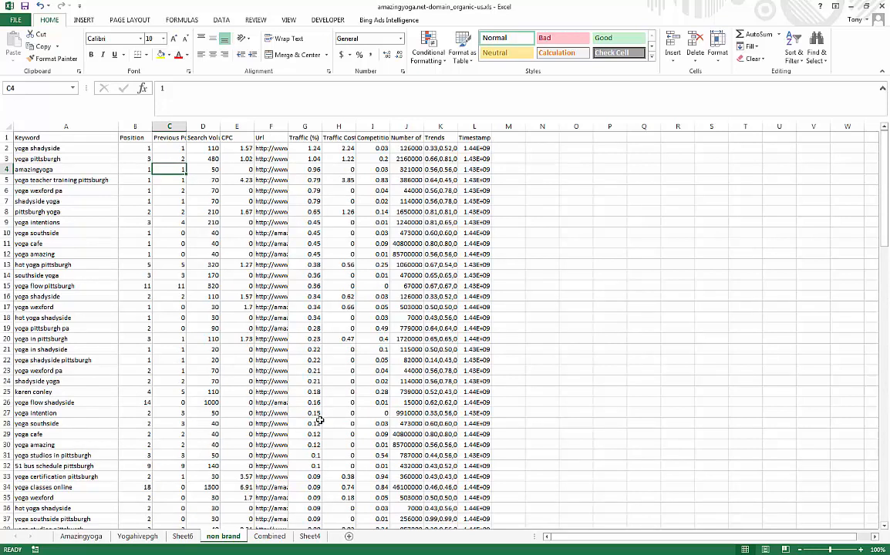
pyautogui.moveTo(321, 432)
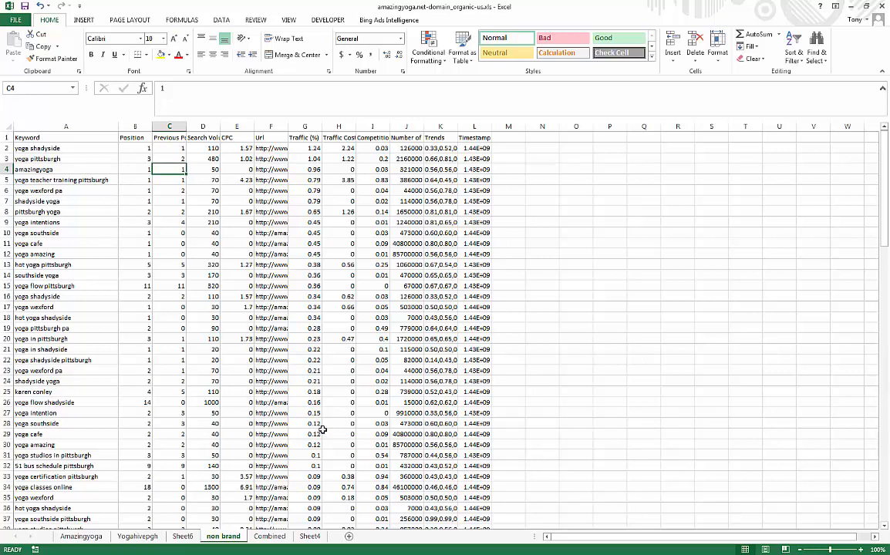
pyautogui.moveTo(201, 396)
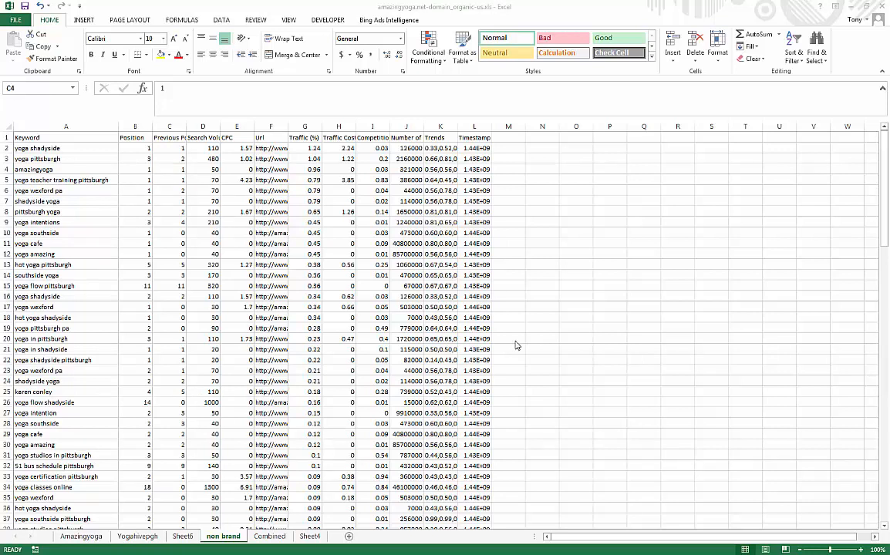
pyautogui.moveTo(516, 345)
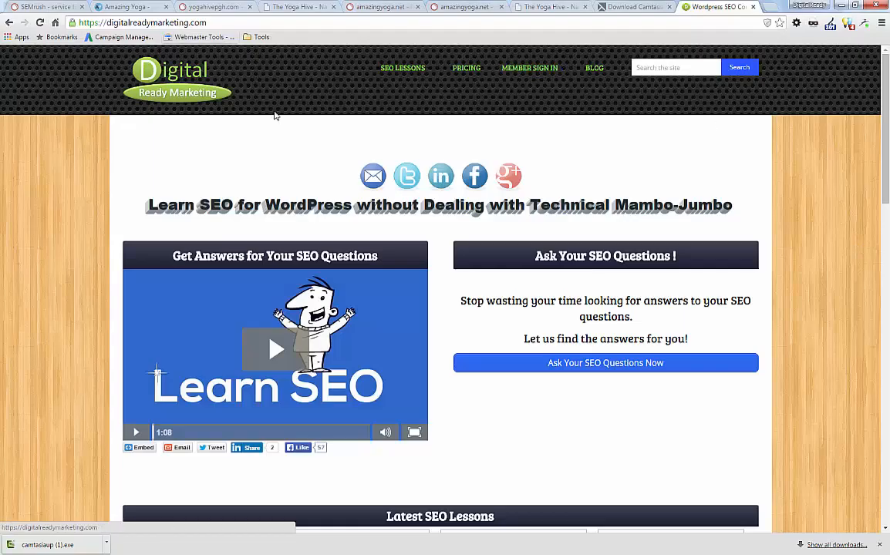
pyautogui.scroll(-3)
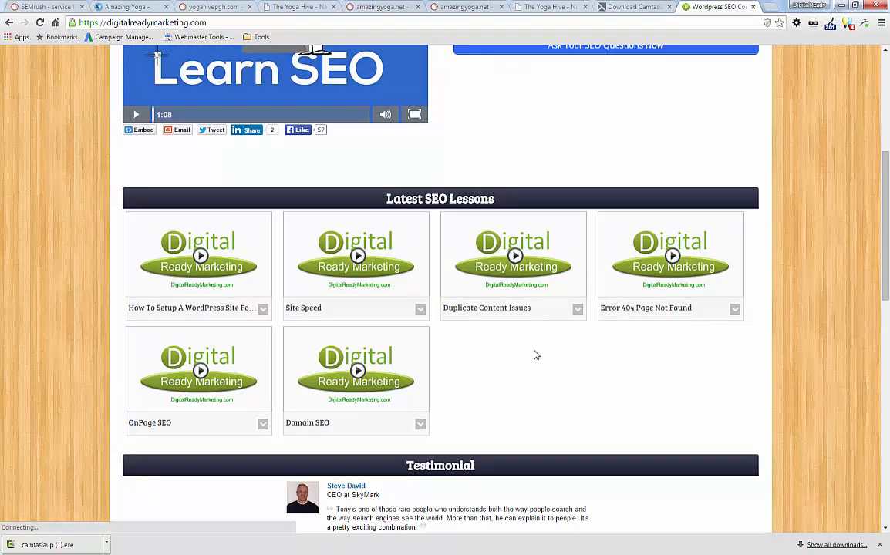
pyautogui.moveTo(438, 376)
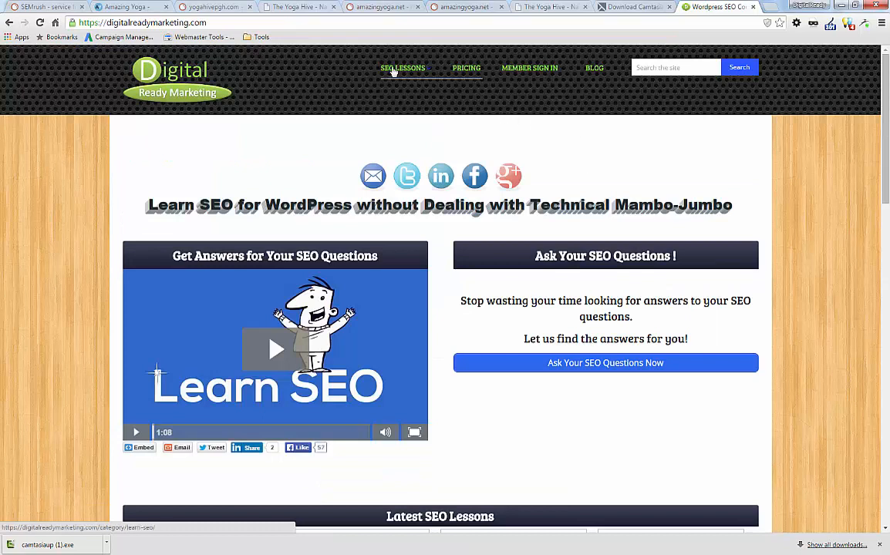
pyautogui.click(403, 68)
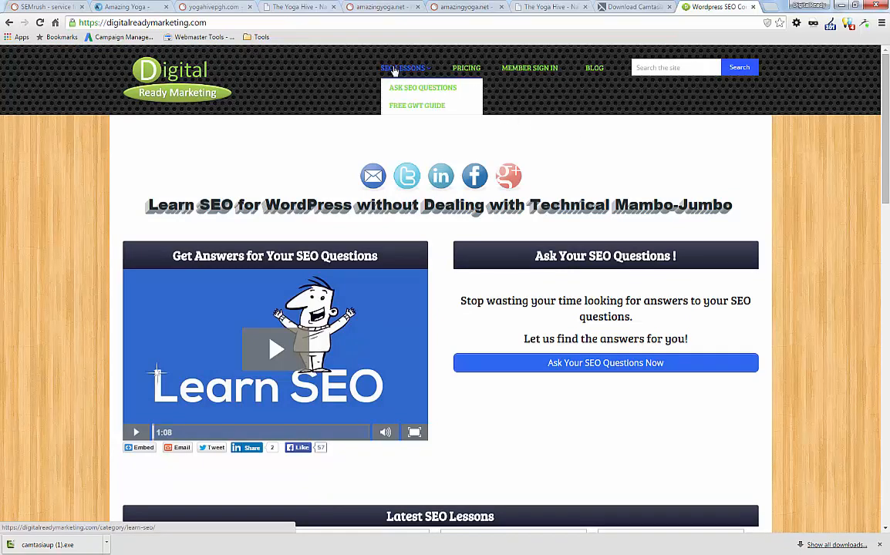
pyautogui.moveTo(798, 272)
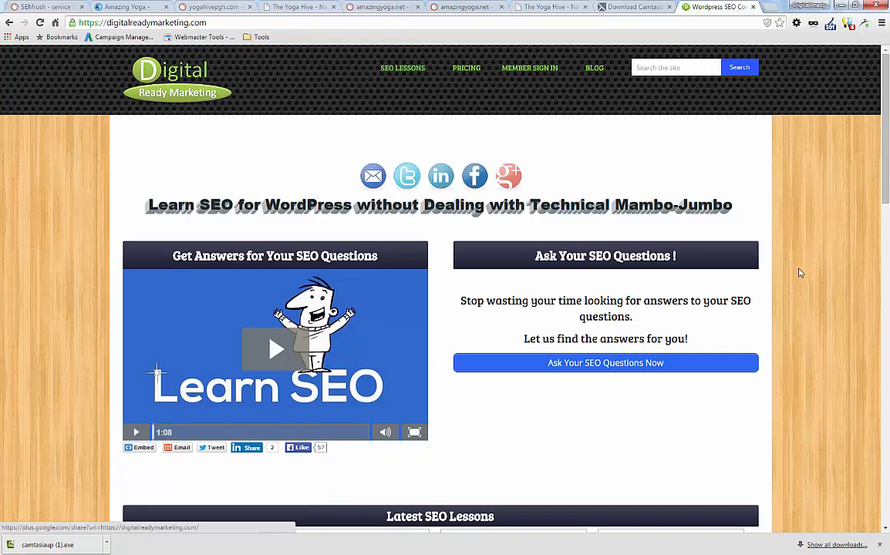